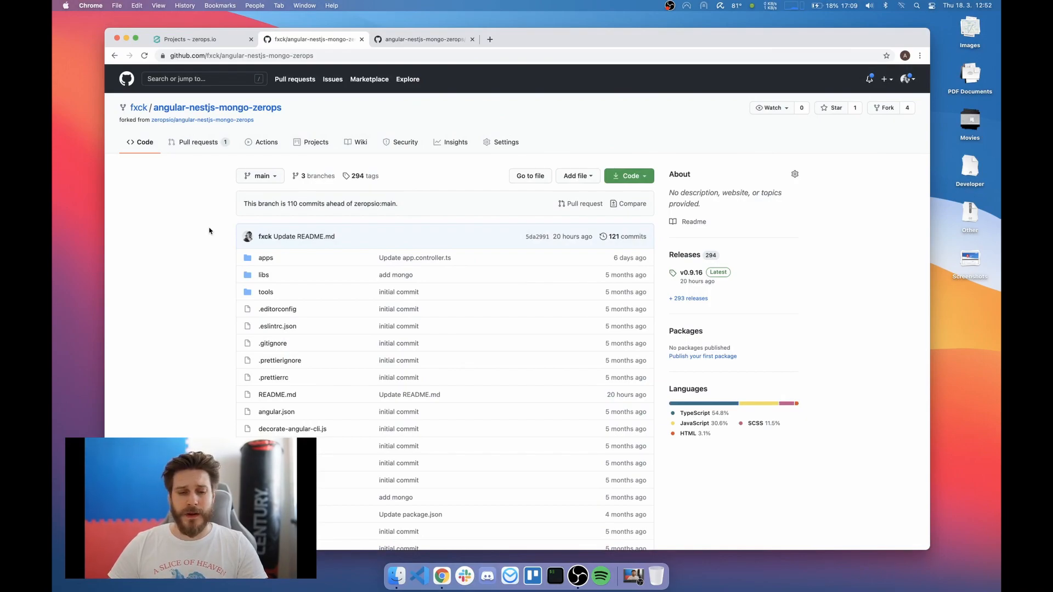
Step: Skim the repository README, then open the apps folder
scroll("down", 3)
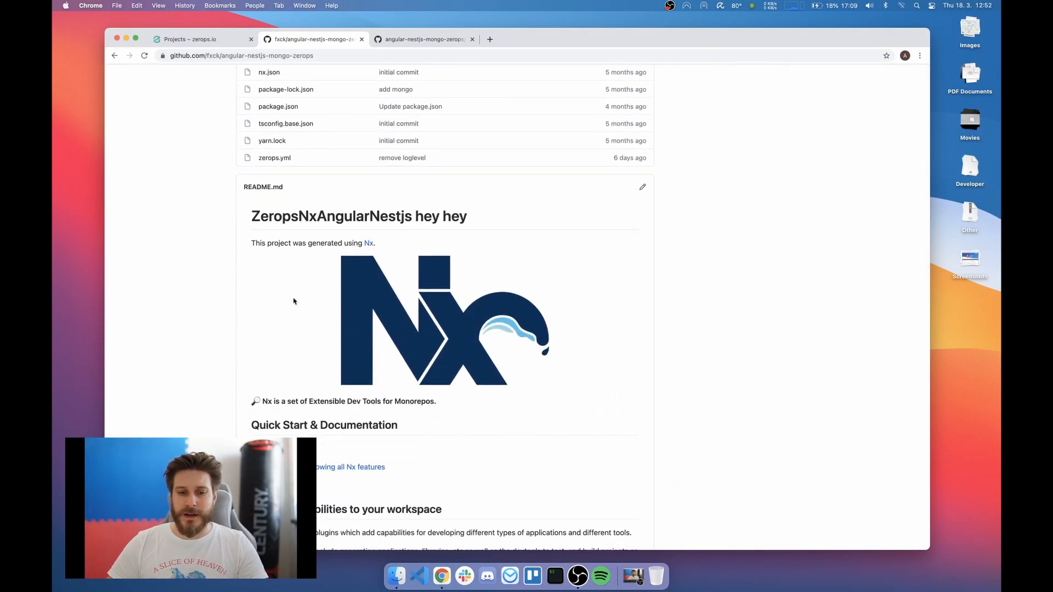
scroll("up", 3)
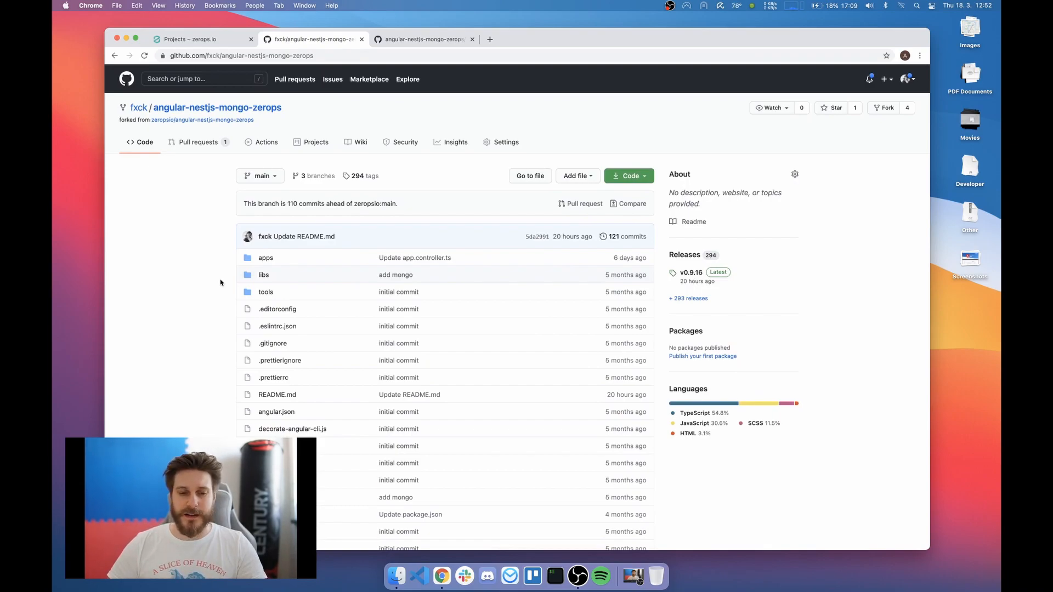
left_click(265, 257)
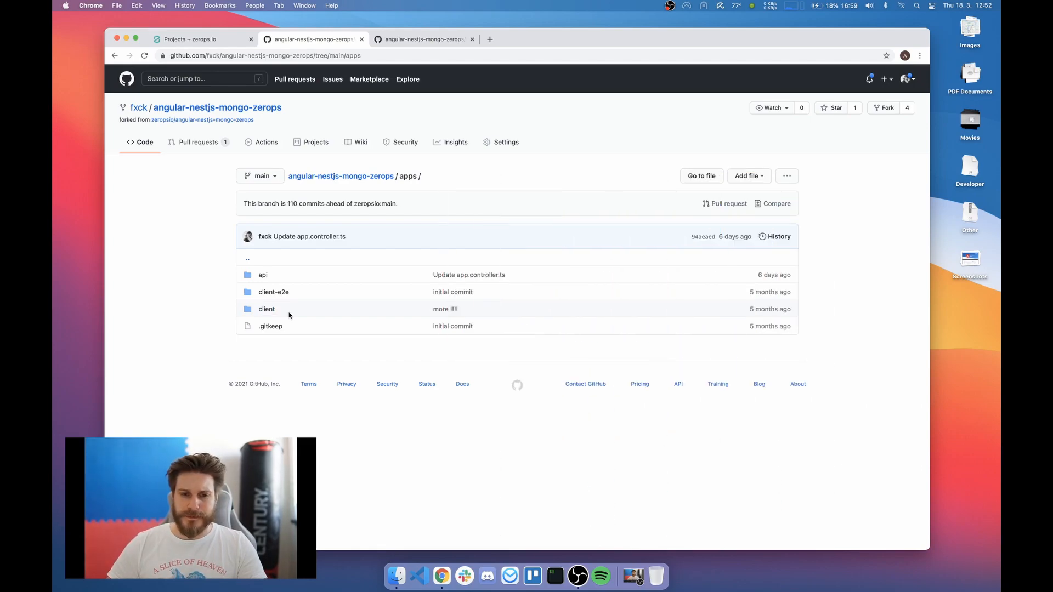
mouse_move(424, 32)
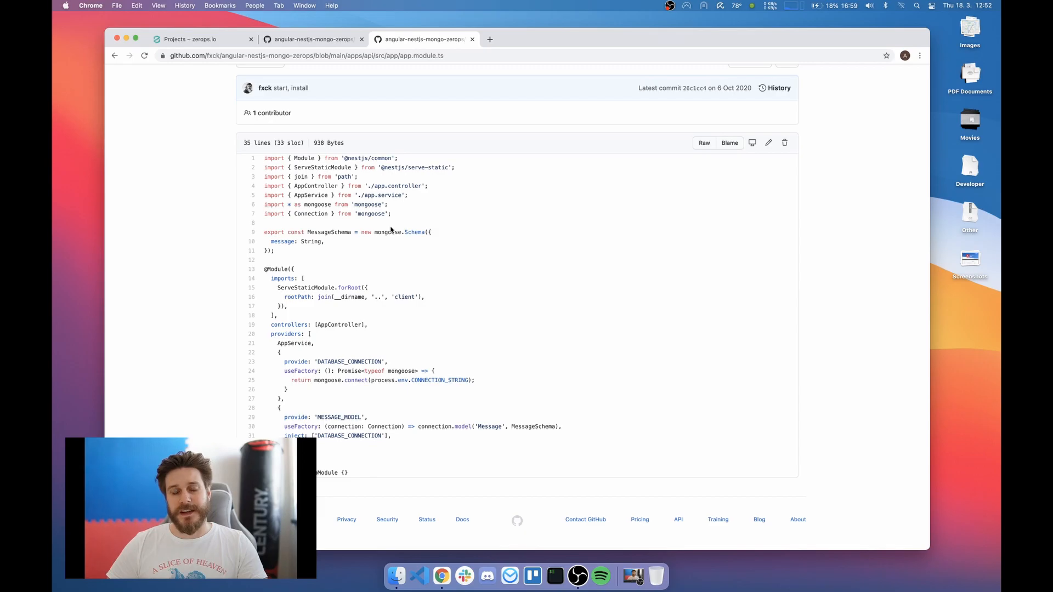
mouse_move(386, 377)
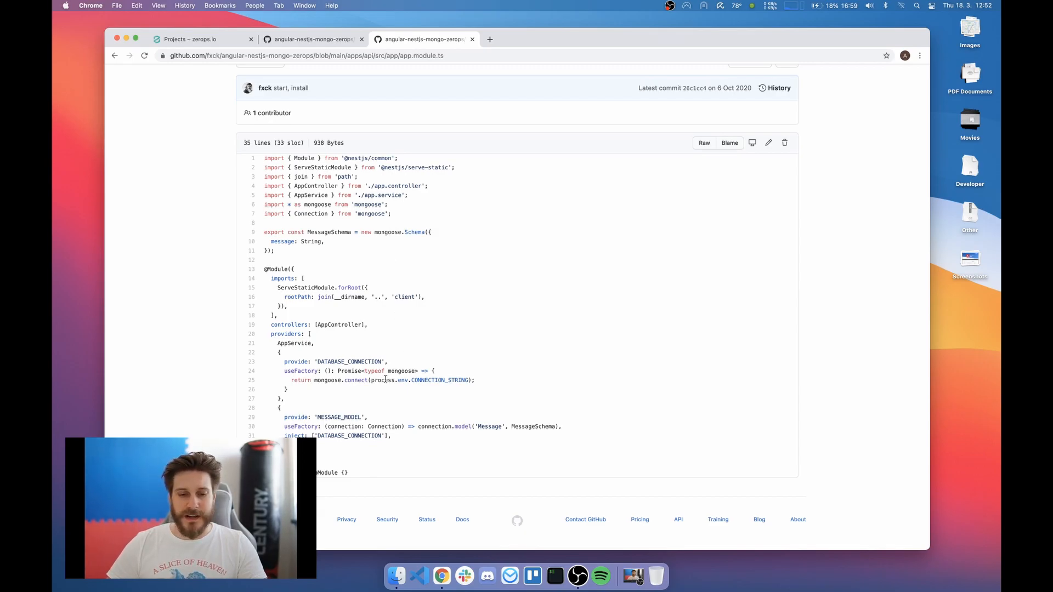
Step: Highlight the MongoDB connection and static client code in app.module.ts, then return to Zerops
double_click(439, 380)
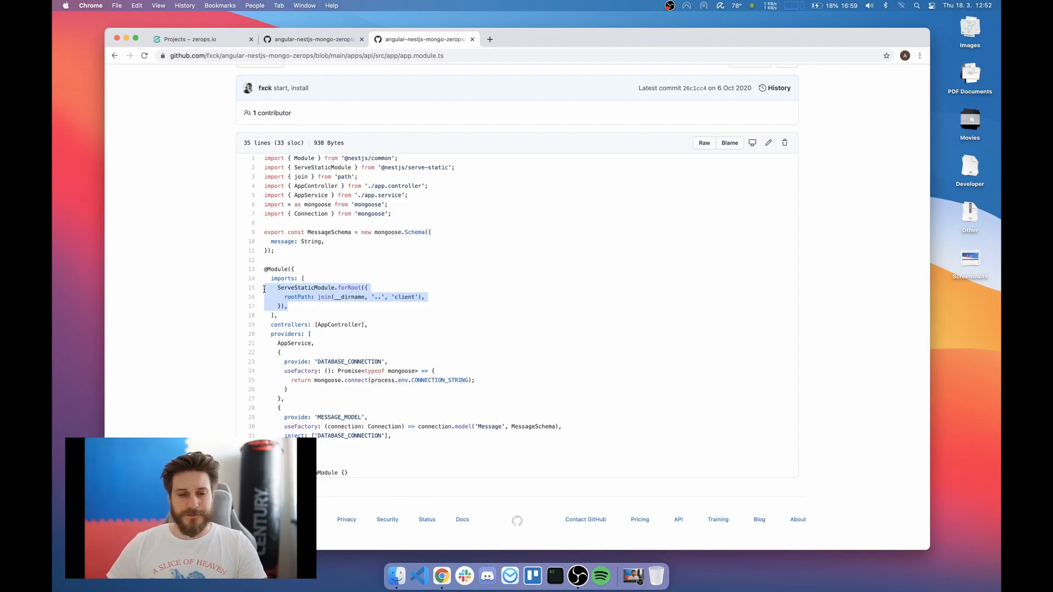
left_click(299, 297)
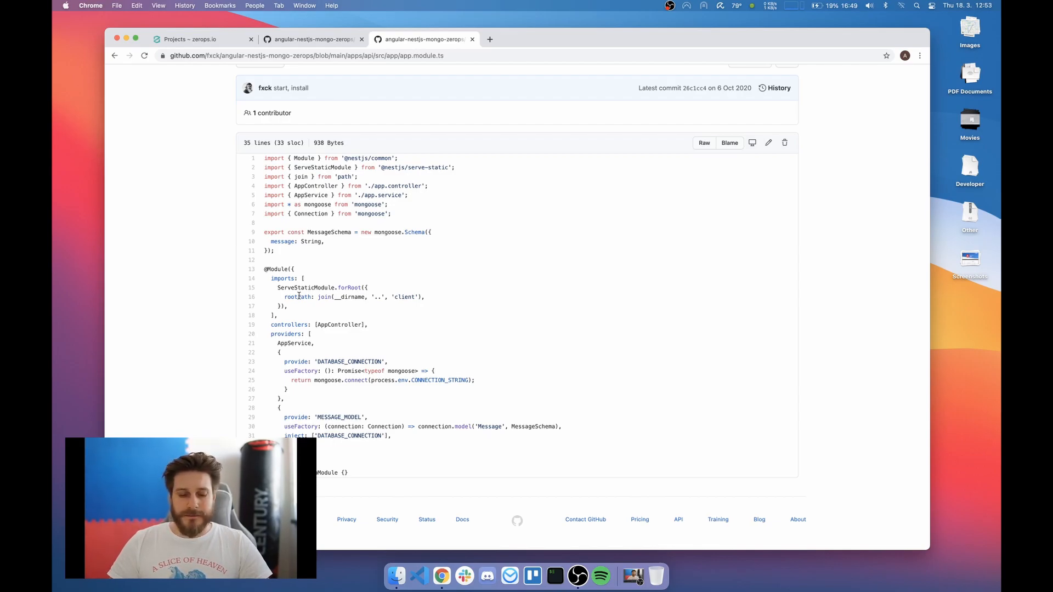
left_click(195, 39)
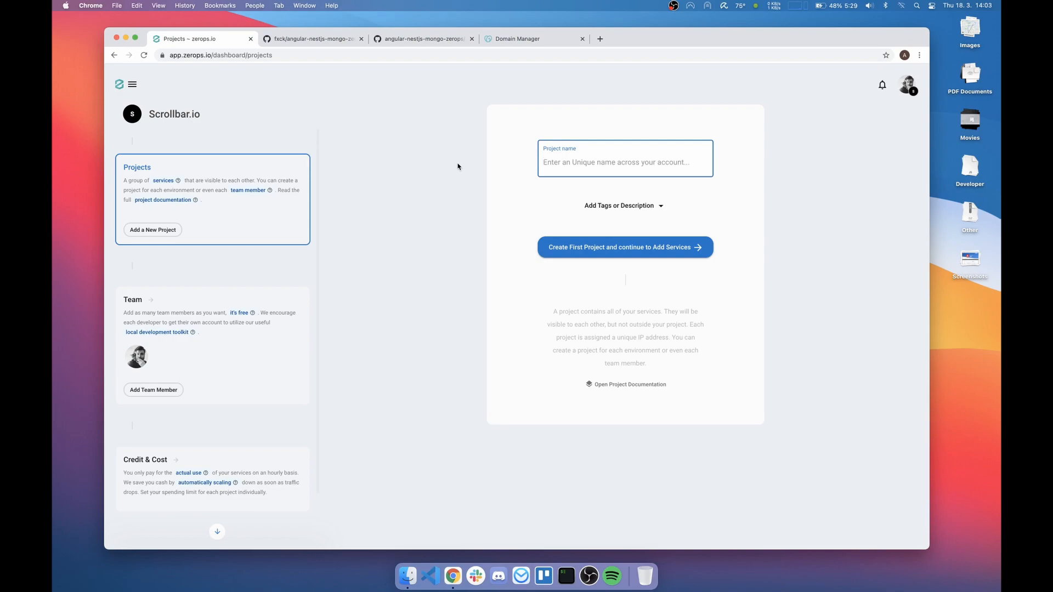
Step: Create the scrollbar-web-prod project and continue to adding services
type("scroll")
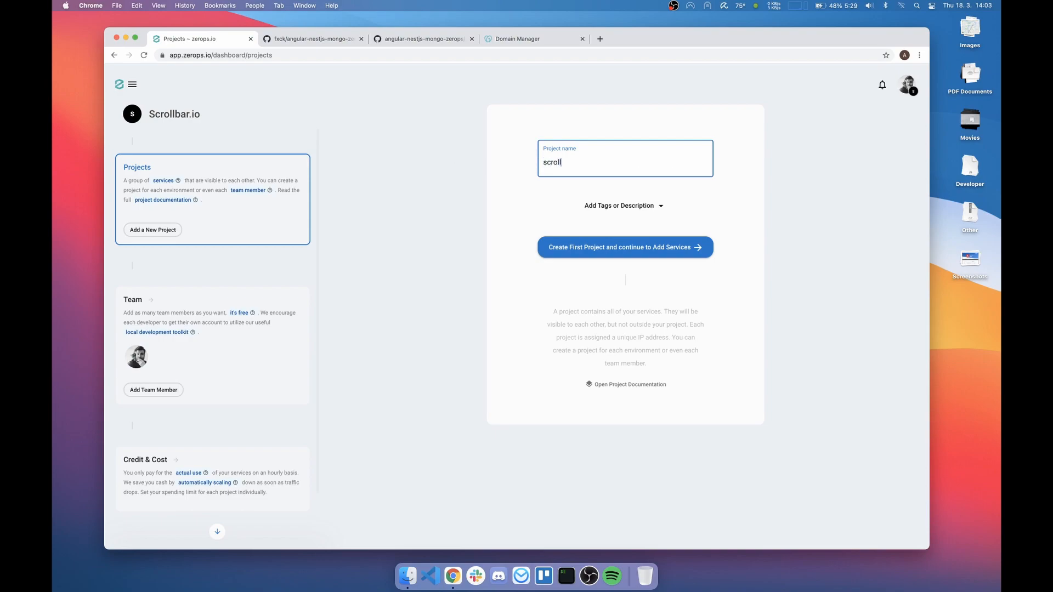
type("bar-w")
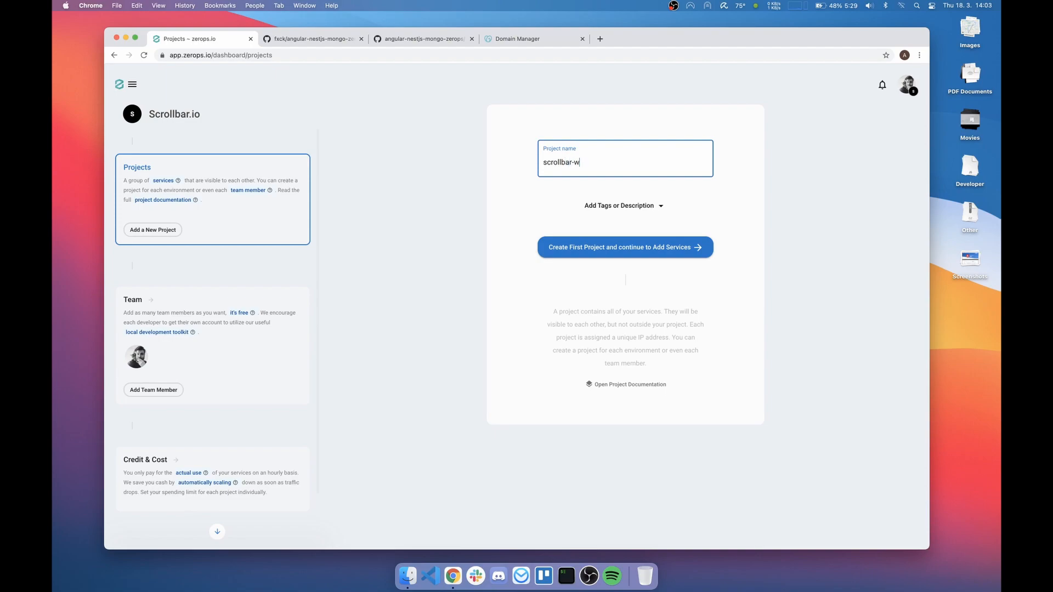
type("eb-prod")
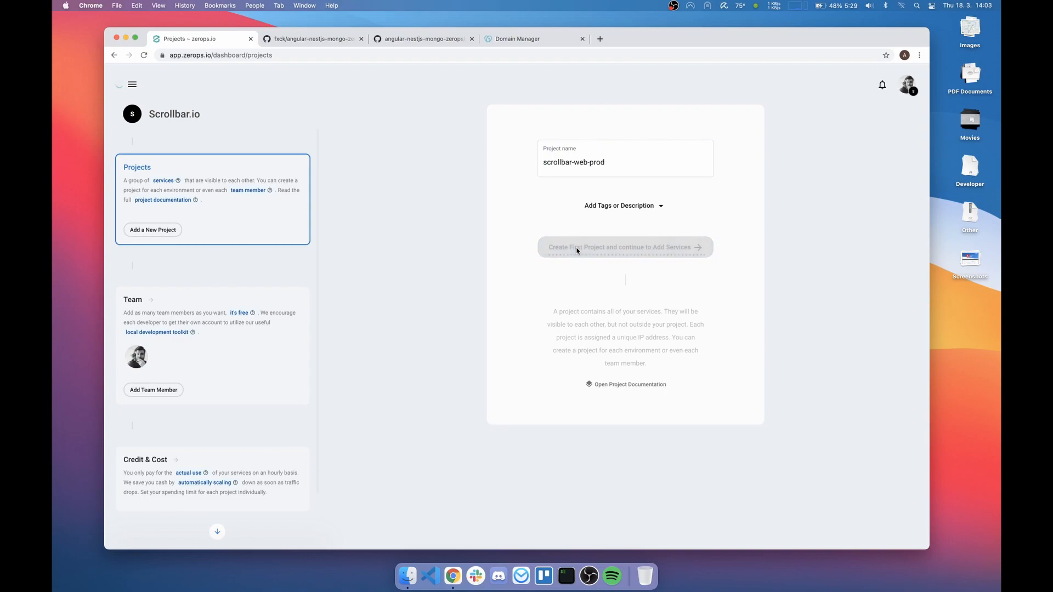
left_click(624, 246)
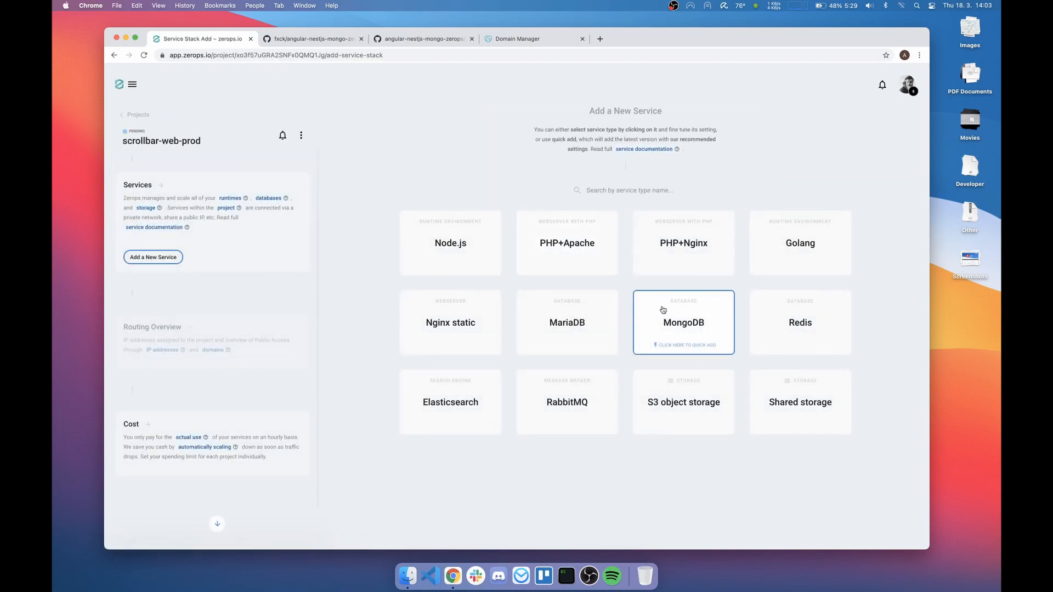
mouse_move(675, 313)
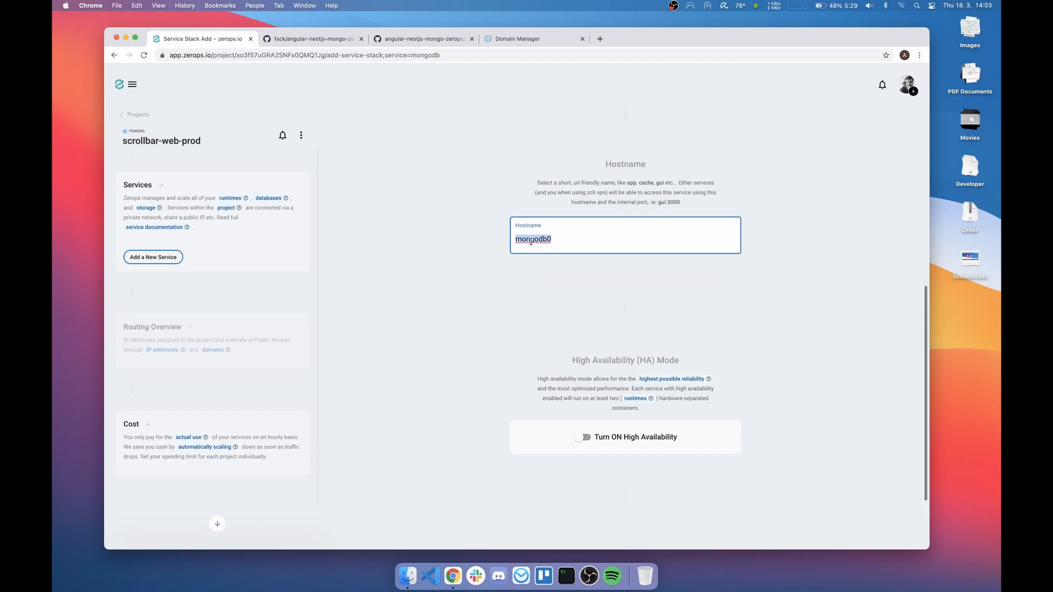
Step: Add a highly available MongoDB v4.0 service with hostname db
type("db")
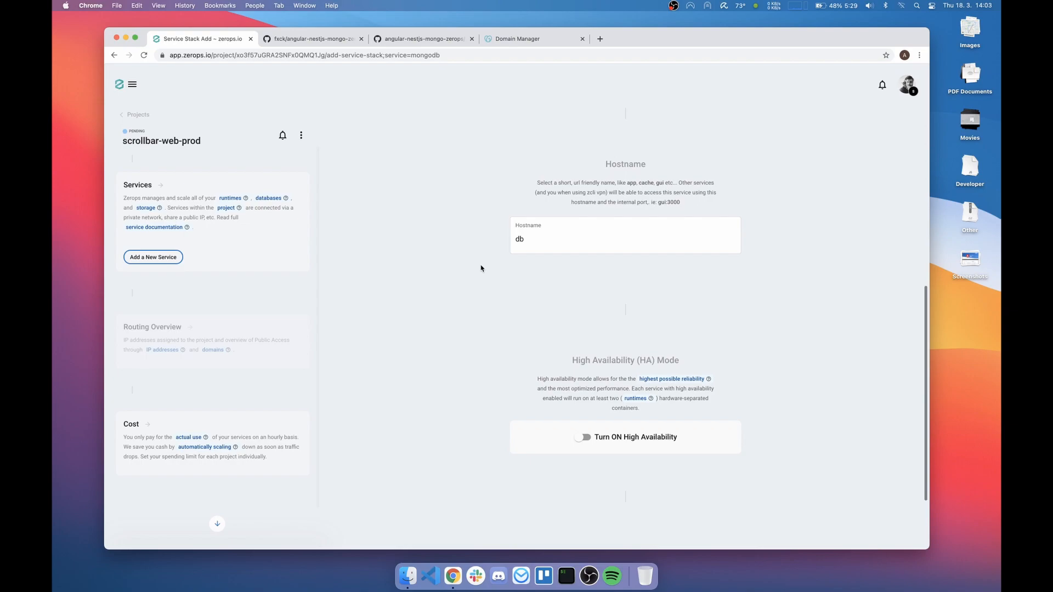
mouse_move(598, 210)
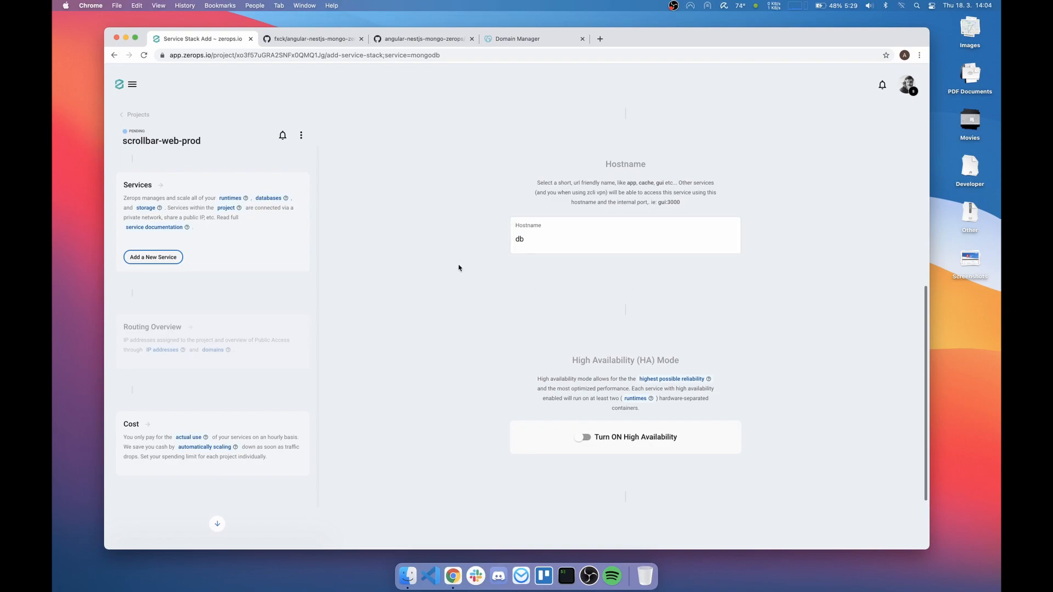
scroll("down", 3)
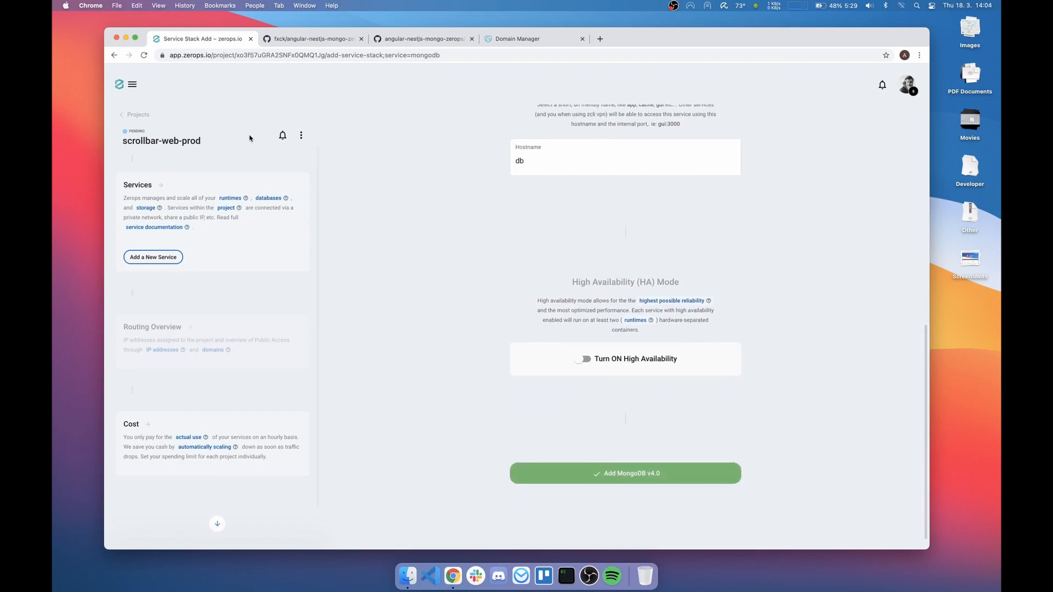
mouse_move(326, 175)
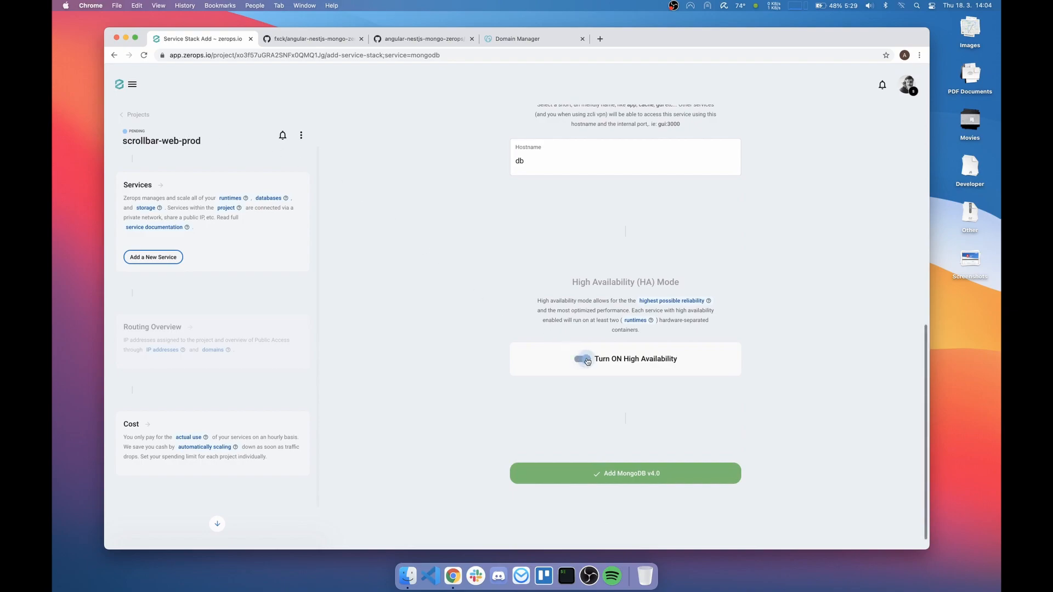
left_click(581, 358)
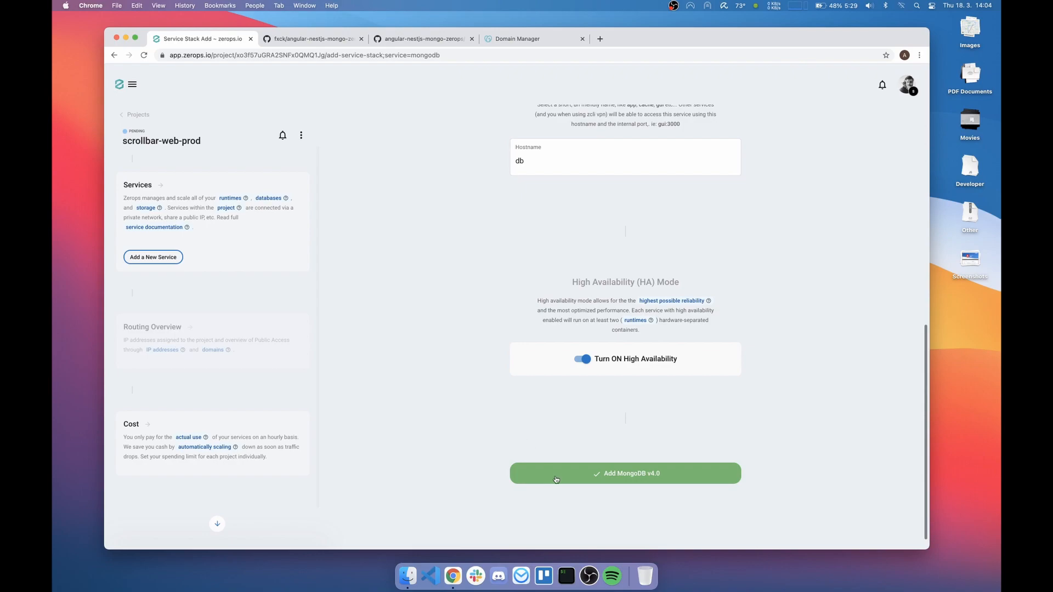
left_click(625, 473)
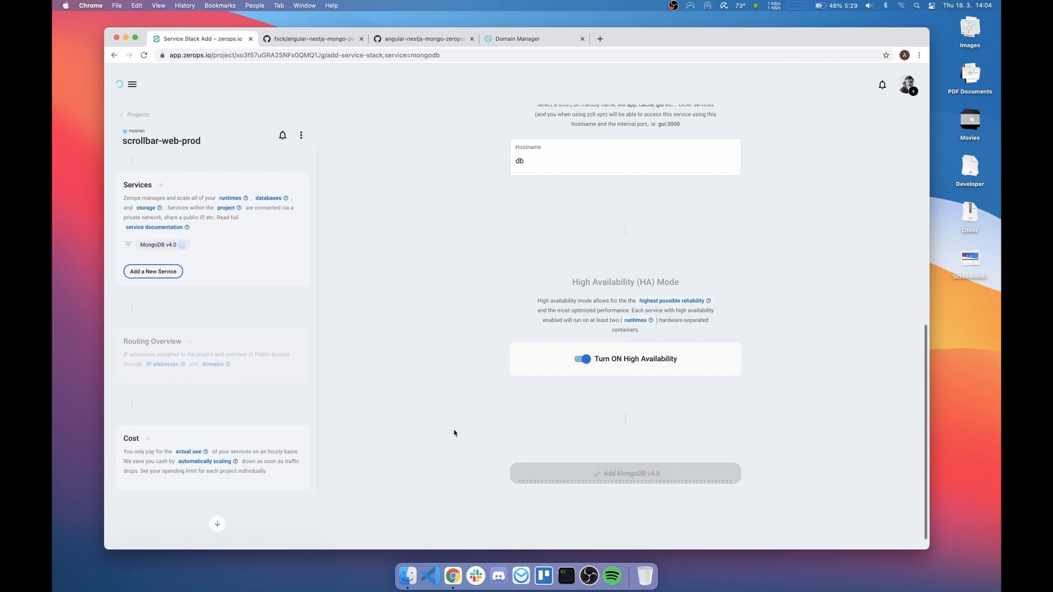
left_click(624, 474)
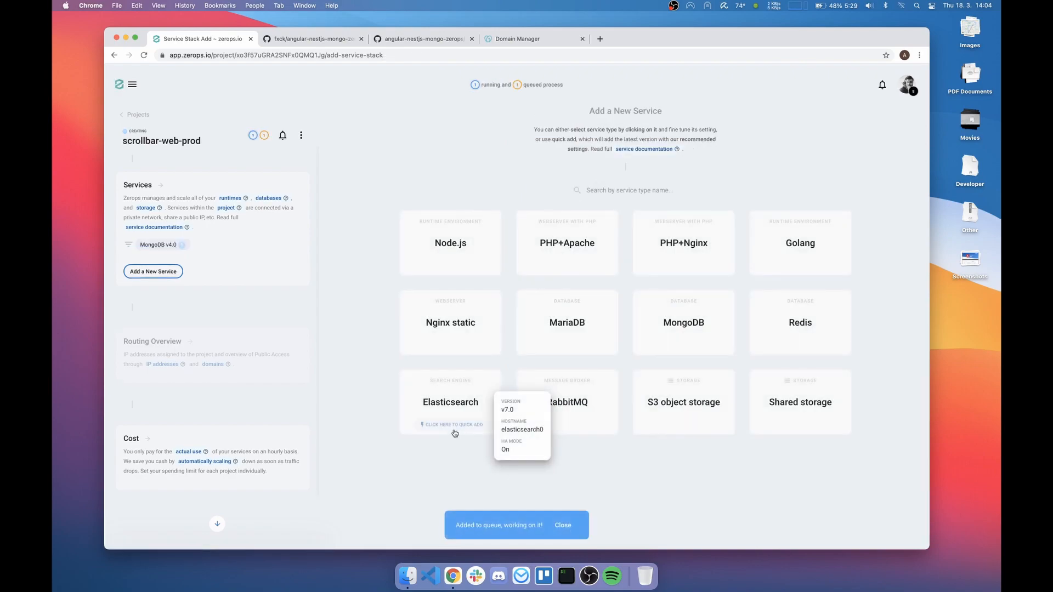
mouse_move(380, 367)
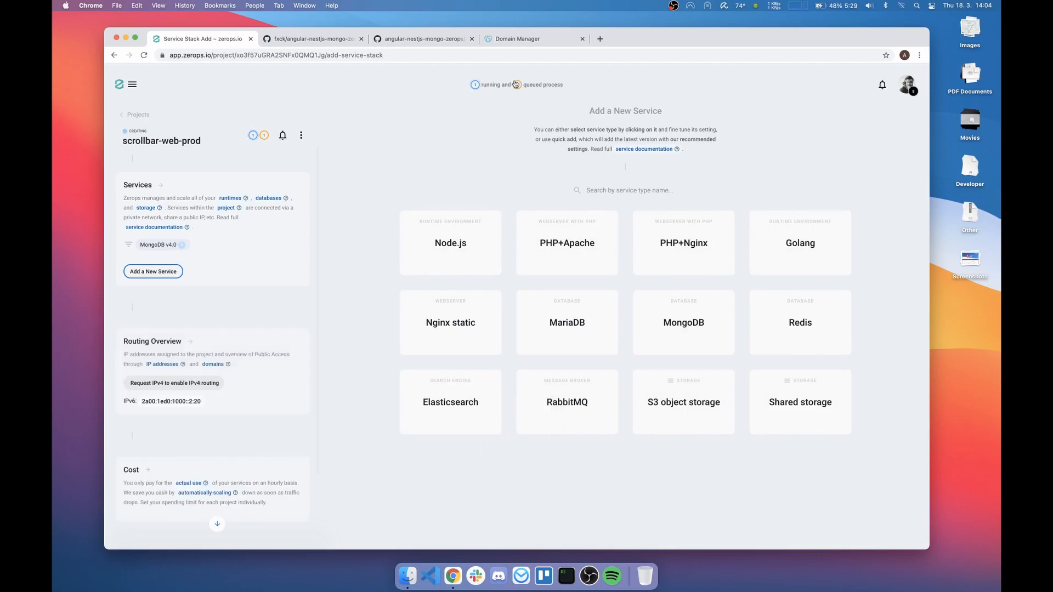
left_click(516, 84)
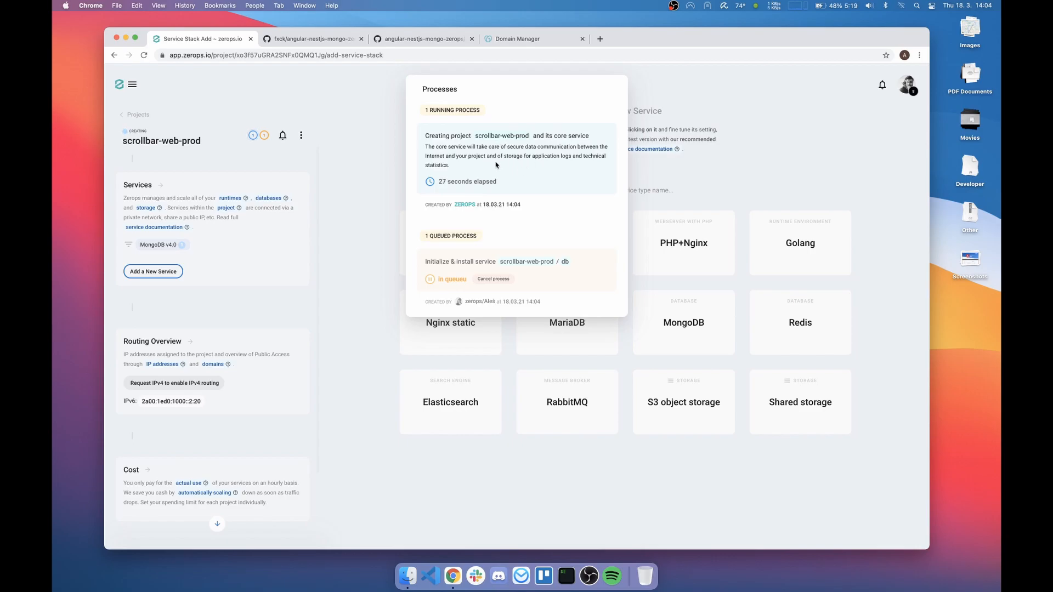
left_click(374, 174)
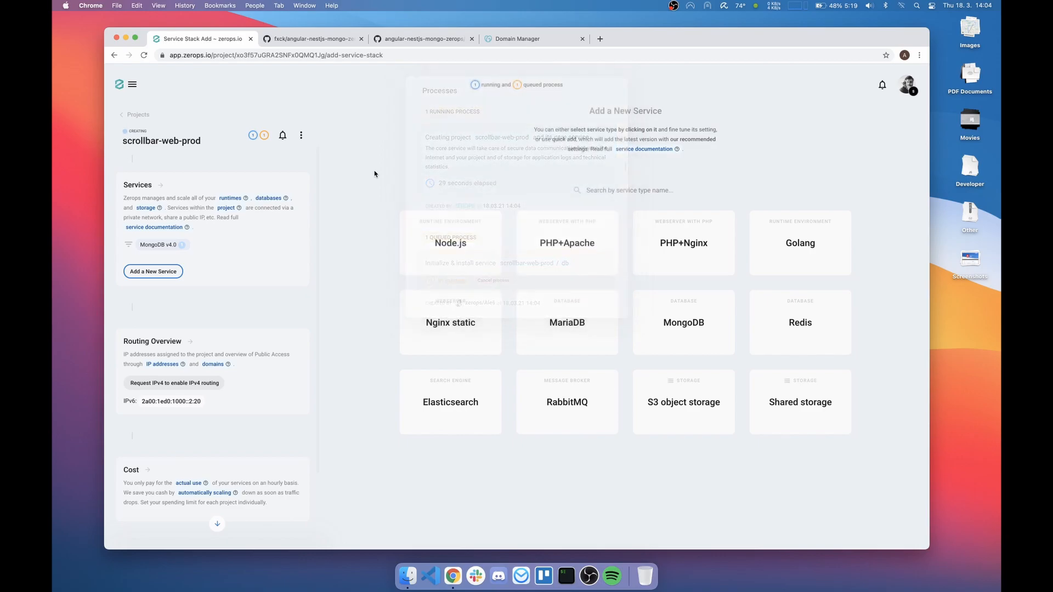
Step: Begin a Node.js service and set its start command to npm start
left_click(449, 242)
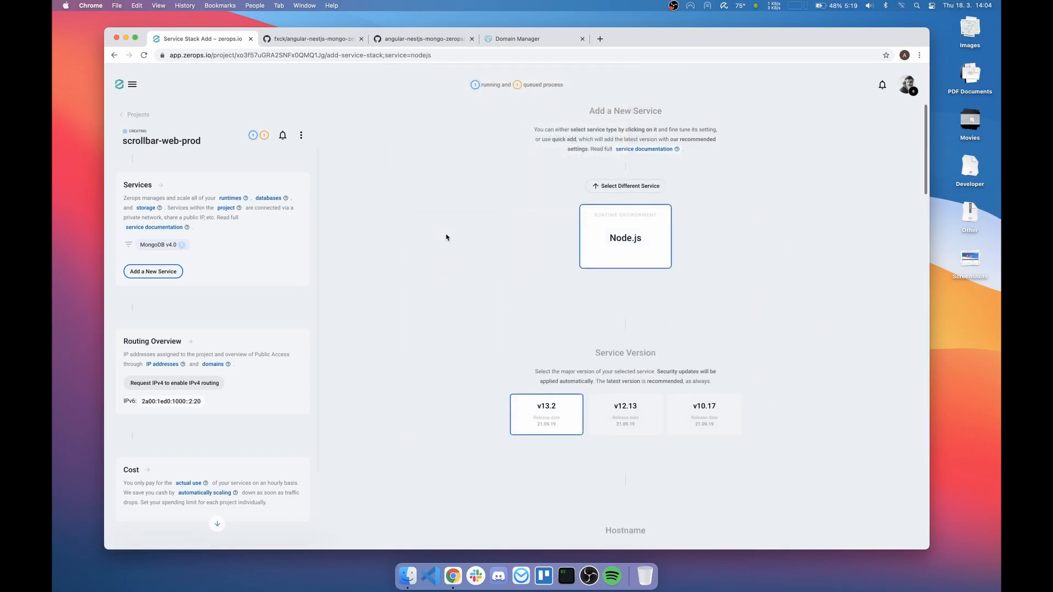
scroll("down", 3)
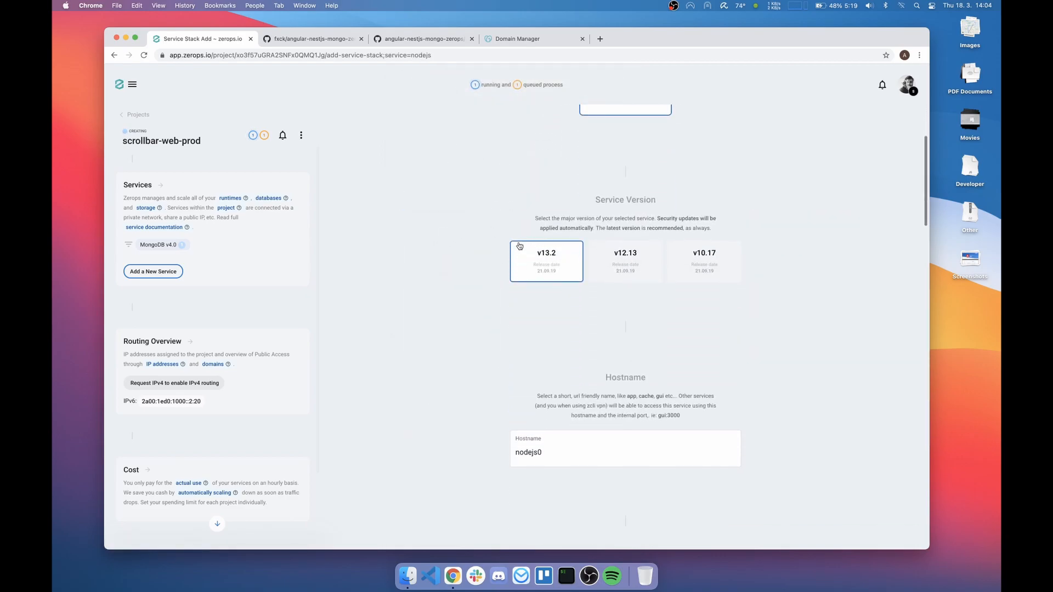
scroll("down", 3)
type("app")
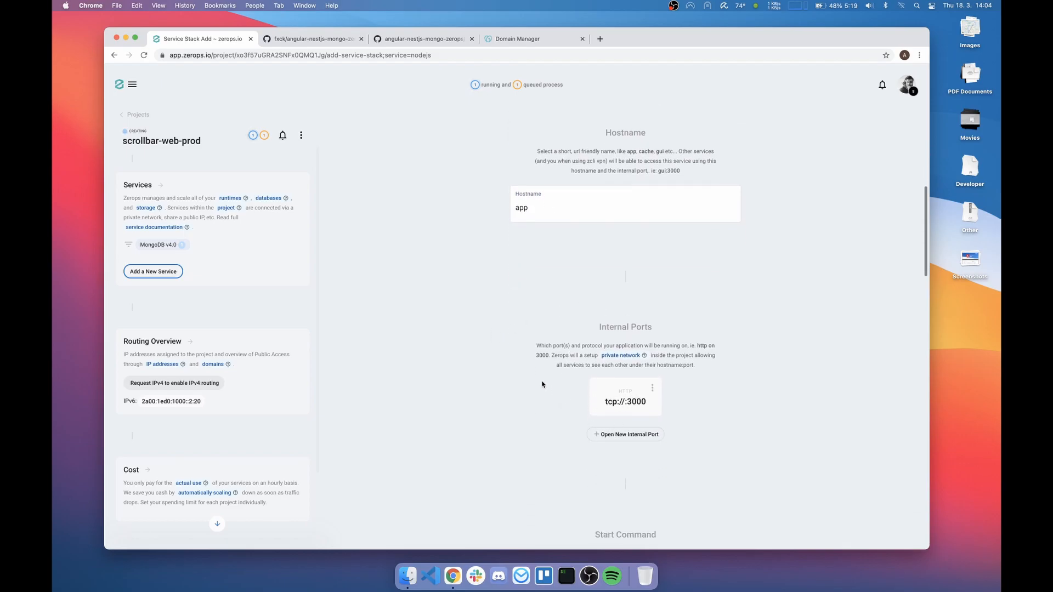
scroll("down", 3)
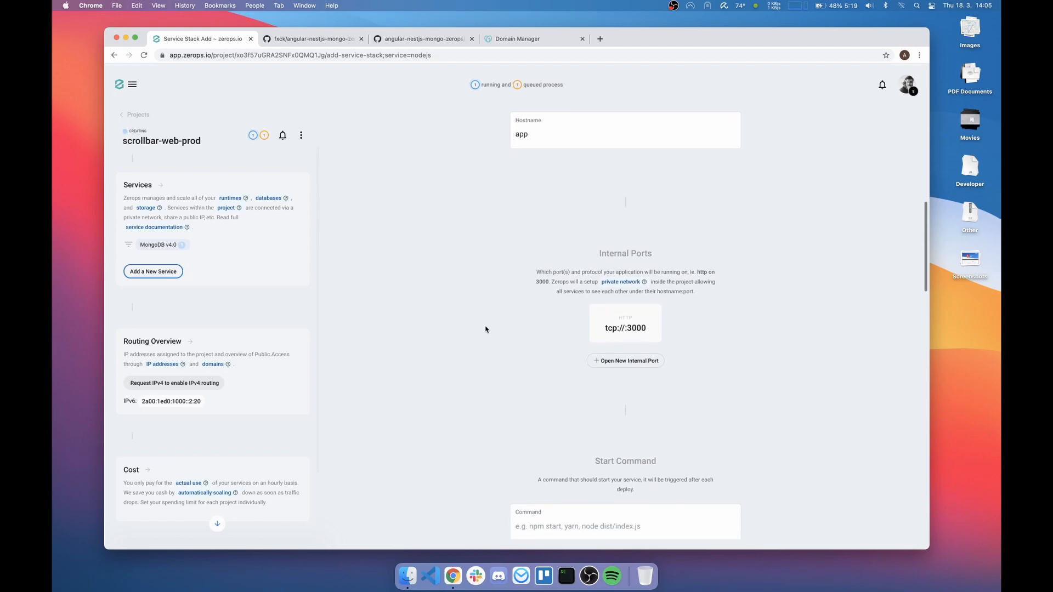
scroll("down", 3)
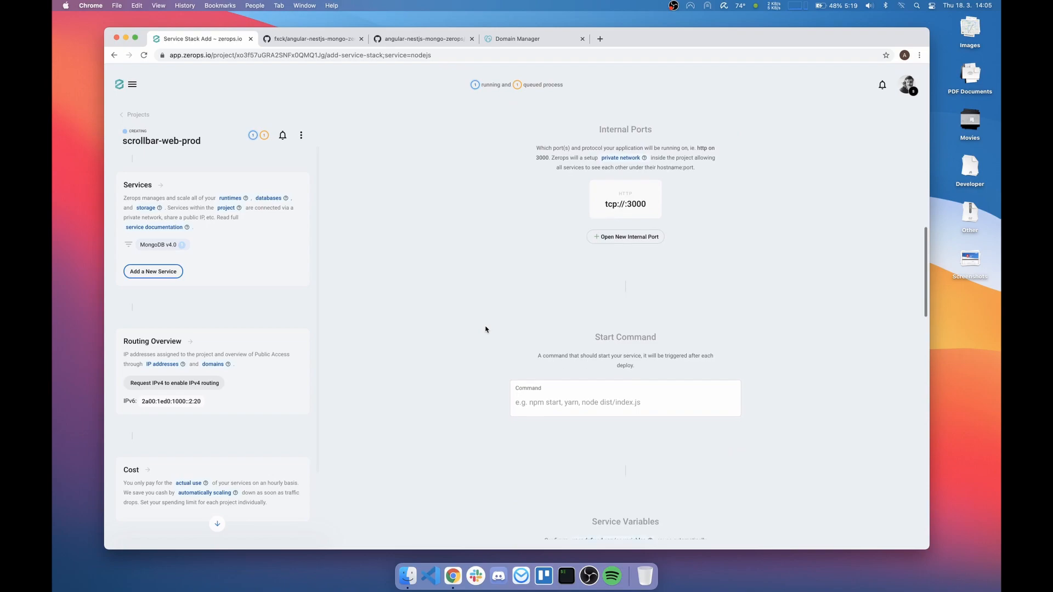
type("n")
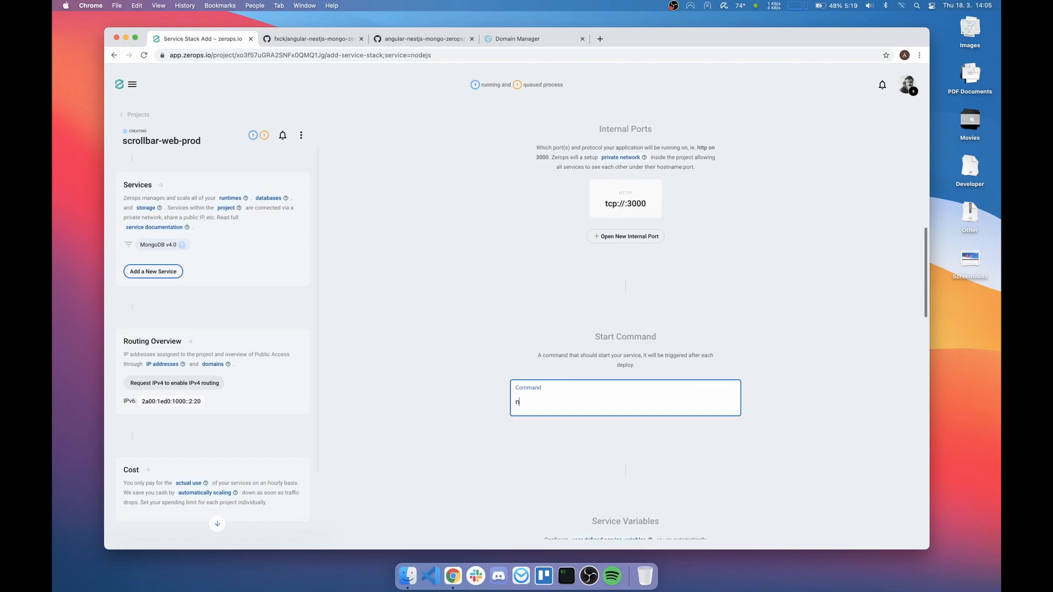
type("pm start")
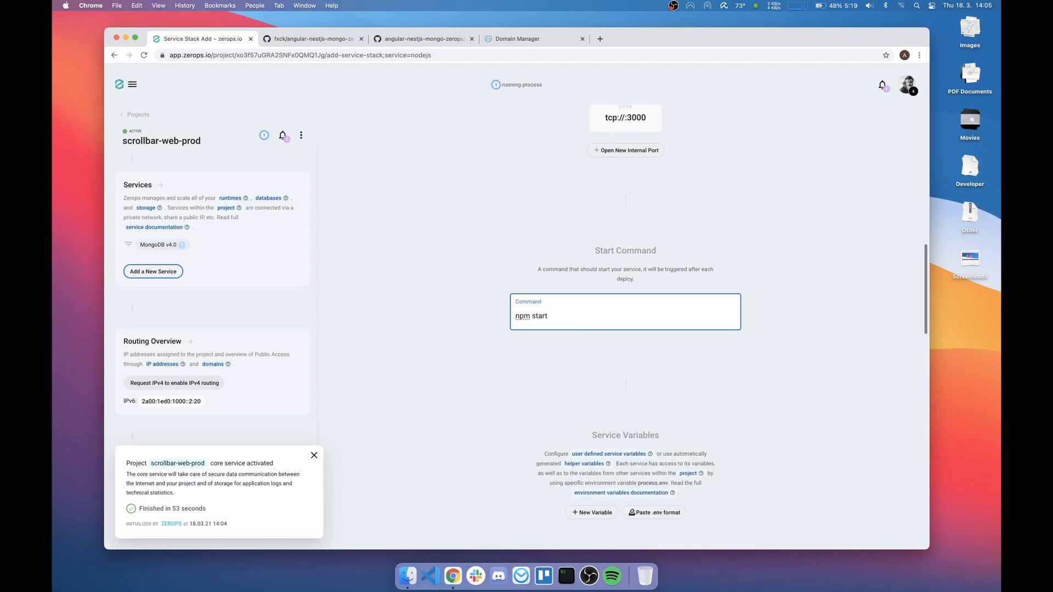
Step: Check the CONNECTION_STRING variable name in app.module.ts on GitHub, then return
scroll("down", 3)
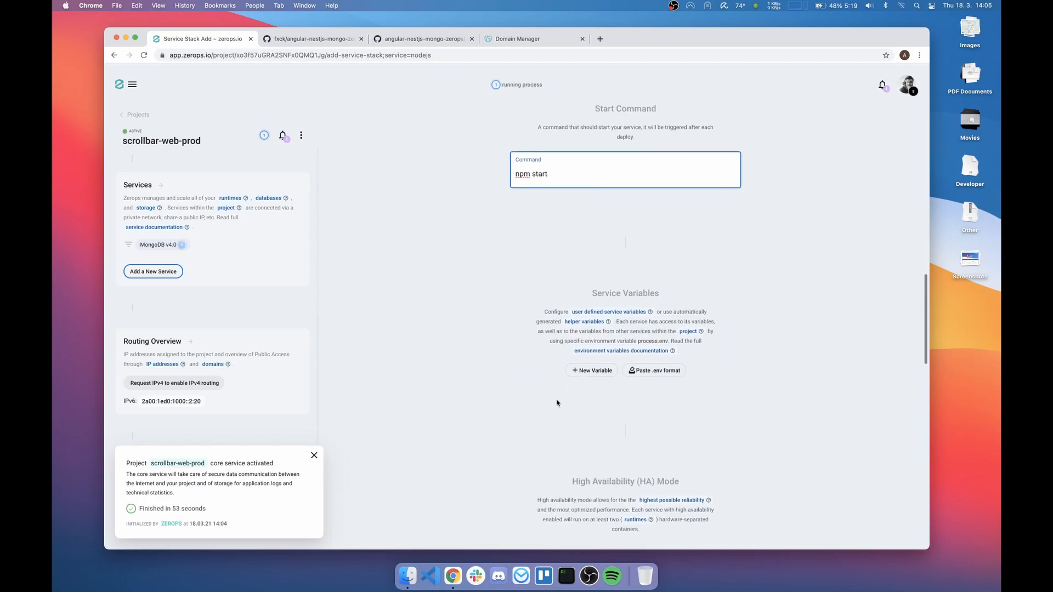
left_click(422, 38)
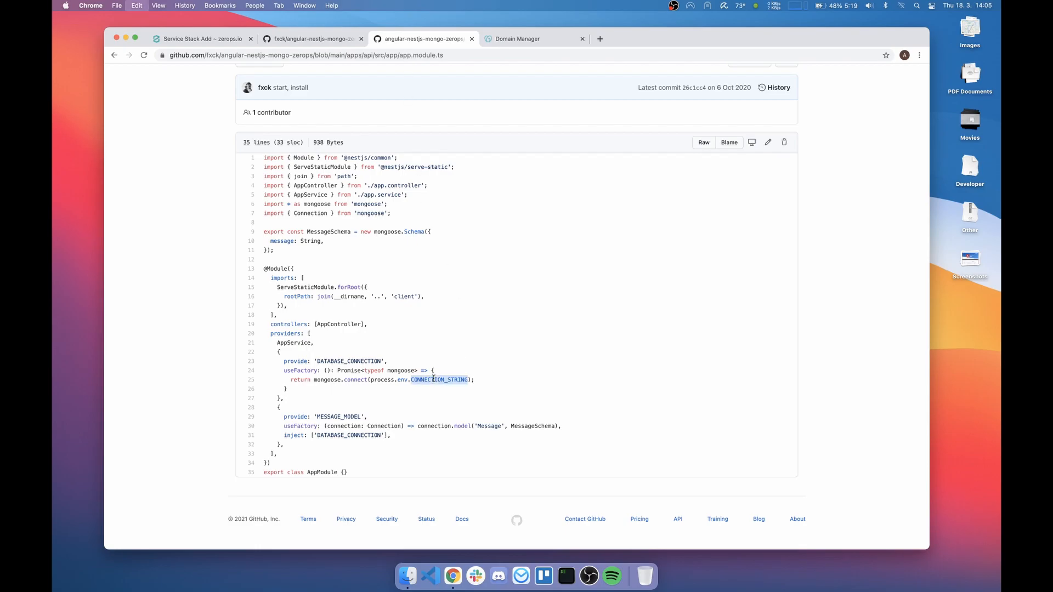
mouse_move(218, 47)
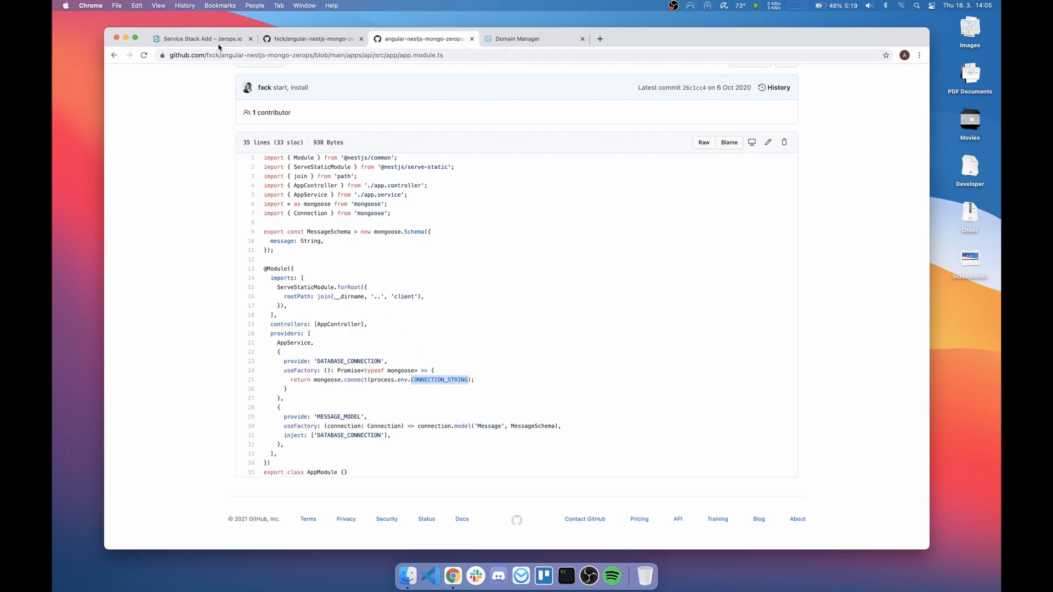
left_click(201, 39)
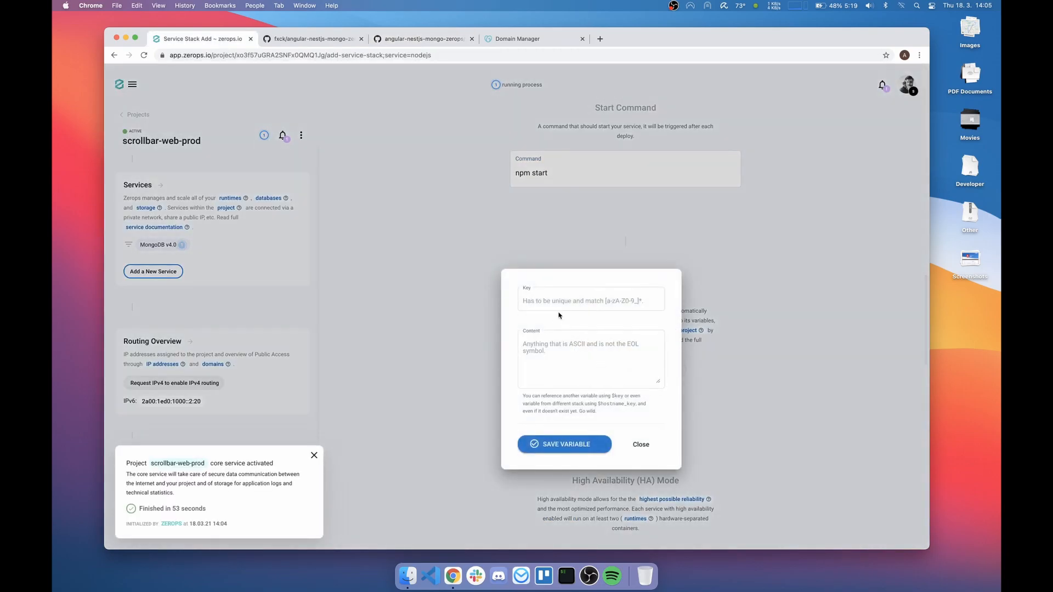
Step: Save a CONNECTION_STRING variable with content ${db_connectionString}
type("CONNECTION_STRING")
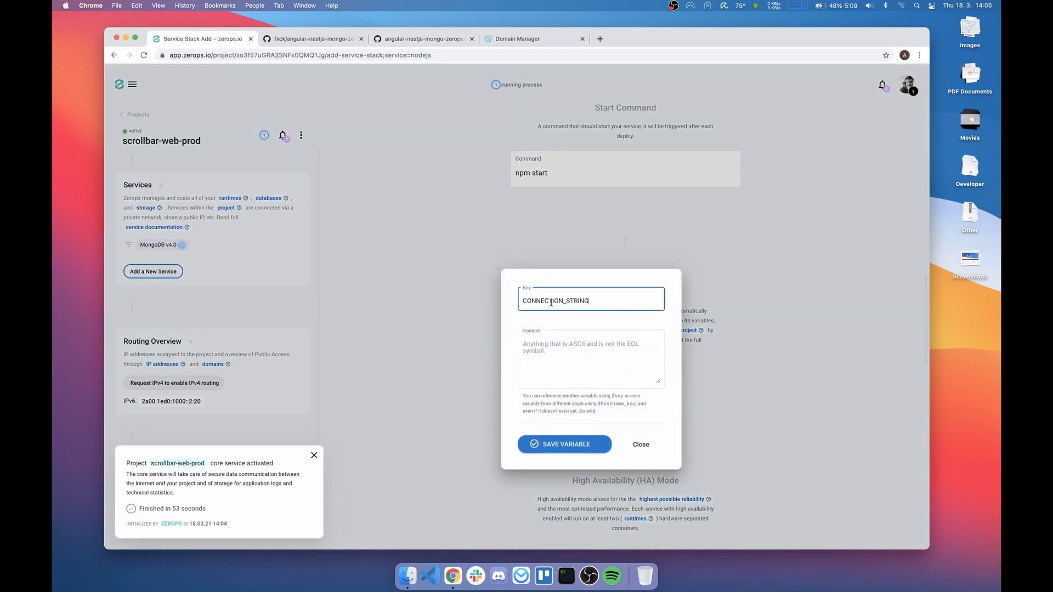
left_click(591, 359)
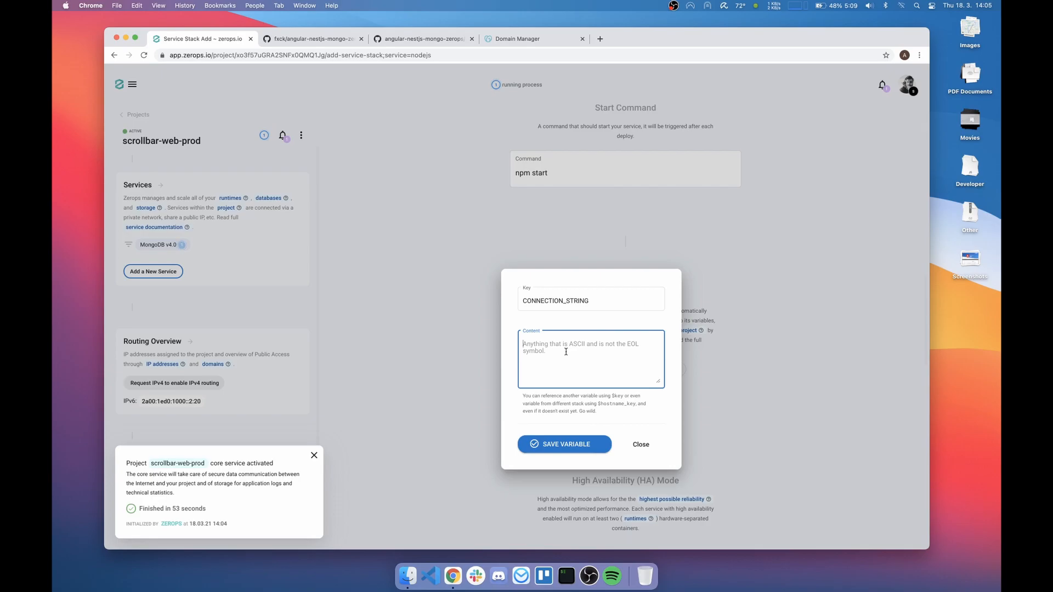
type("${db_co")
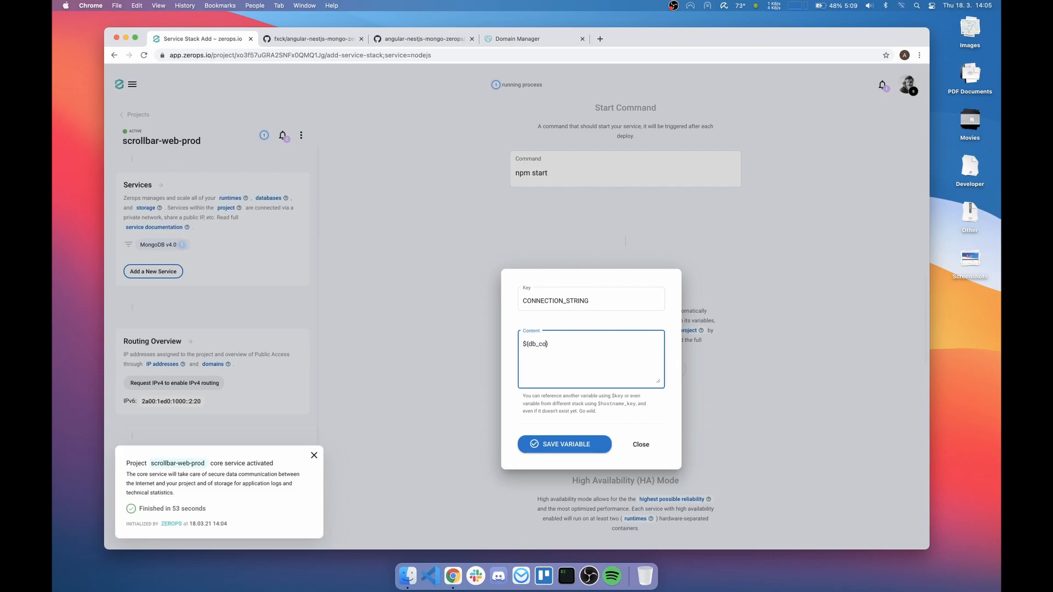
type("nnectionS")
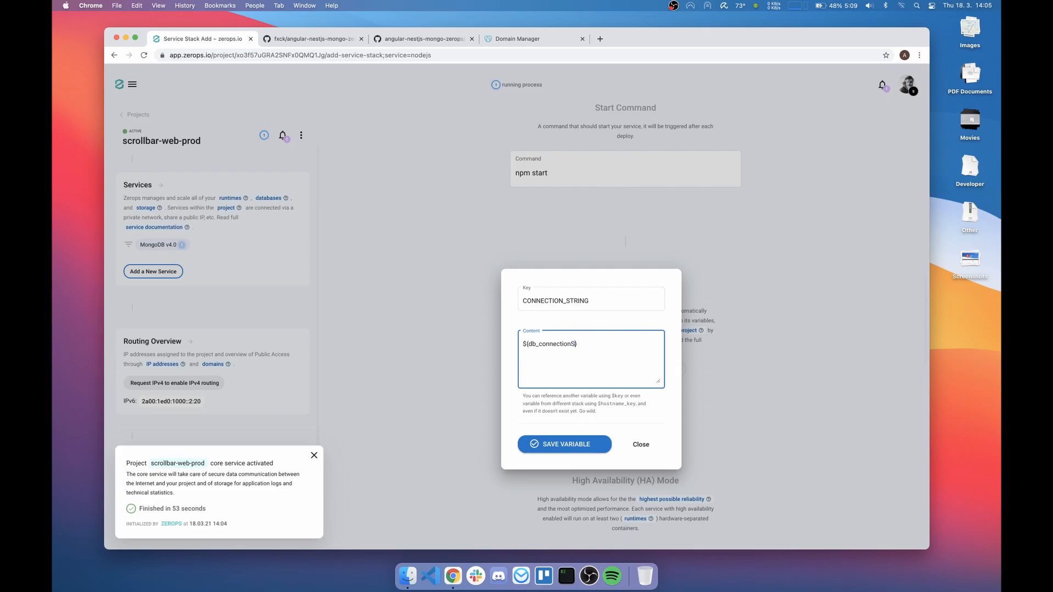
type("tring")
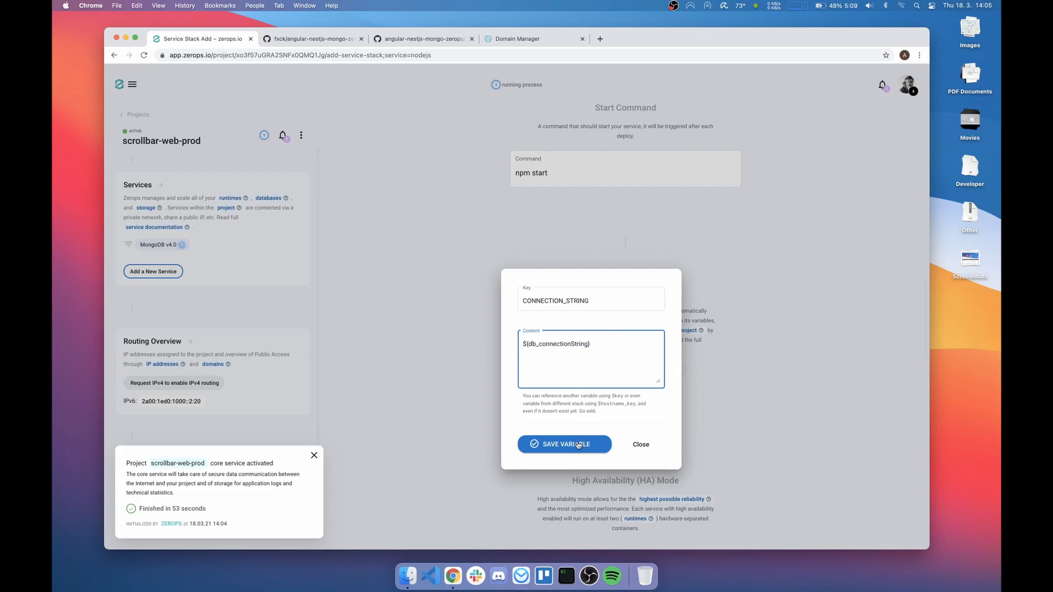
left_click(563, 444)
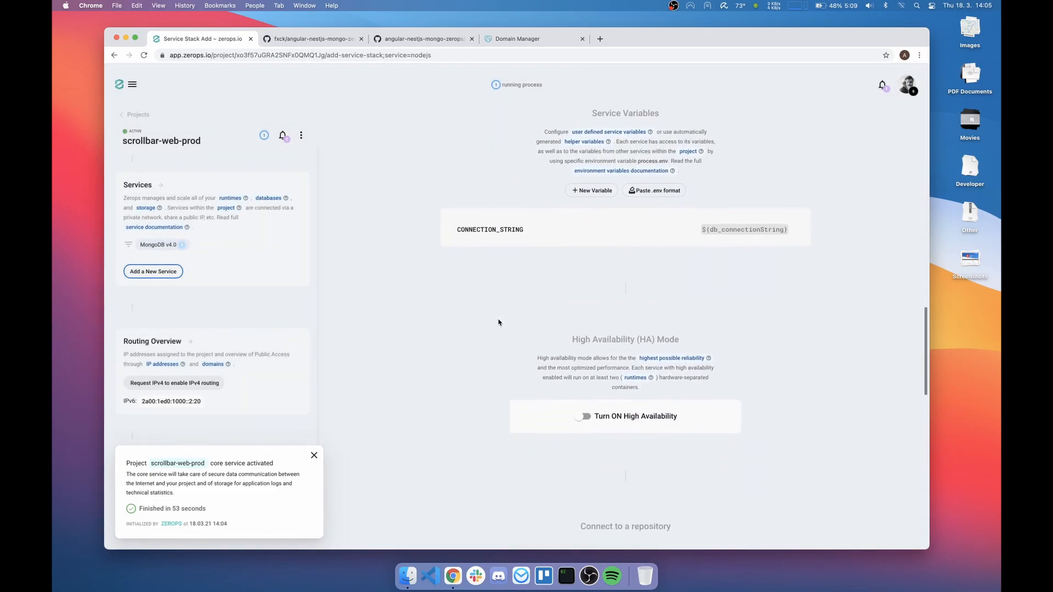
scroll("down", 3)
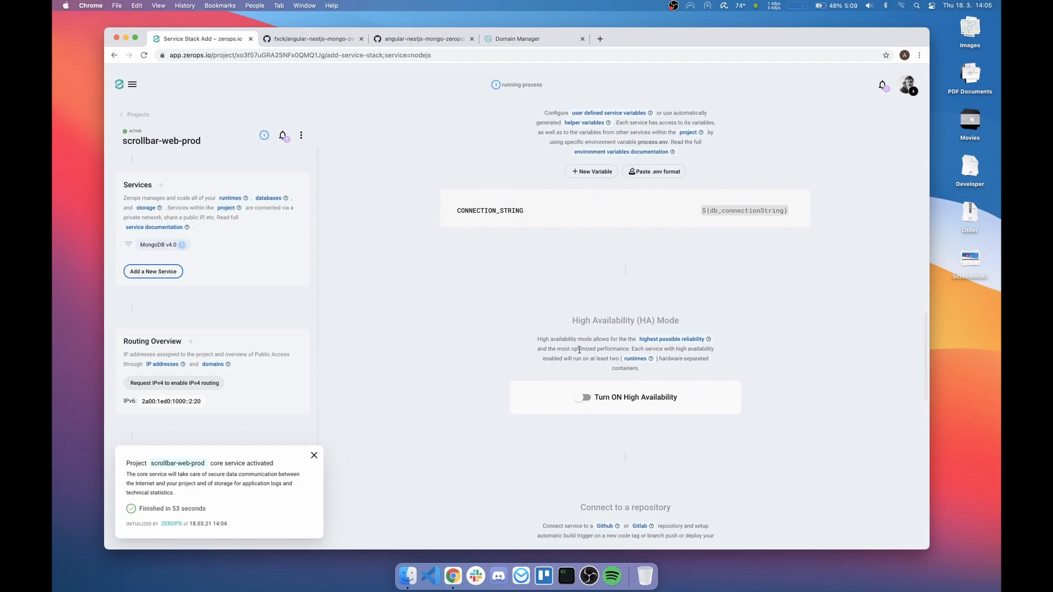
Step: Turn on high availability and connect the angular-nestjs-mongo-zerops GitHub repository
left_click(583, 397)
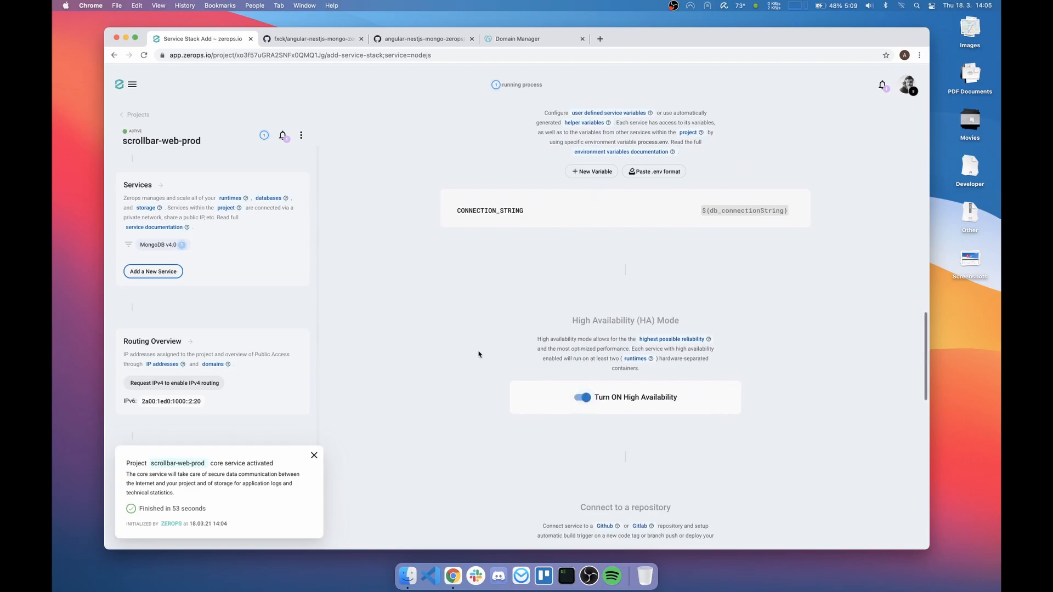
scroll("down", 3)
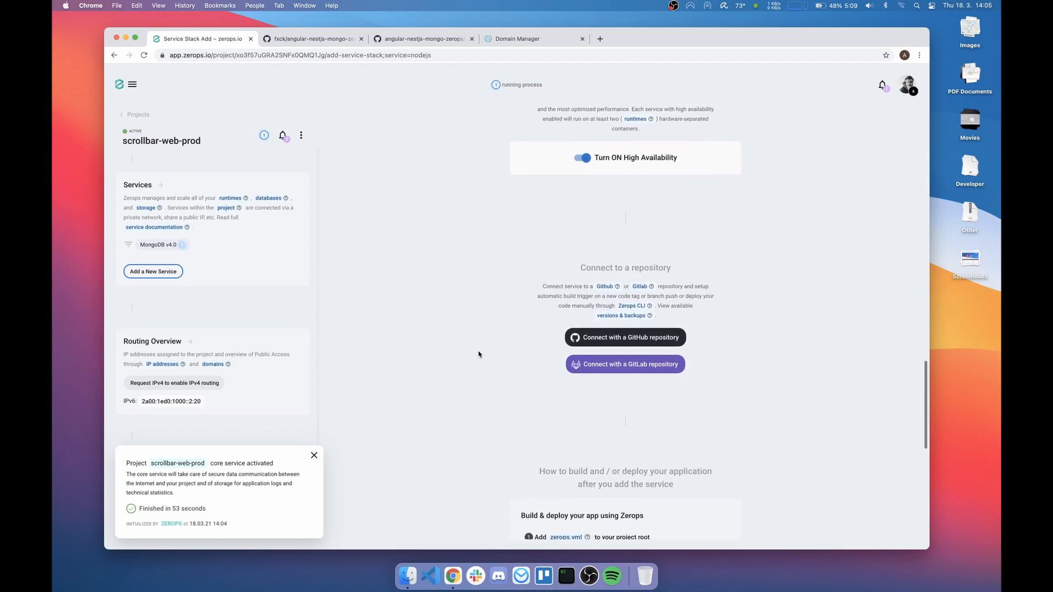
mouse_move(593, 344)
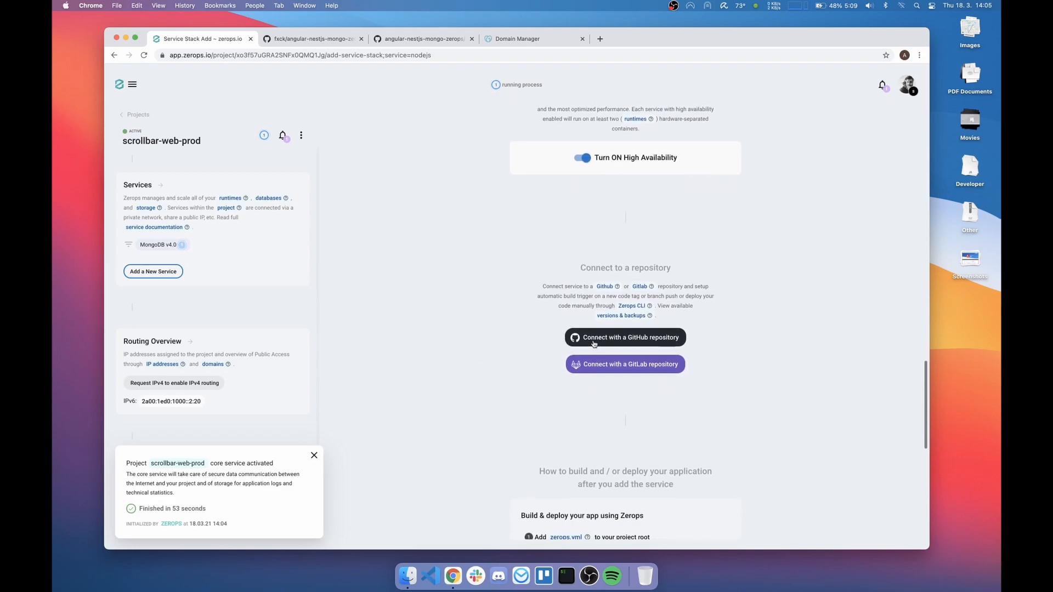
left_click(624, 337)
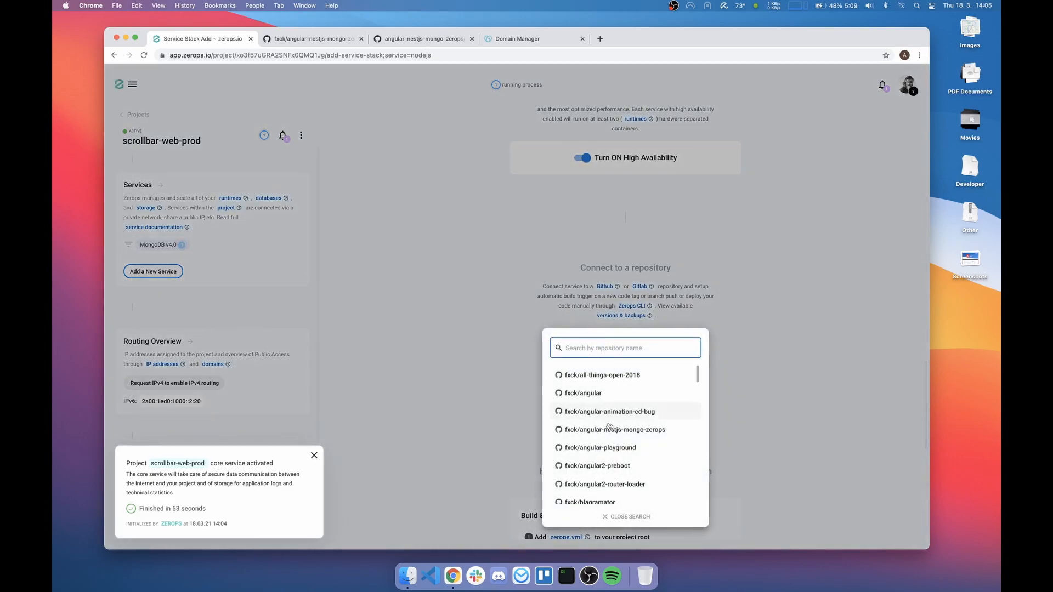
left_click(614, 429)
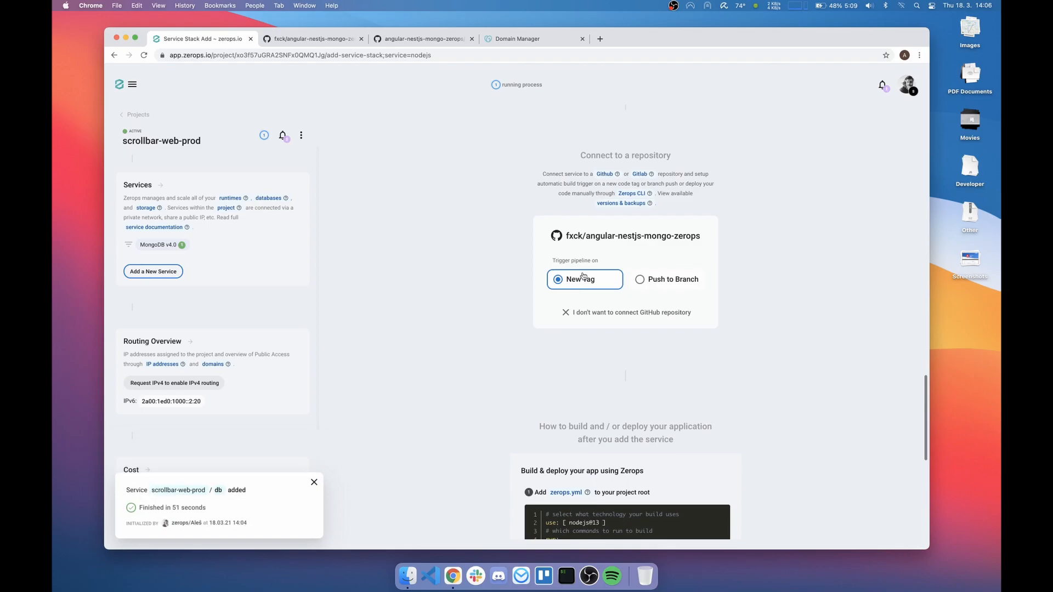
Step: Scroll through the sample zerops.yml and zcli push instructions
scroll("down", 3)
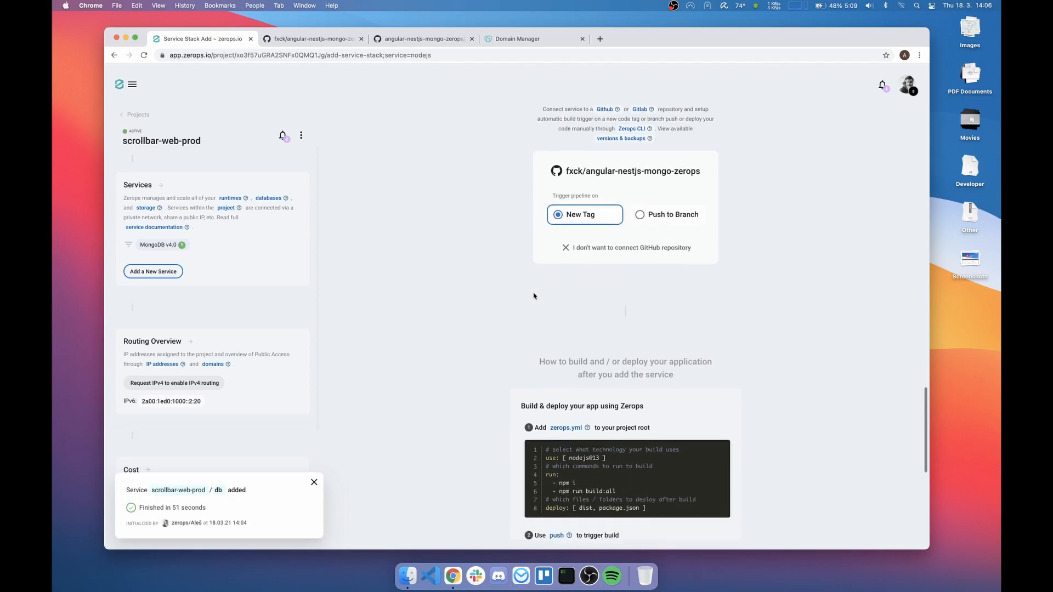
scroll("down", 3)
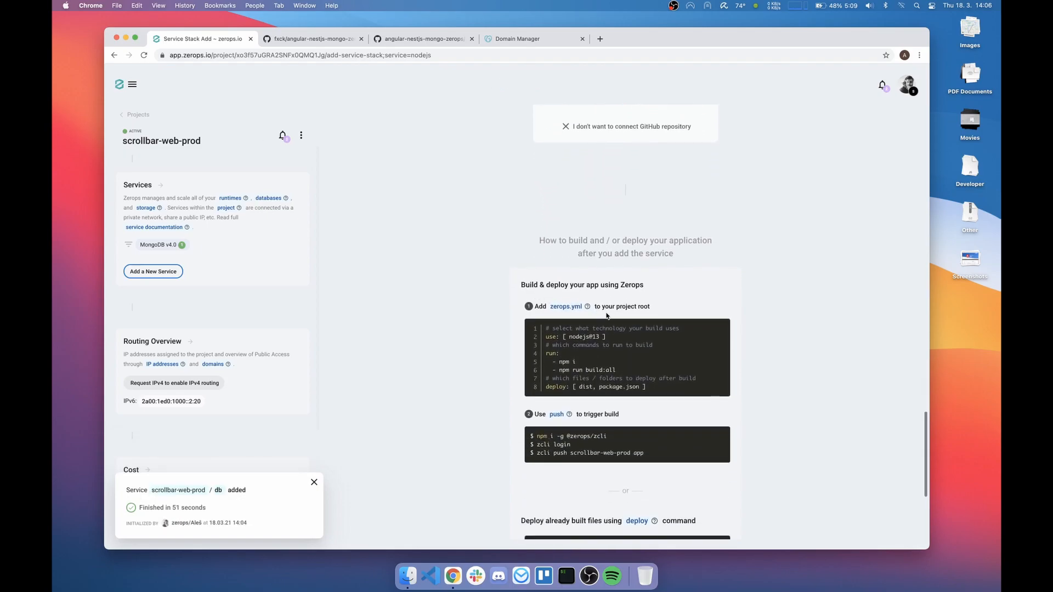
mouse_move(591, 344)
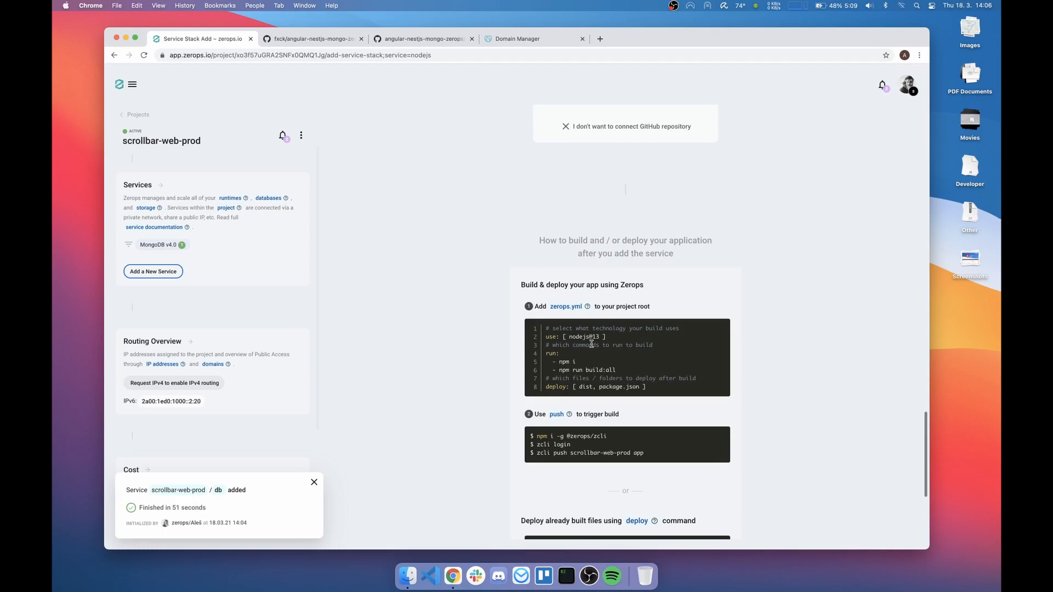
mouse_move(609, 323)
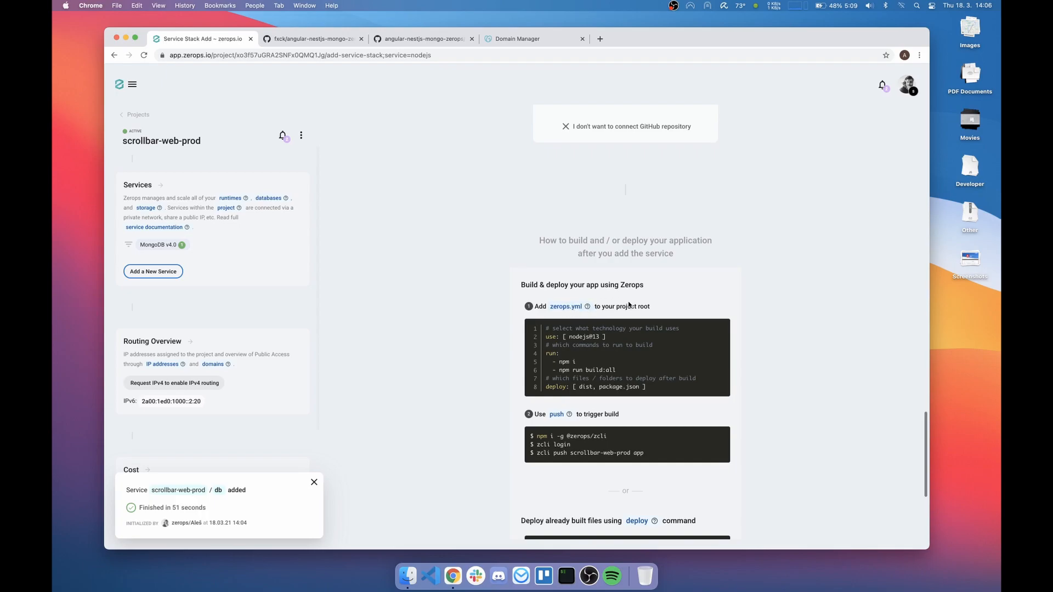
mouse_move(347, 108)
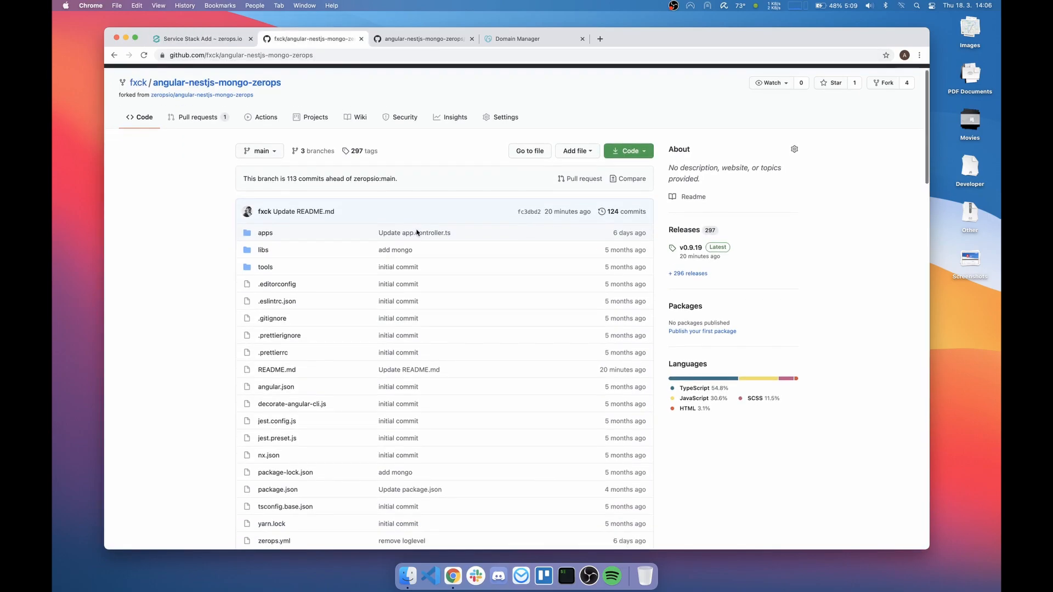
Step: Open zerops.yml and highlight nodejs@13, npm install, the production build and dist
left_click(274, 540)
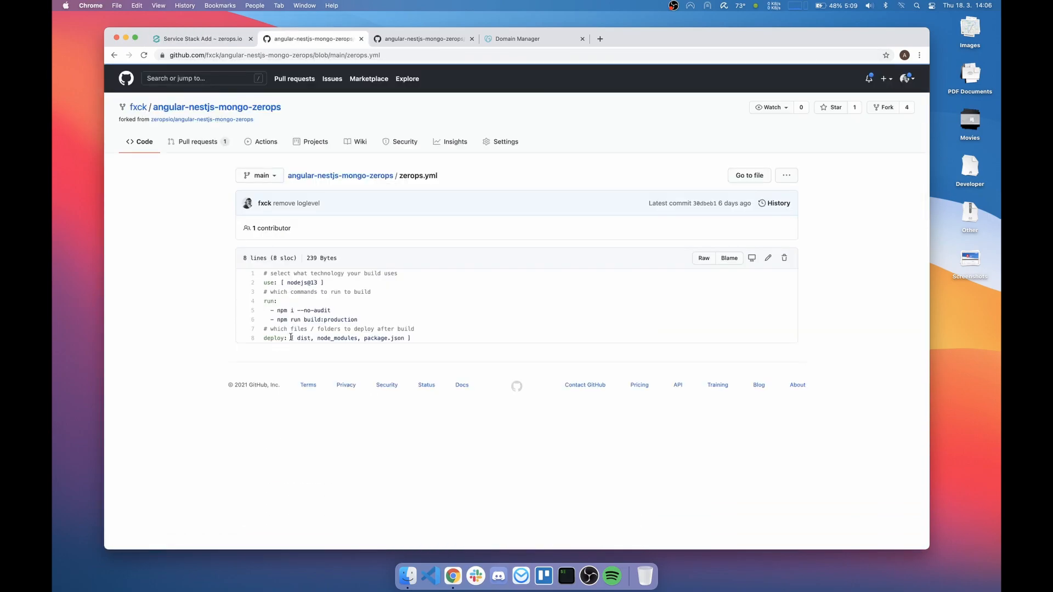
double_click(300, 282)
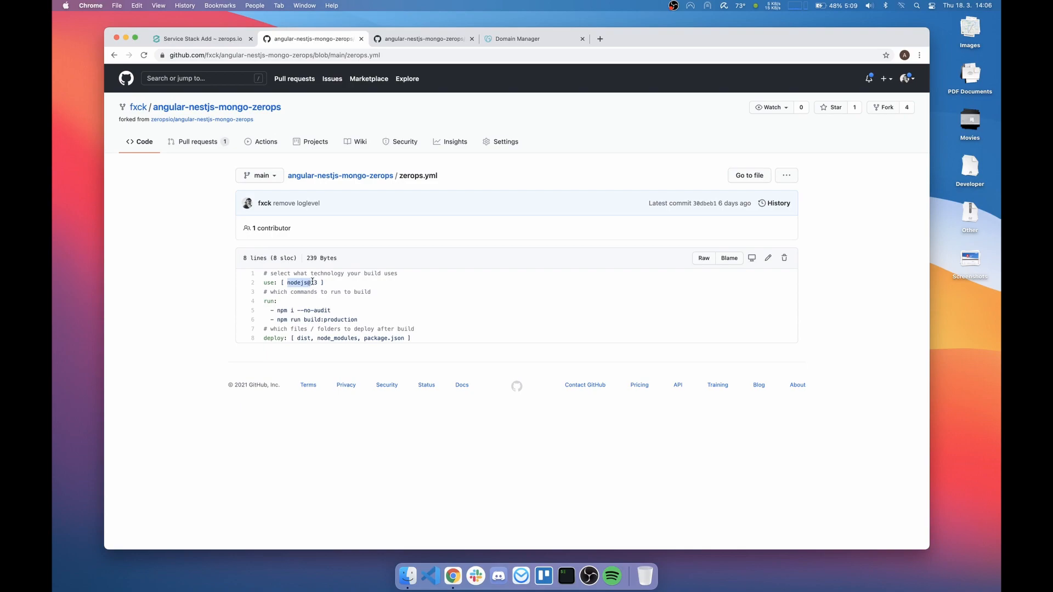
mouse_move(406, 295)
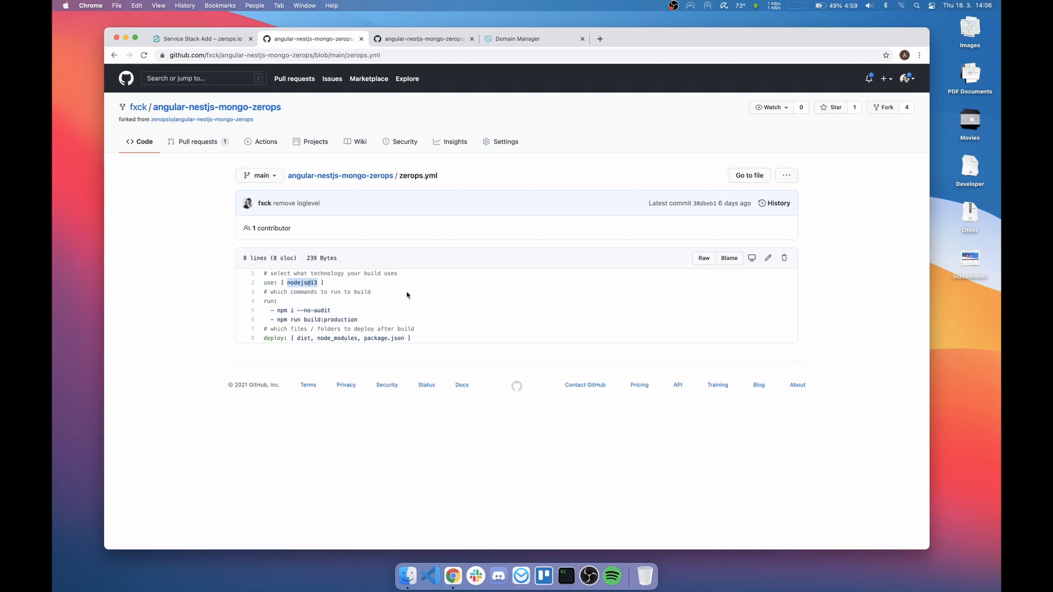
mouse_move(295, 307)
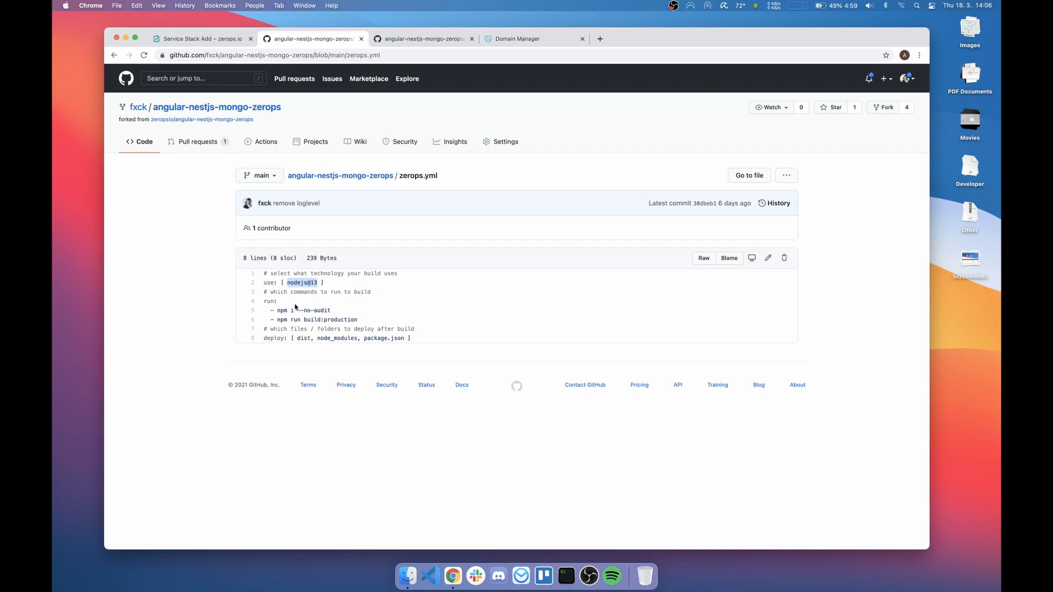
double_click(289, 310)
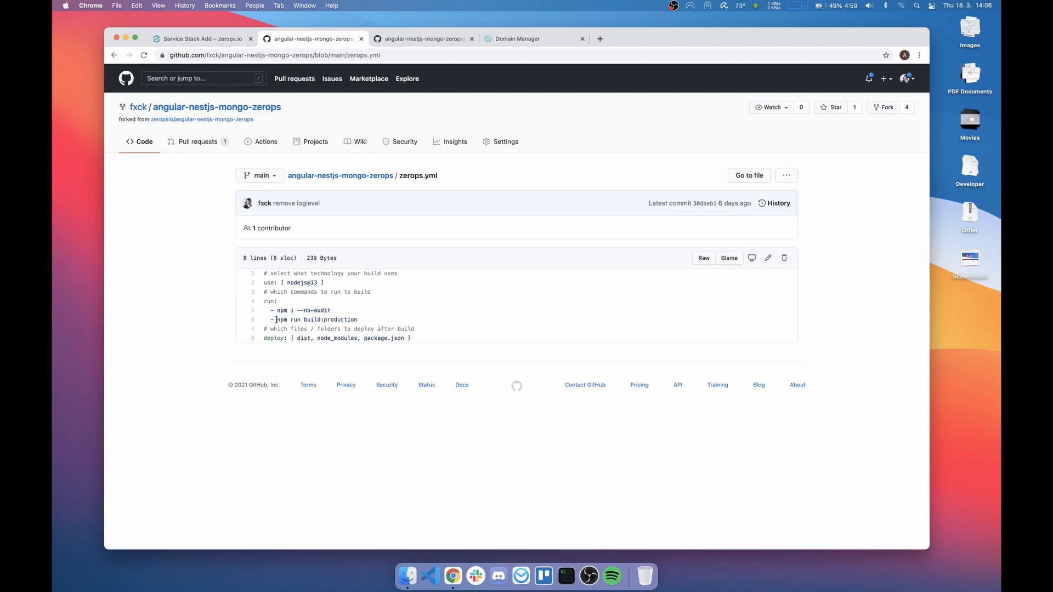
double_click(317, 320)
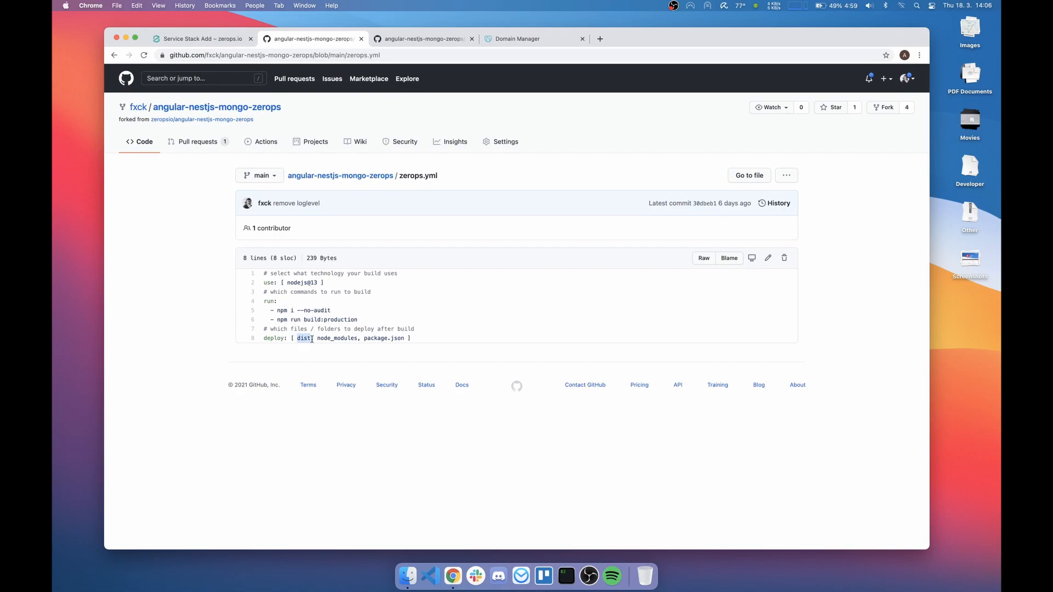
double_click(336, 338)
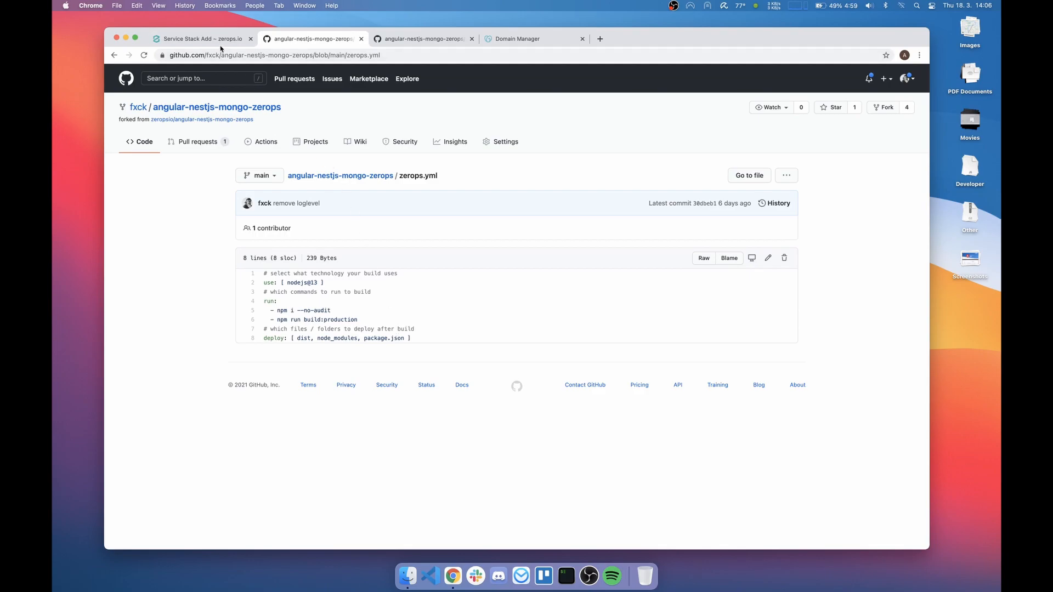
Step: Add the Node.js v13.2 app service, dismiss the notification, and view the service list
left_click(200, 39)
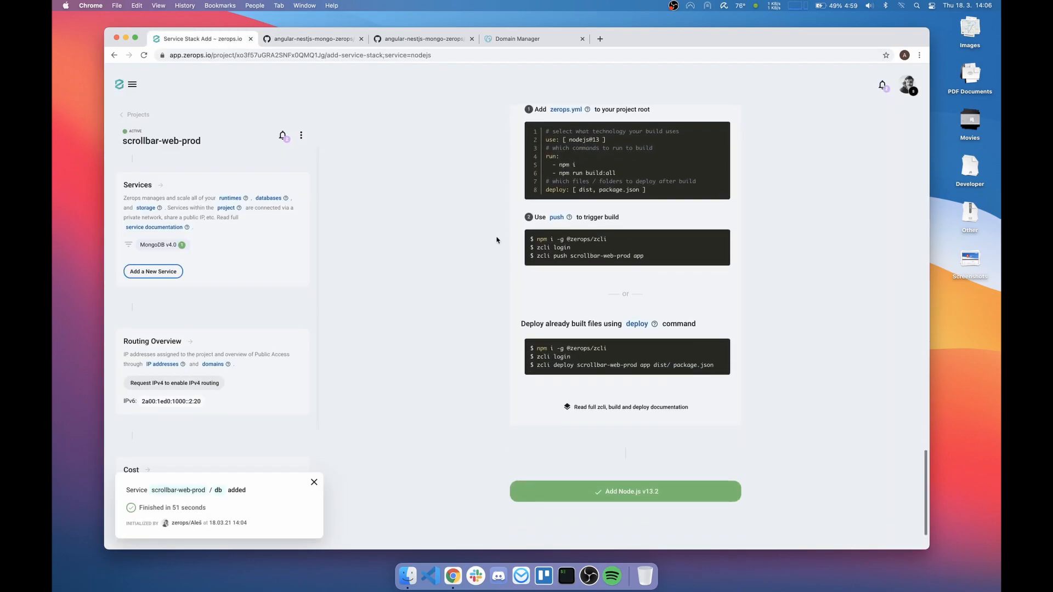
scroll("up", 3)
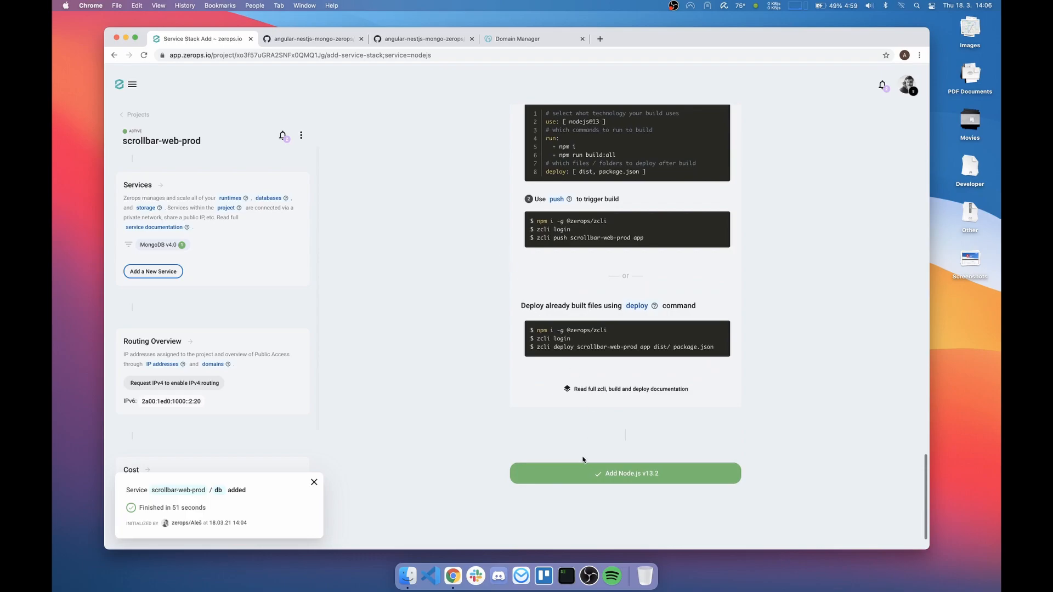
left_click(624, 473)
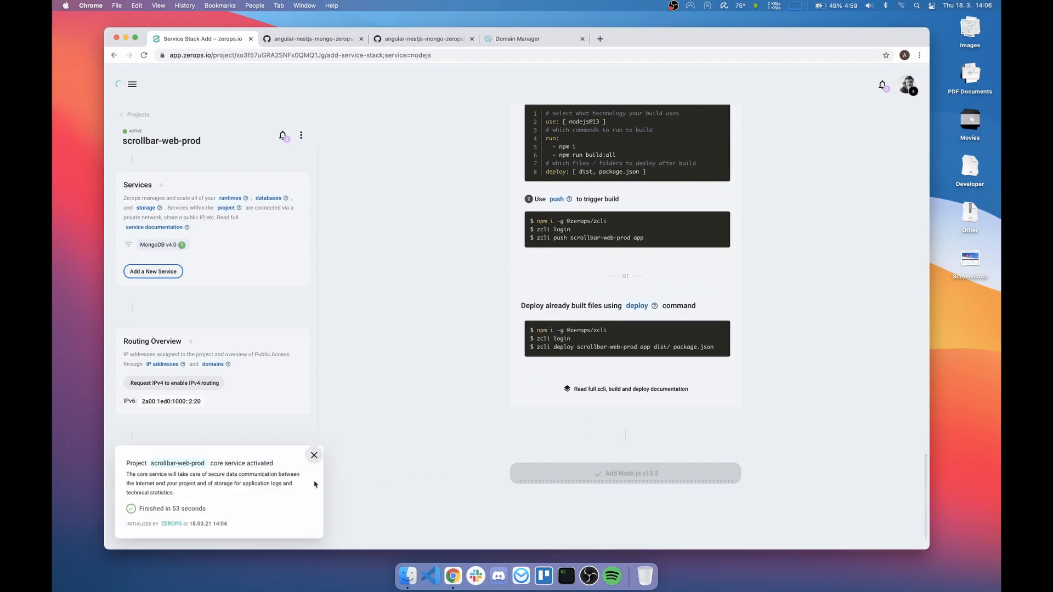
left_click(625, 472)
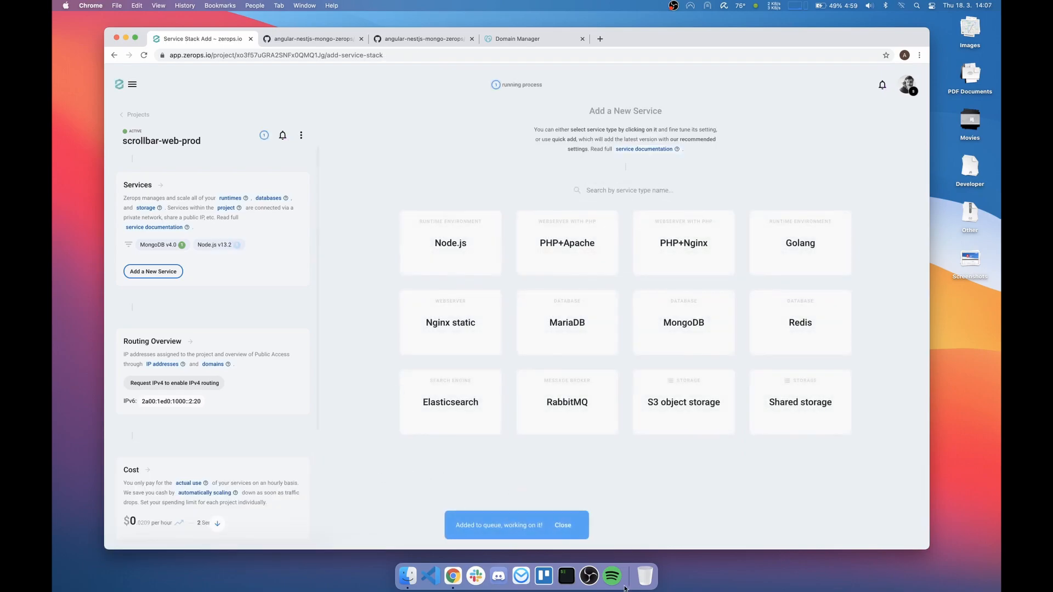
left_click(562, 530)
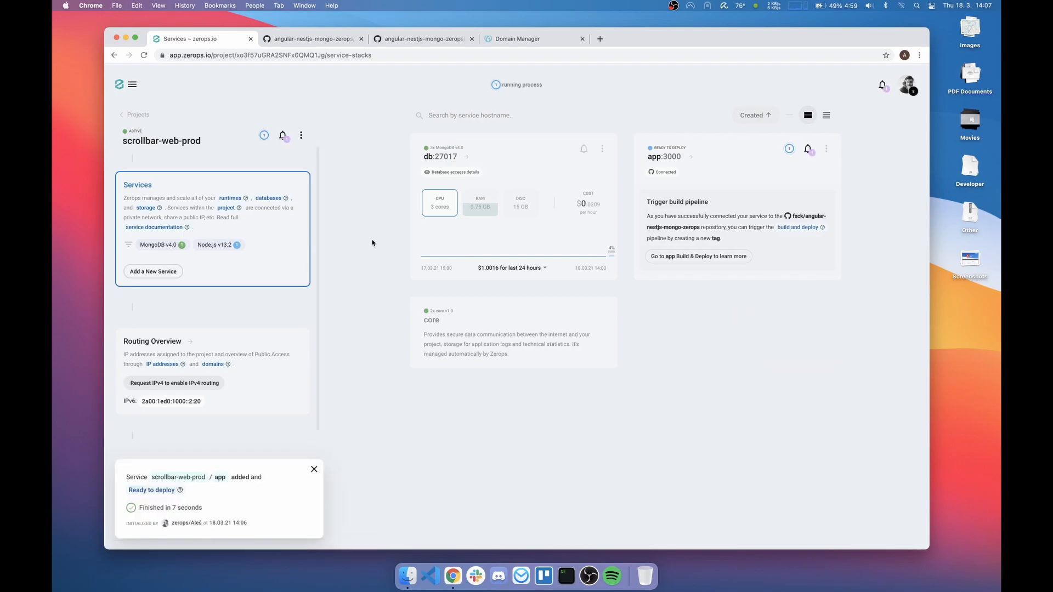
mouse_move(521, 236)
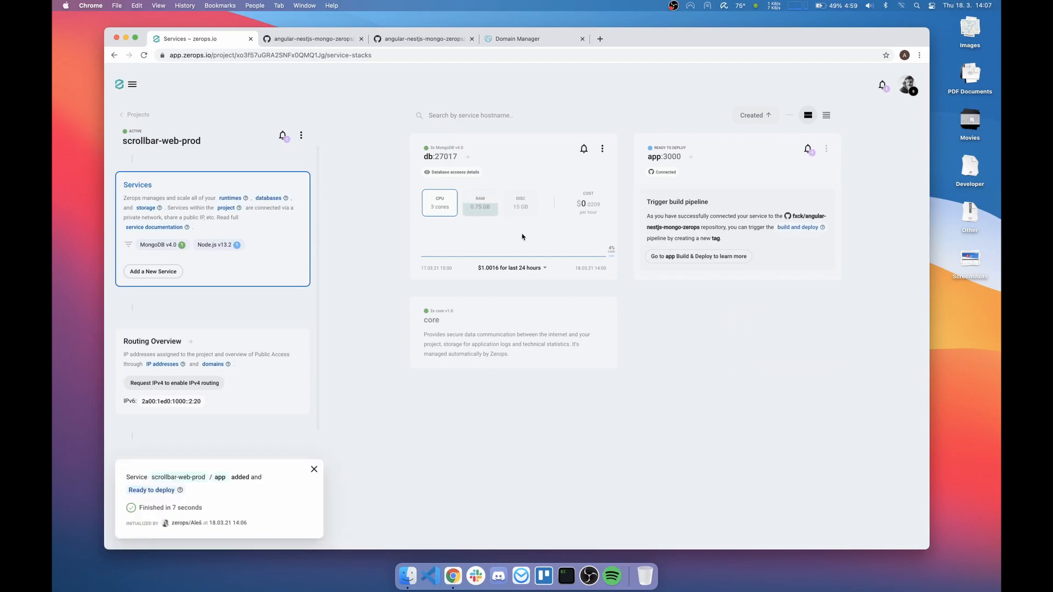
mouse_move(552, 218)
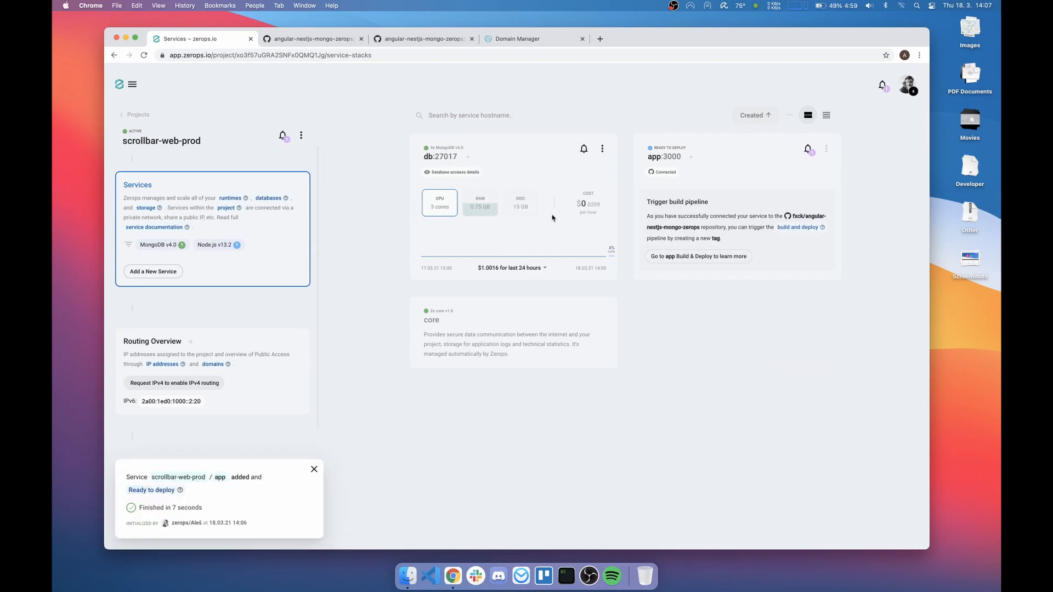
mouse_move(692, 201)
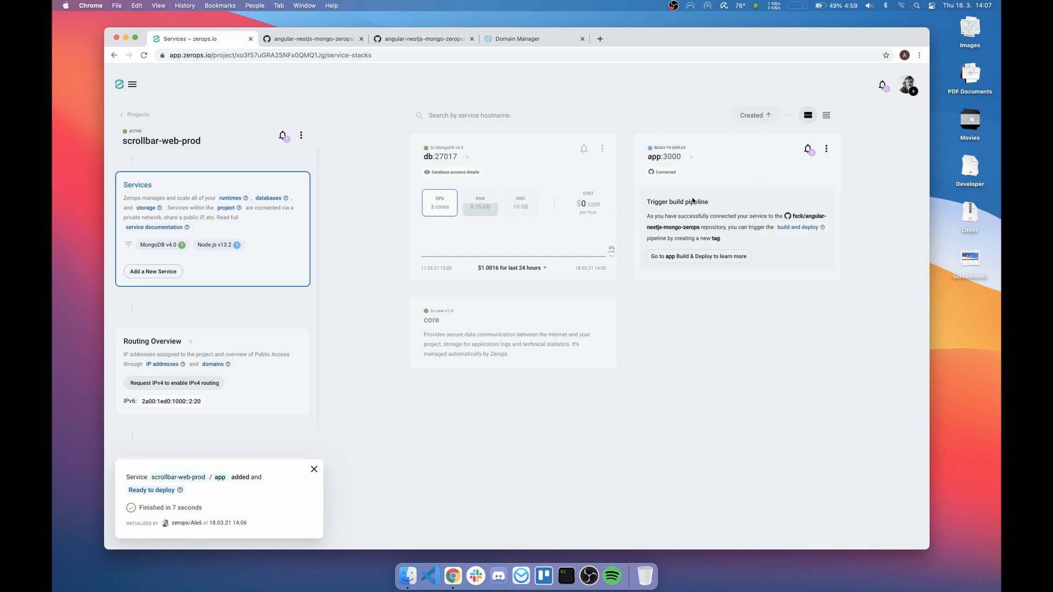
mouse_move(710, 207)
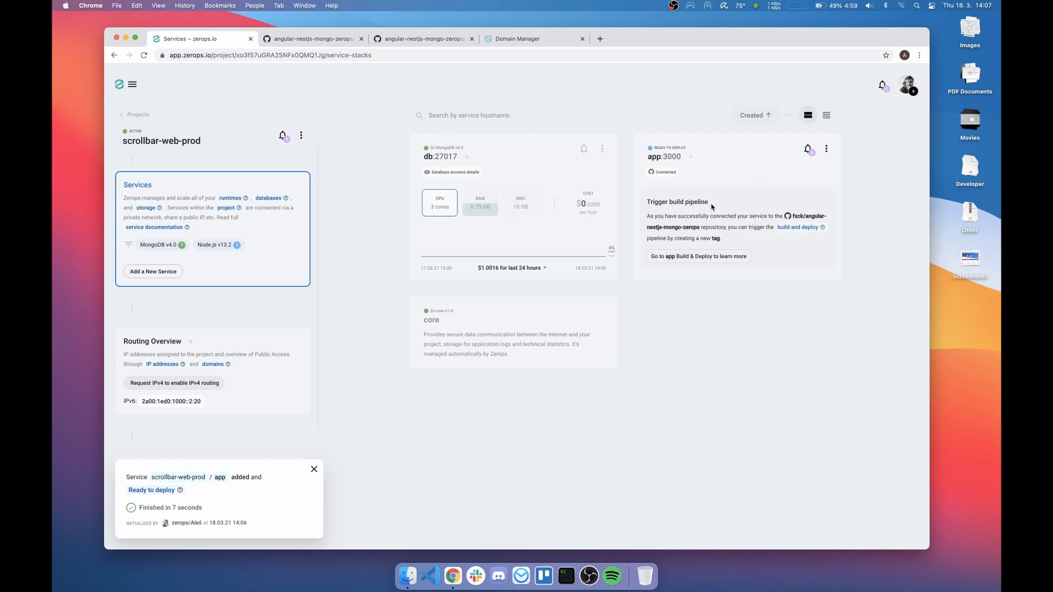
mouse_move(500, 336)
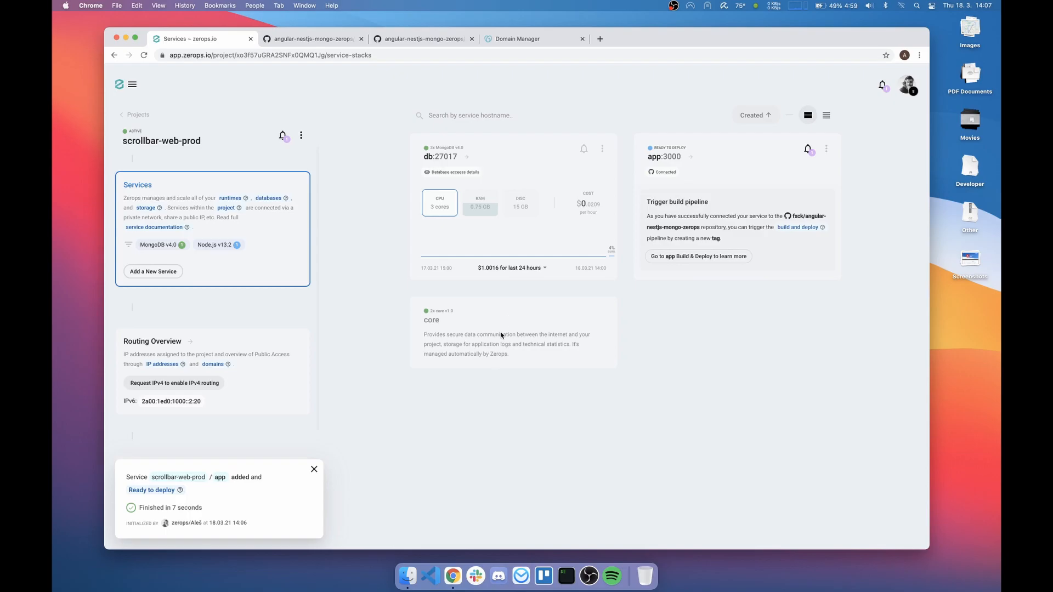
mouse_move(488, 385)
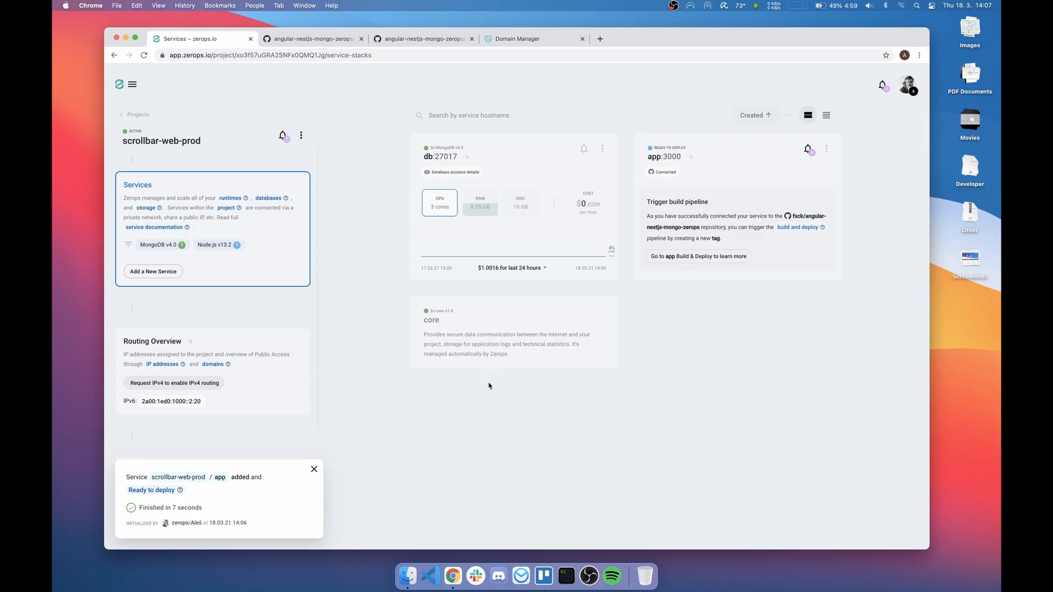
mouse_move(440, 313)
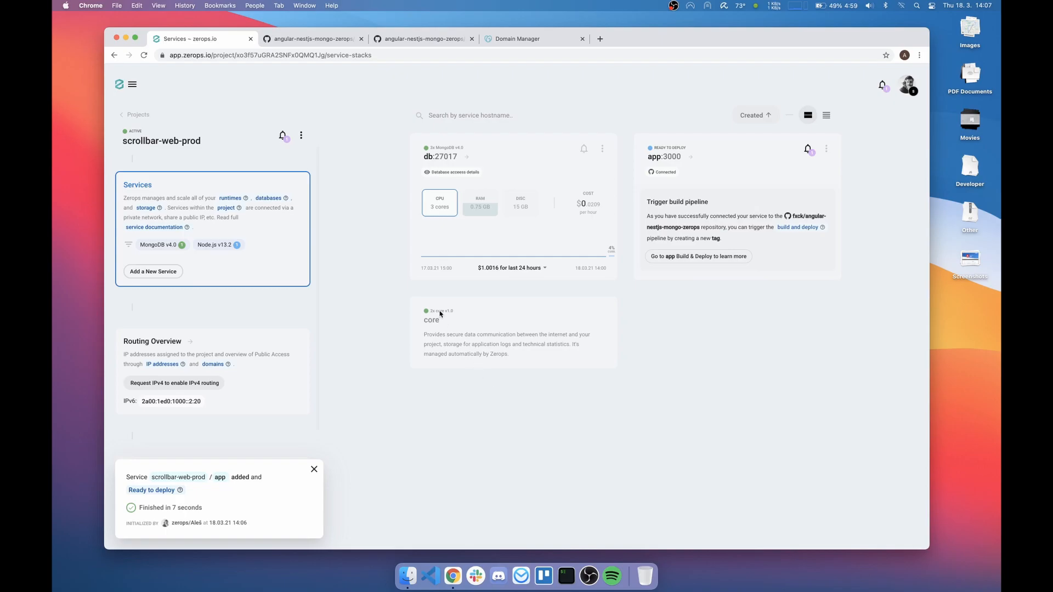
Step: Create a new Zerops project named scrollbar-web-dev and proceed to adding services
left_click(132, 84)
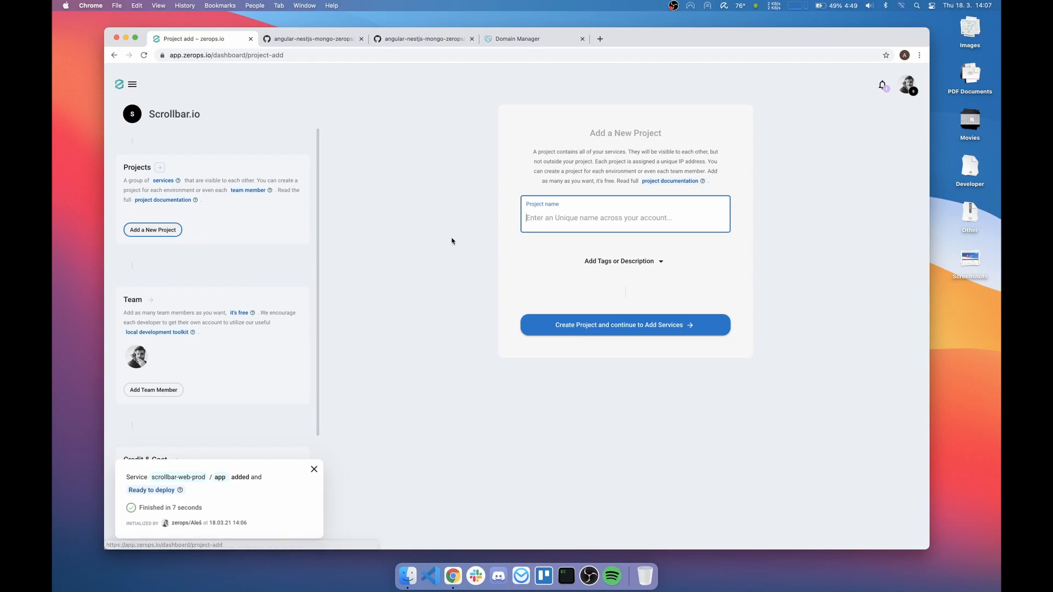
type("scrol")
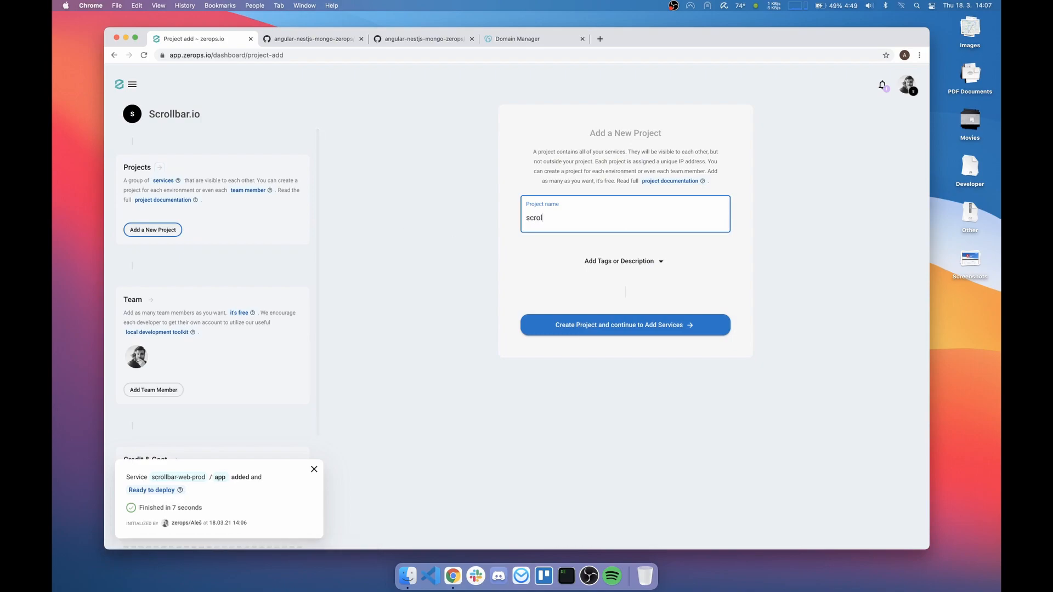
type("lbar-we")
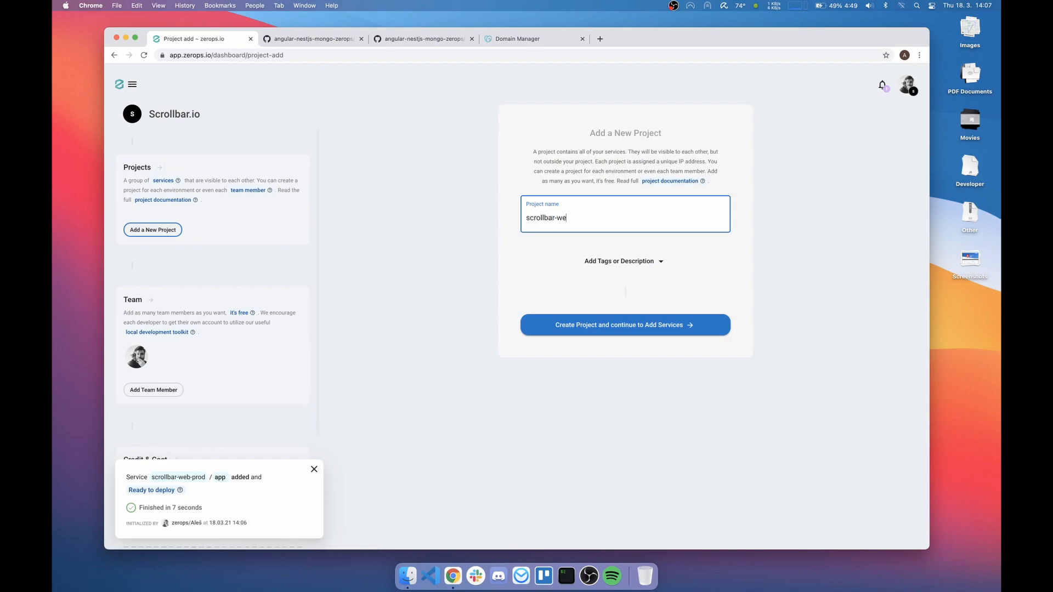
type("b-def")
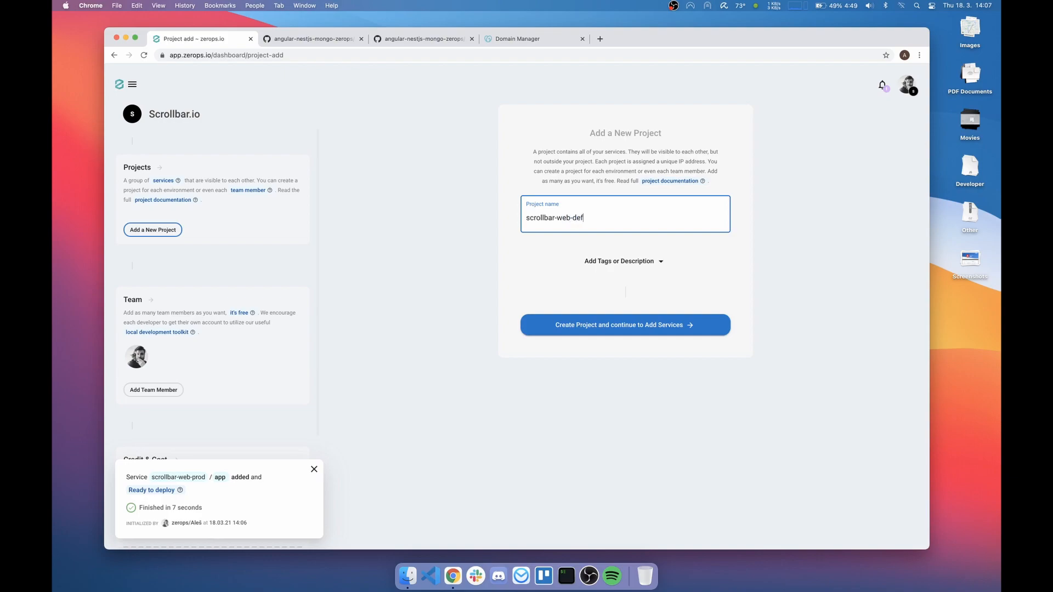
left_click(624, 324)
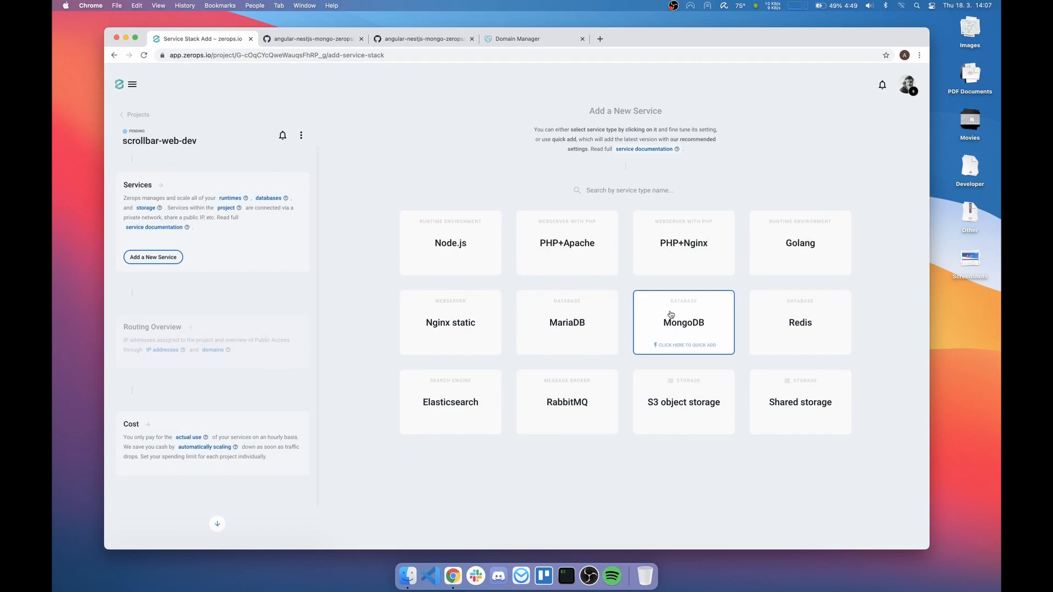
Step: Add a MongoDB v4.0 service with hostname db to scrollbar-web-dev
left_click(682, 322)
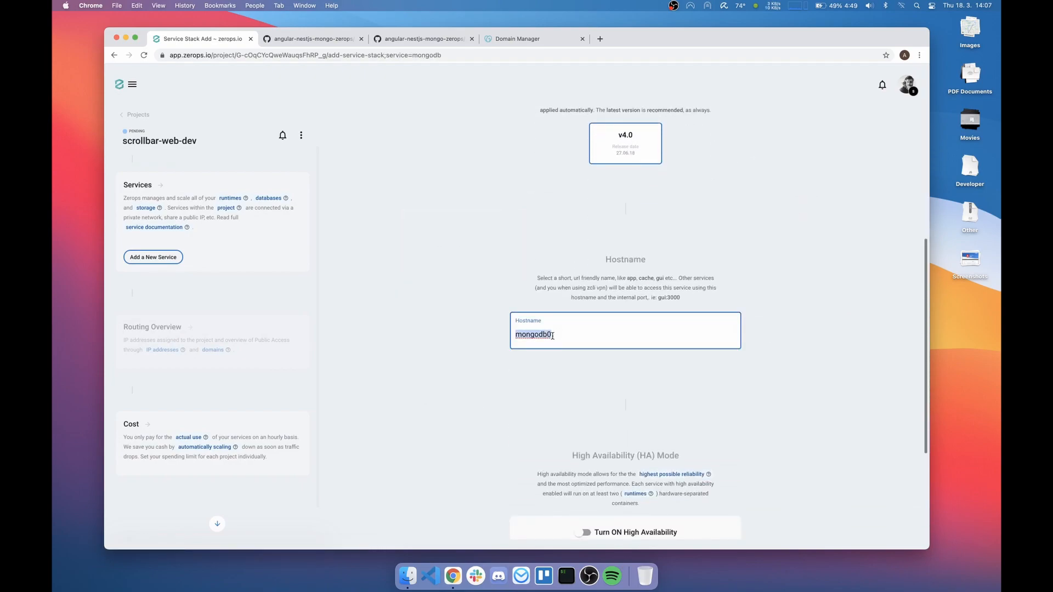
type("db")
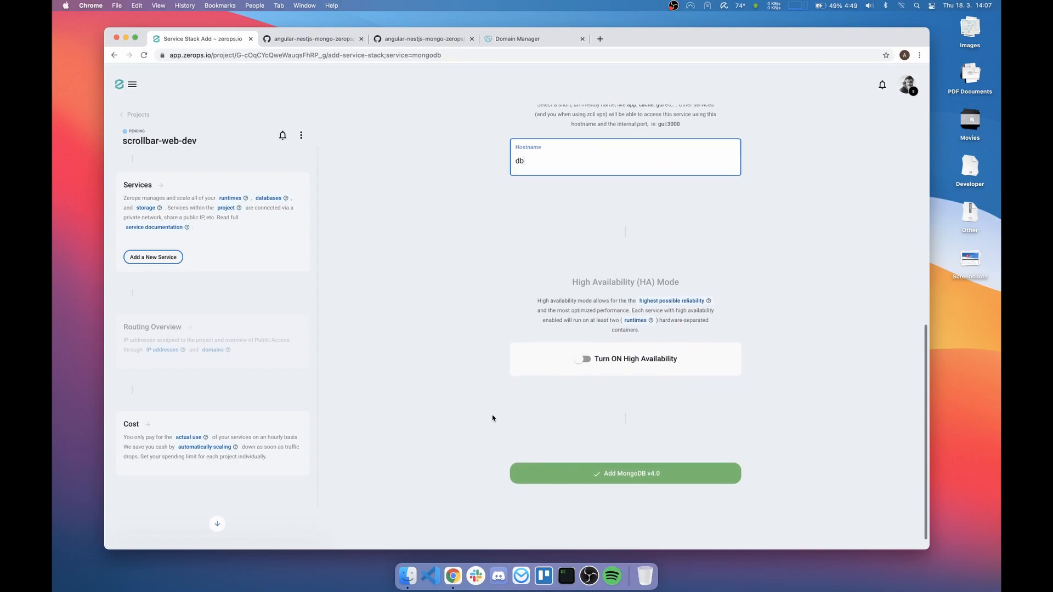
left_click(624, 472)
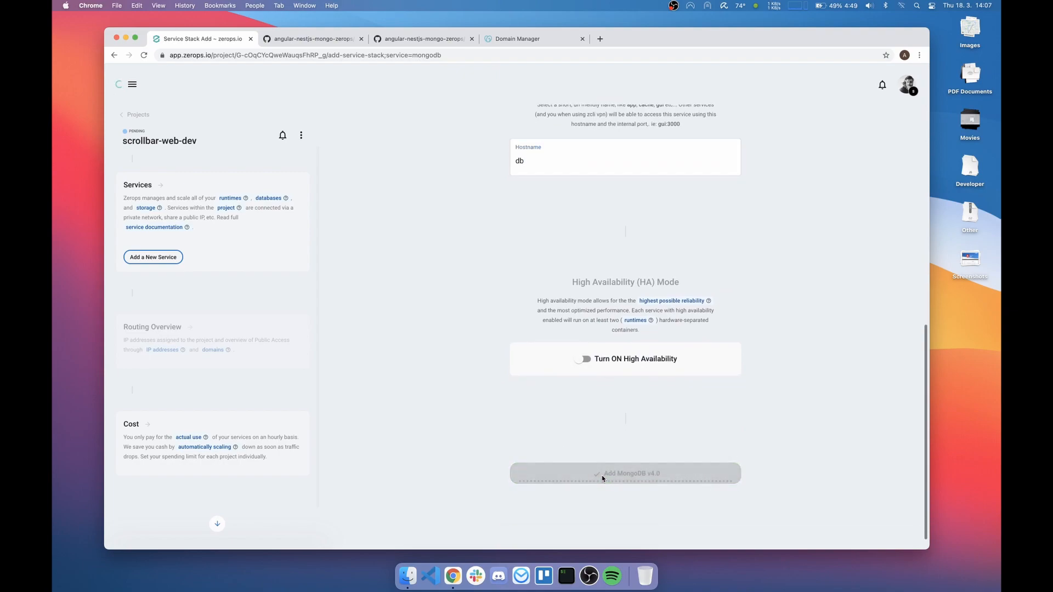
left_click(624, 473)
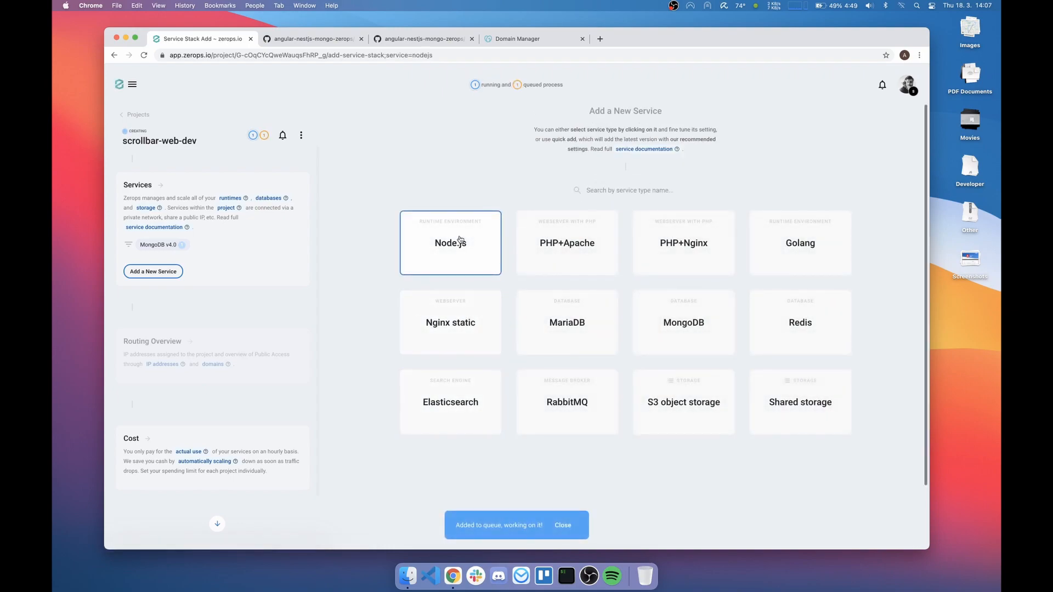
Step: Configure a Node.js service with start command npm start and CONNECTION_STRING=${db_connectionString}
left_click(450, 242)
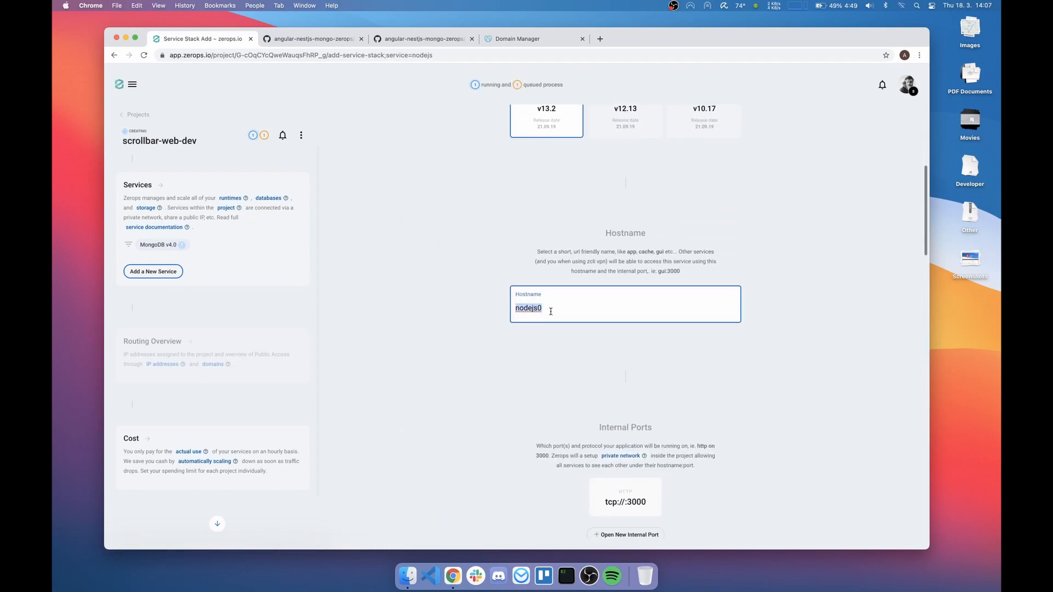
scroll("down", 3)
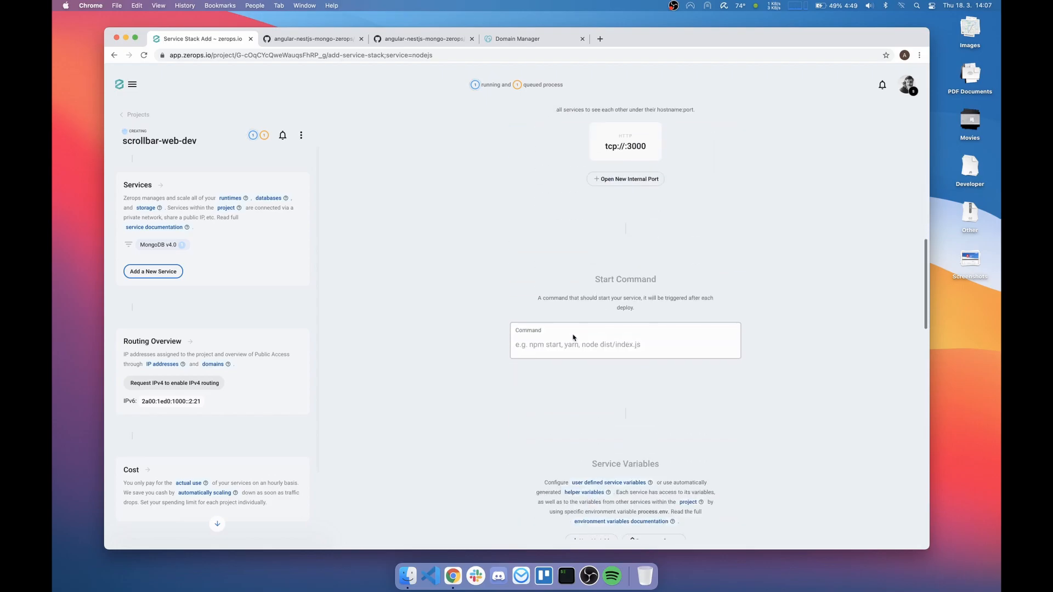
type("npmm")
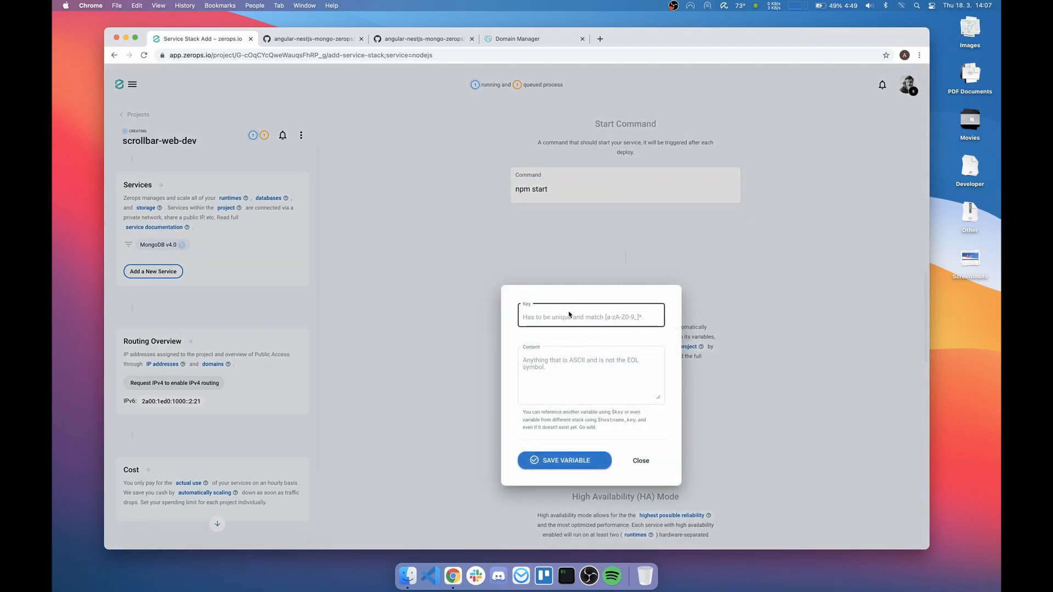
type("CONNECTION_STRING")
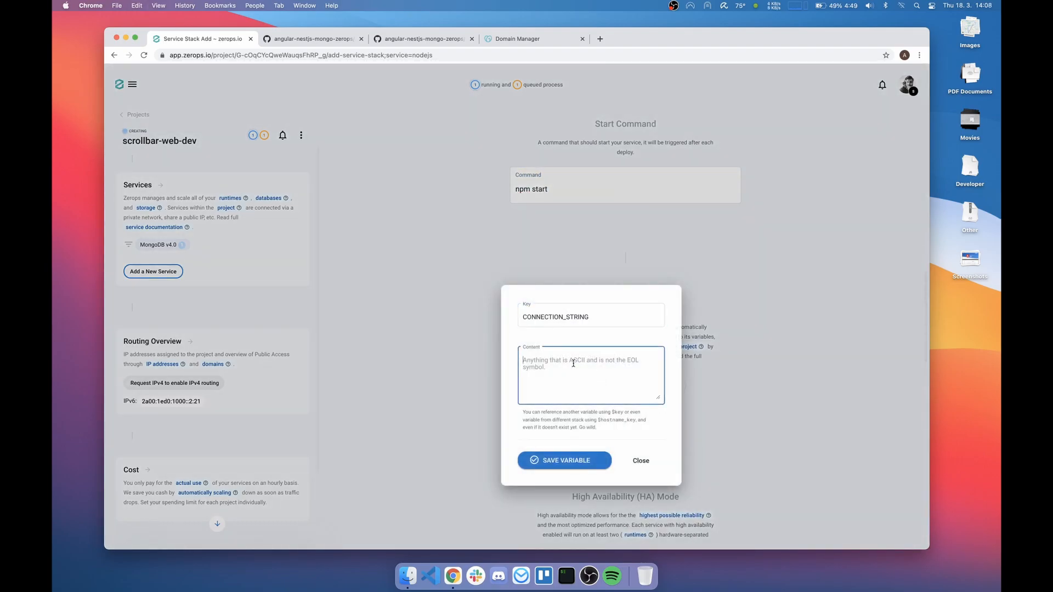
type("${d")
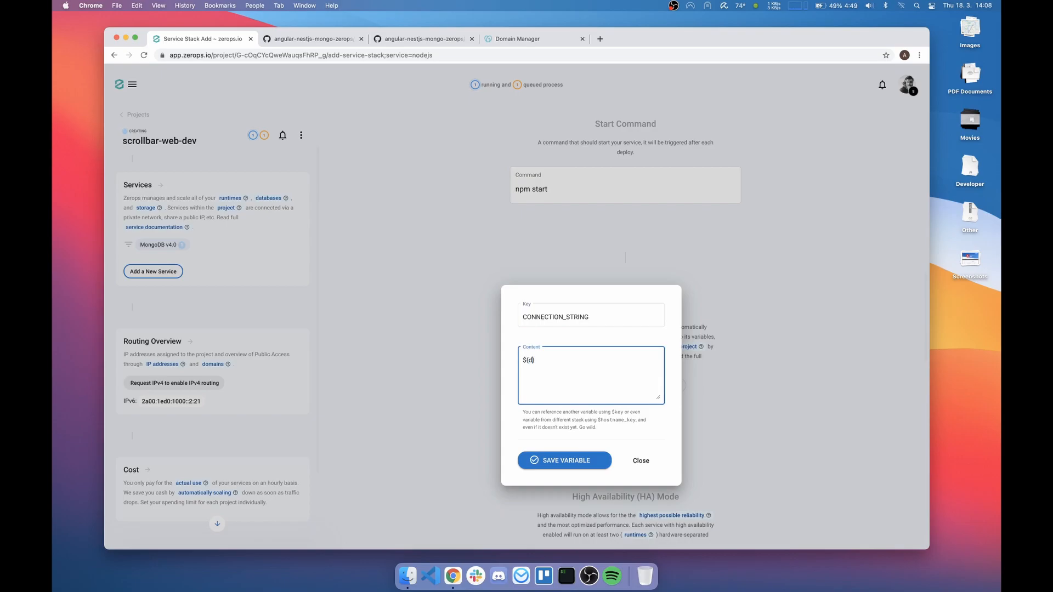
type("b_connectionStri")
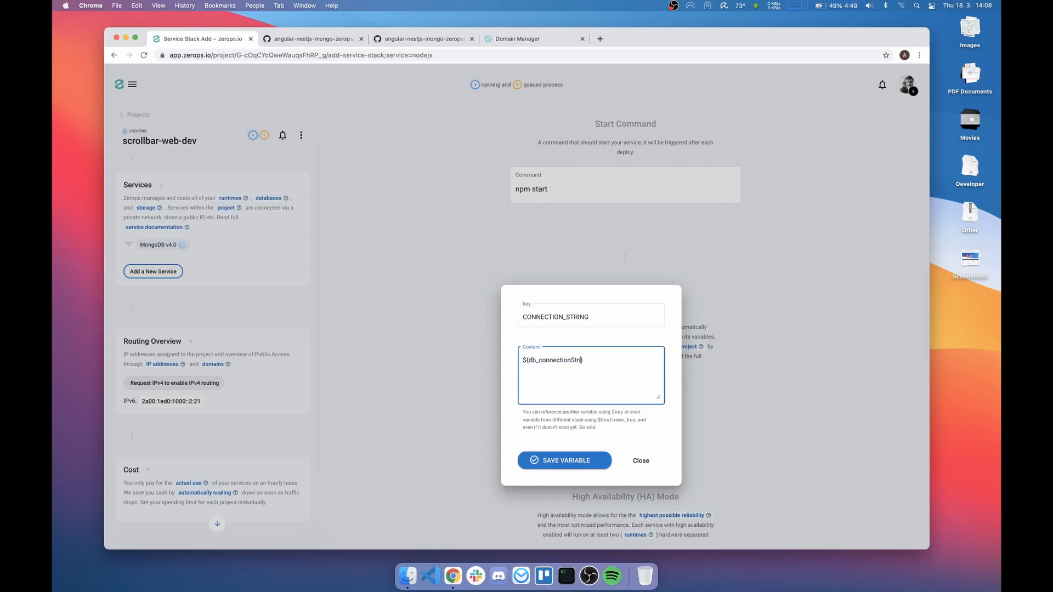
left_click(564, 459)
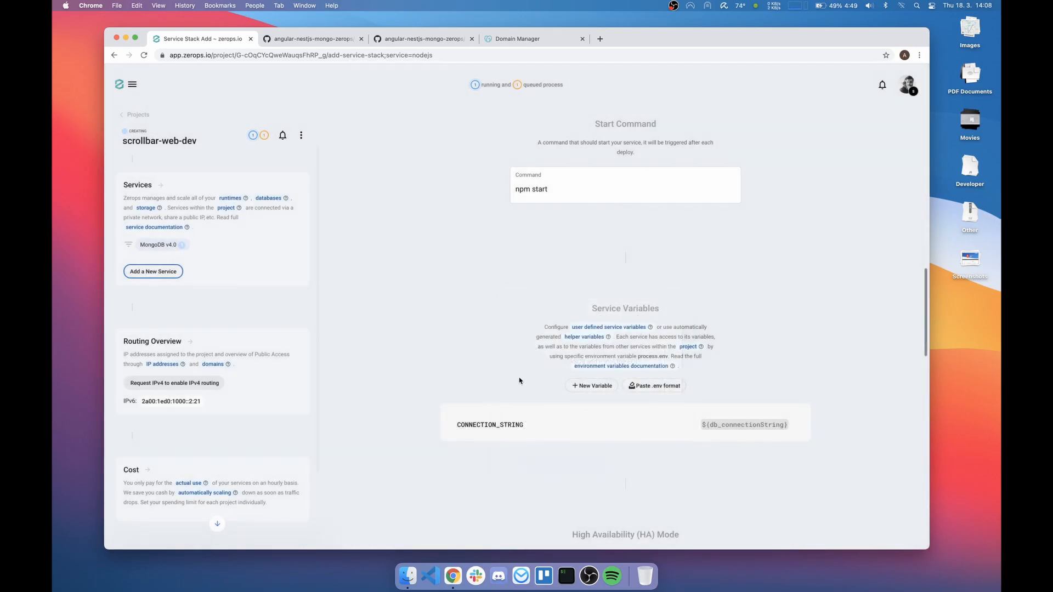
Step: Link the Node.js service to angular-nestjs-mongo-zerops, building on pushes to main
scroll("down", 3)
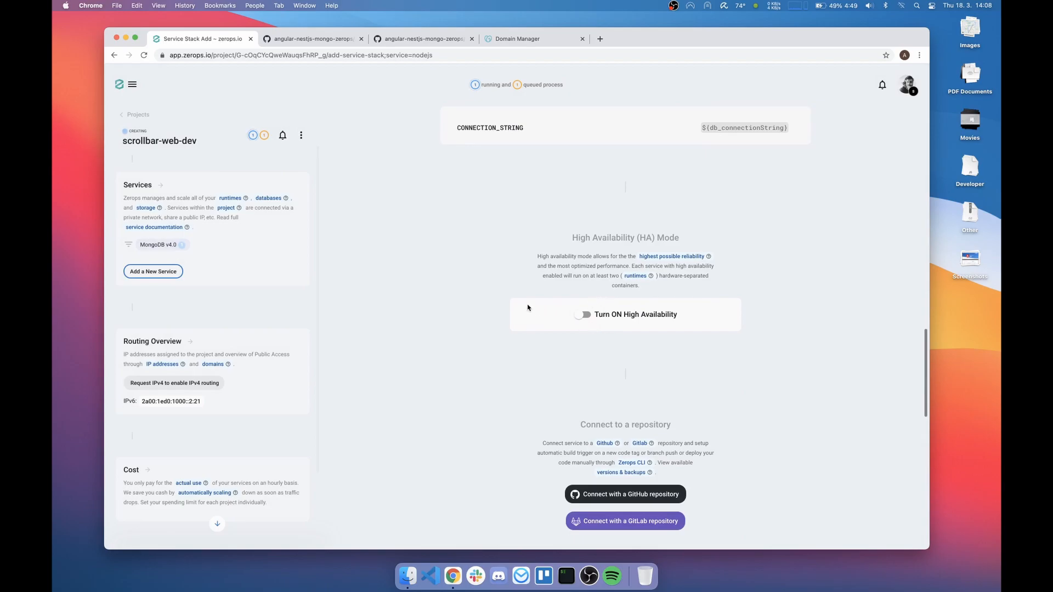
scroll("down", 3)
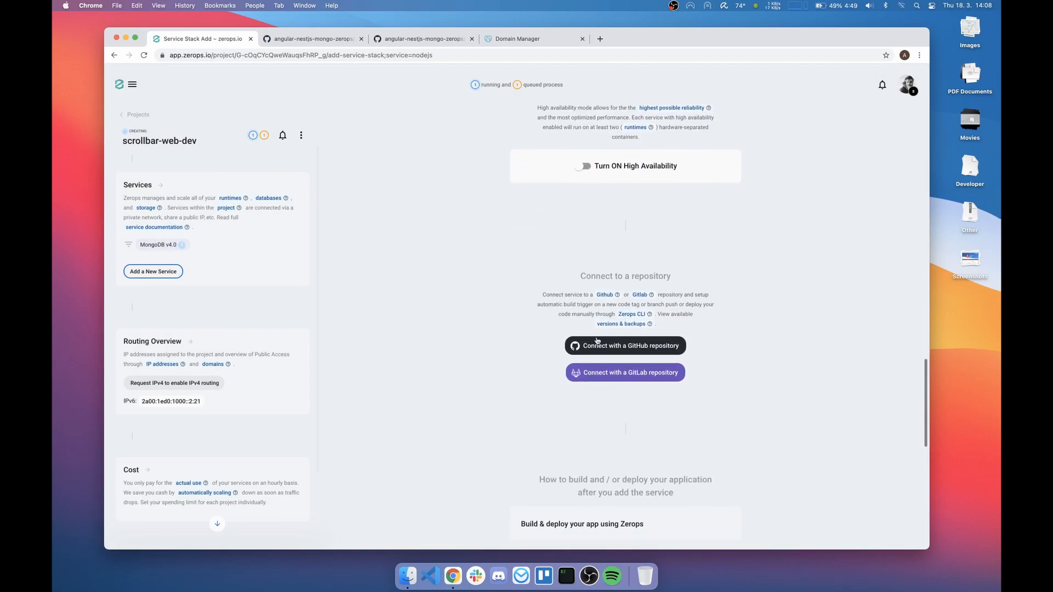
left_click(624, 345)
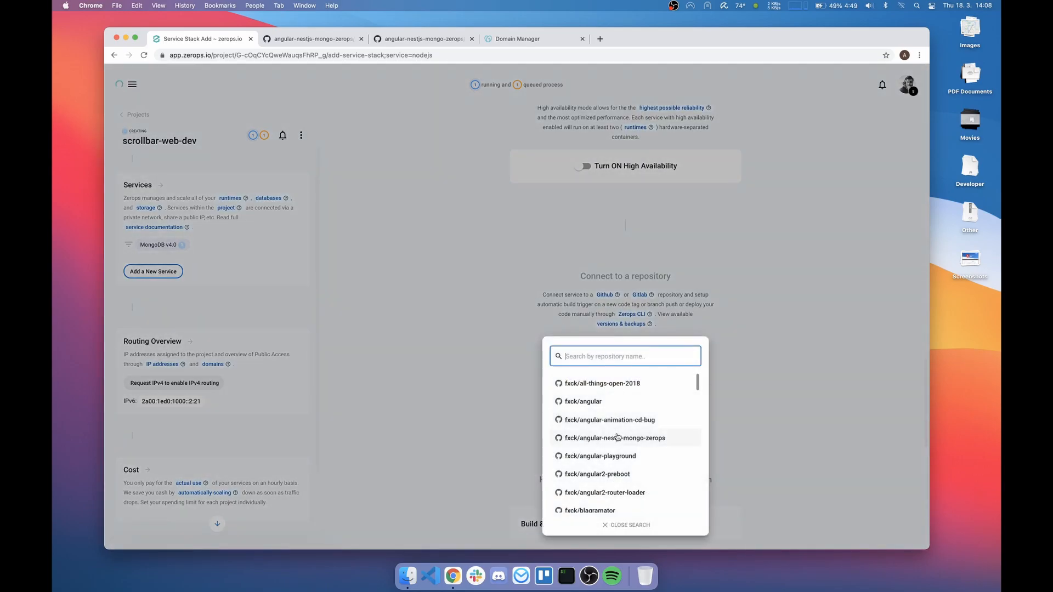
left_click(614, 438)
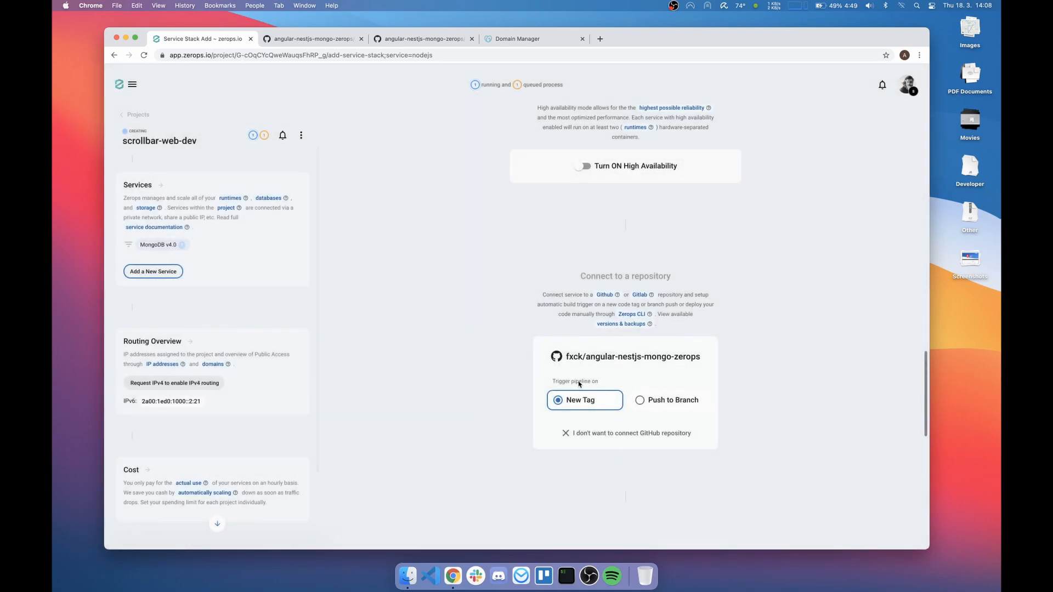
left_click(639, 399)
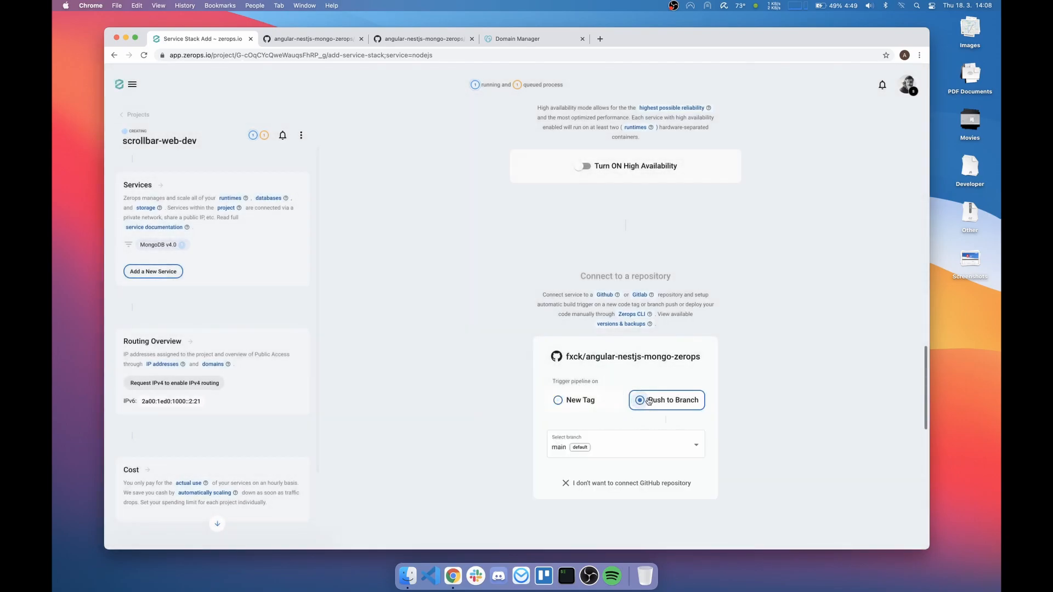
scroll("down", 3)
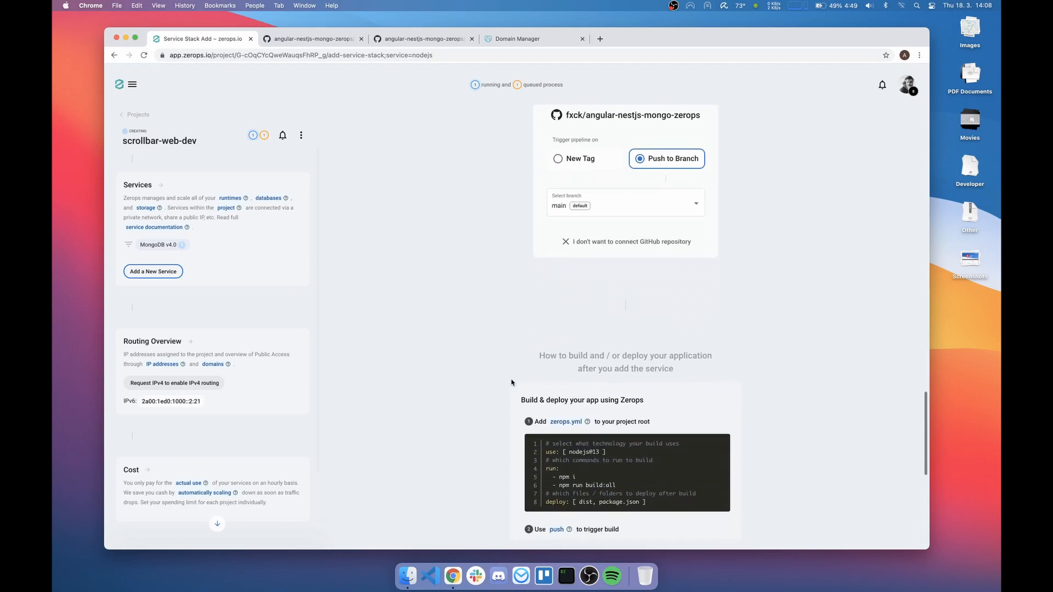
scroll("down", 3)
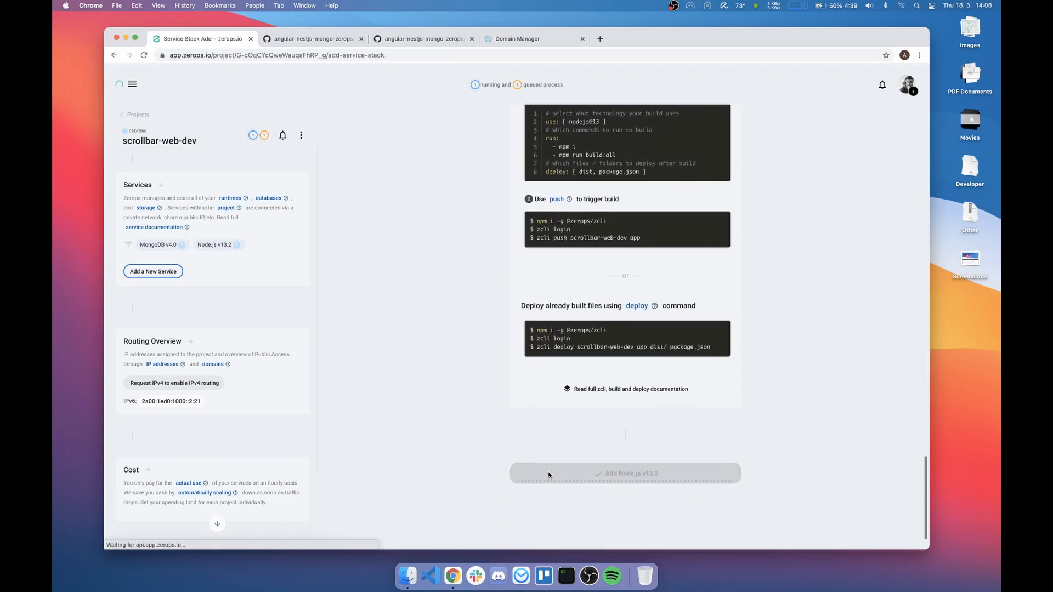
Step: Add the Node.js v13.2 app service and dismiss the queue and ready-to-deploy notices
left_click(624, 473)
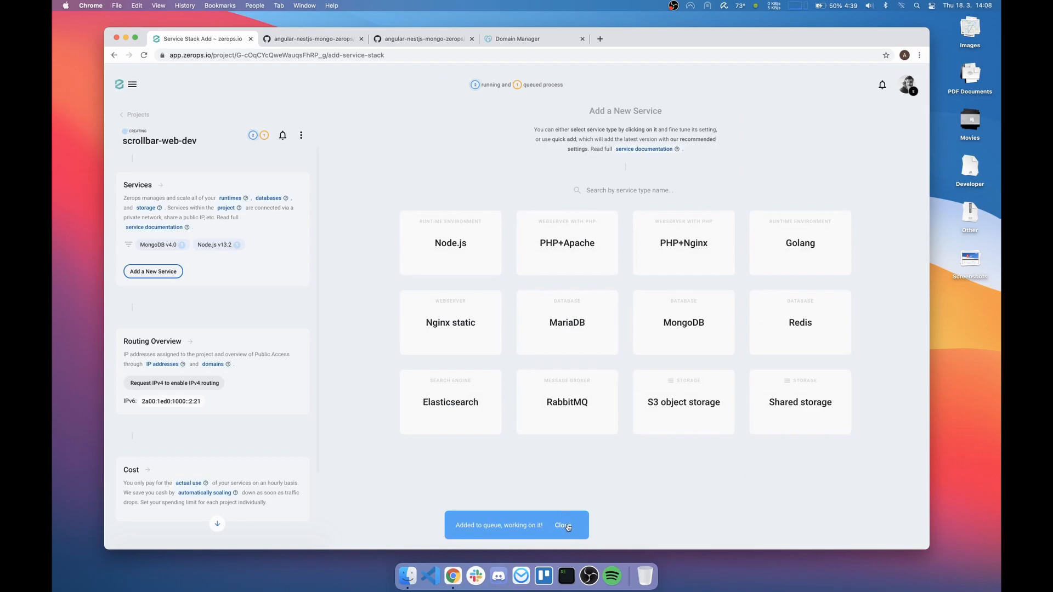
left_click(562, 525)
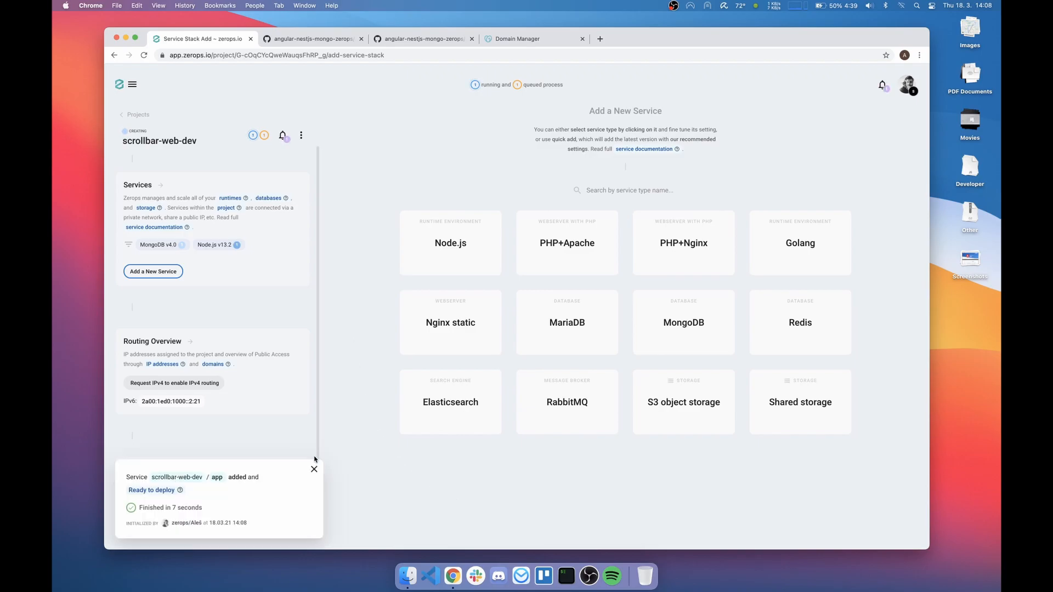
left_click(313, 469)
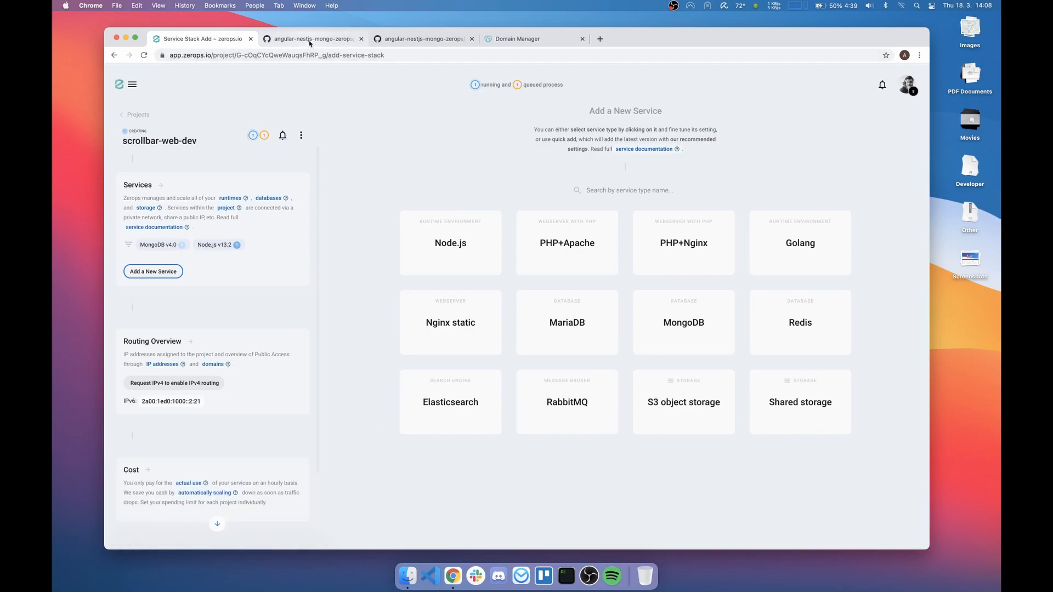
Step: Publish GitHub release v0.9.20 for the angular-nestjs-mongo-zerops repository
left_click(312, 39)
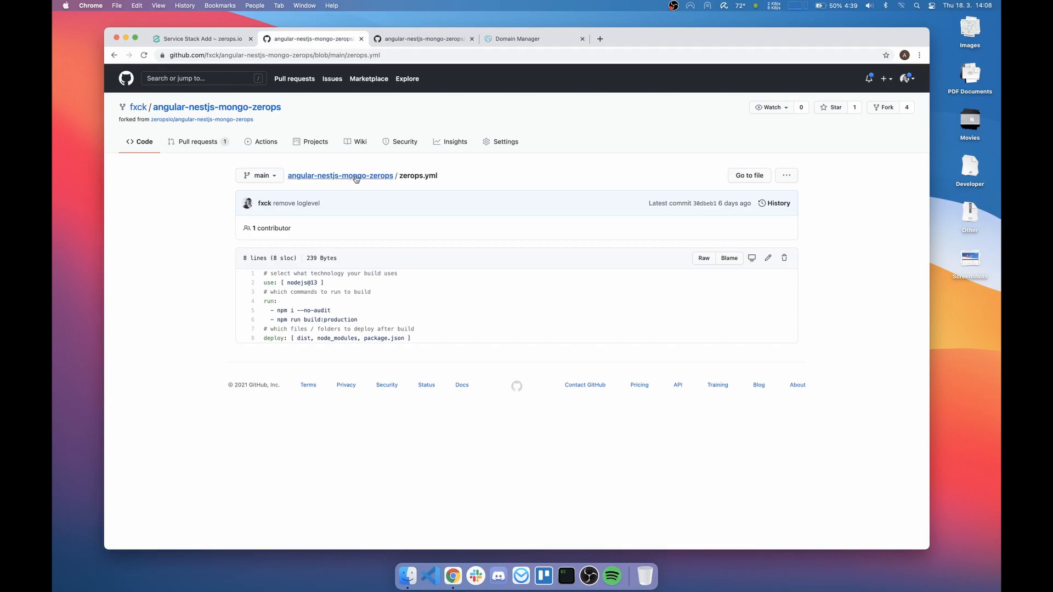
left_click(340, 175)
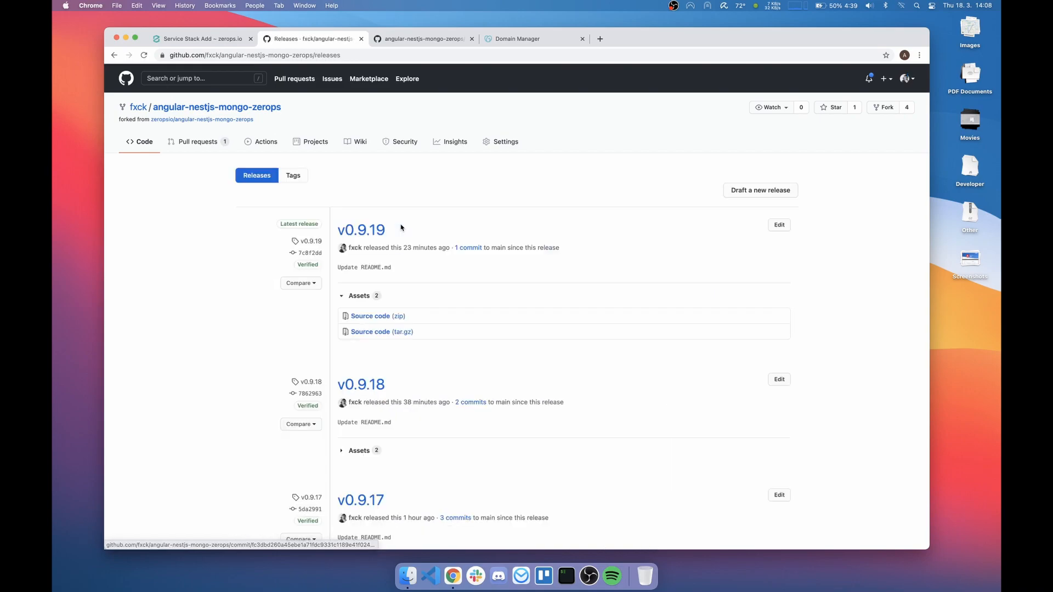
double_click(361, 230)
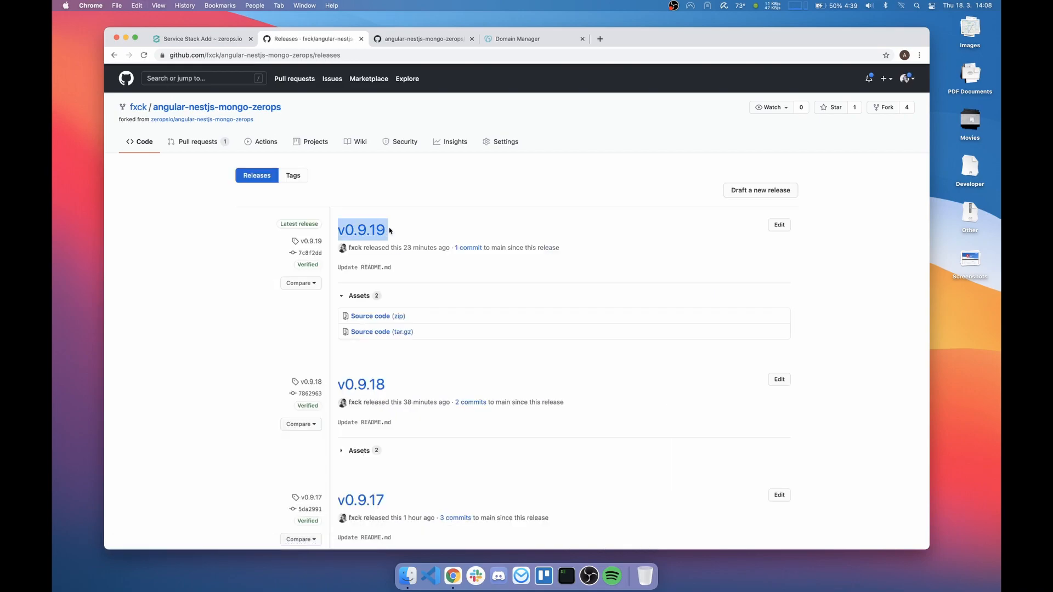
left_click(759, 191)
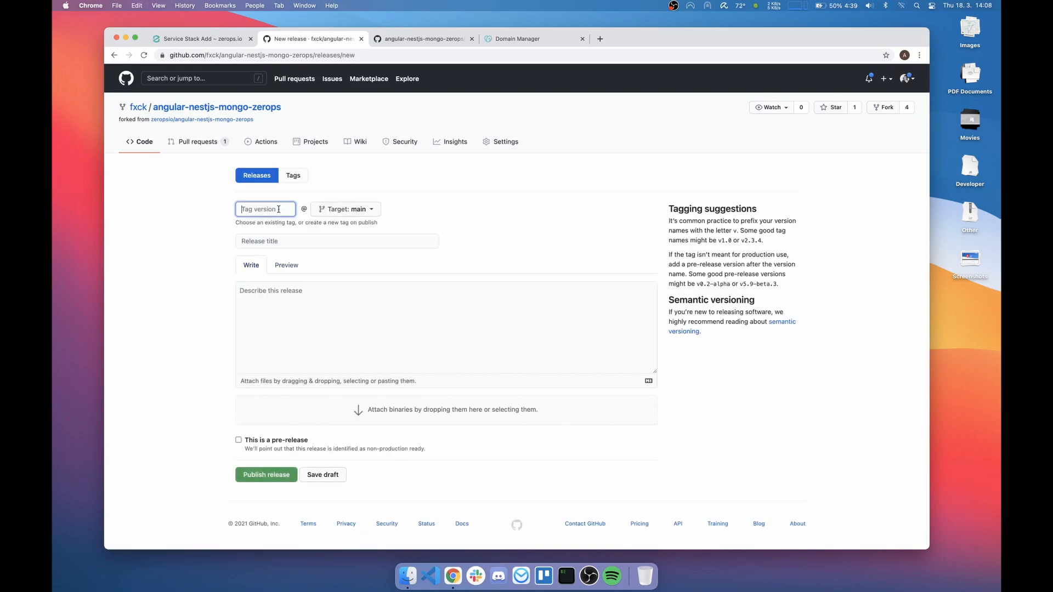
type("v0.9.2")
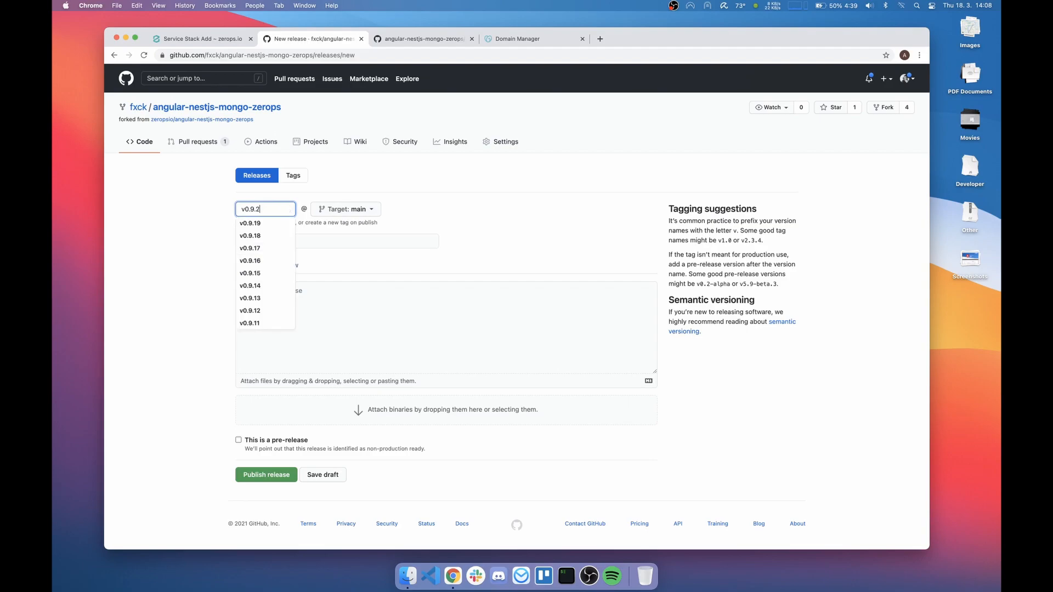
left_click(265, 475)
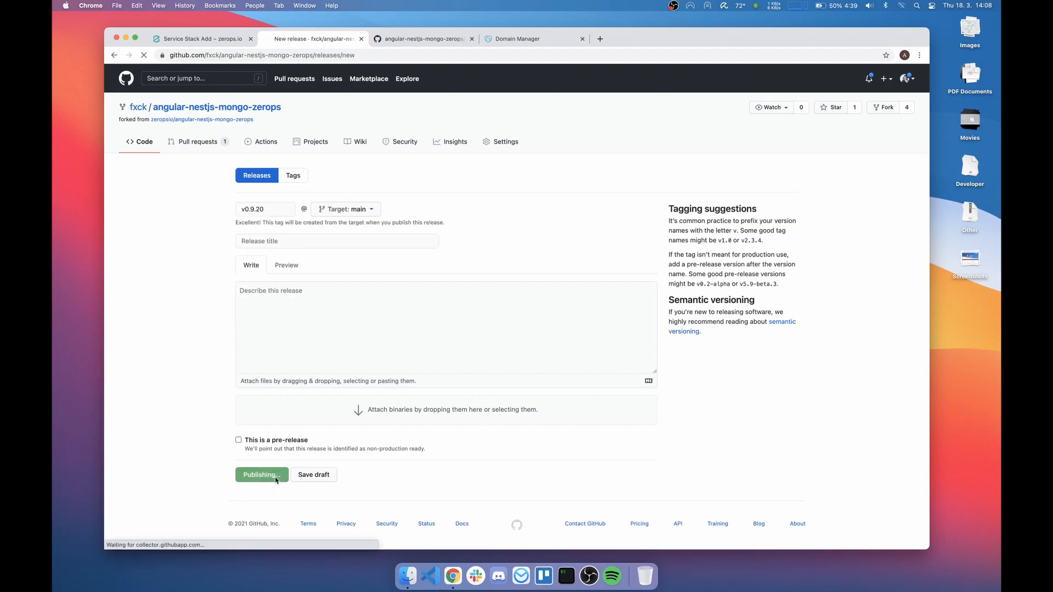
left_click(261, 475)
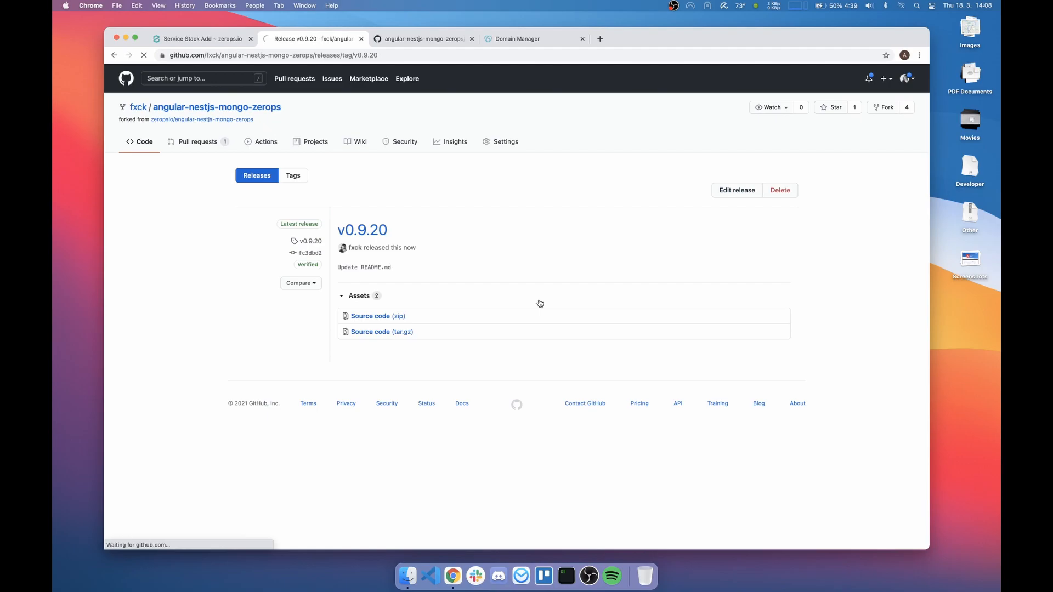
Step: Change the README heading to 'ZeropsNxAngularNestjs hey hey', commit to main, and return to the repo root
left_click(216, 107)
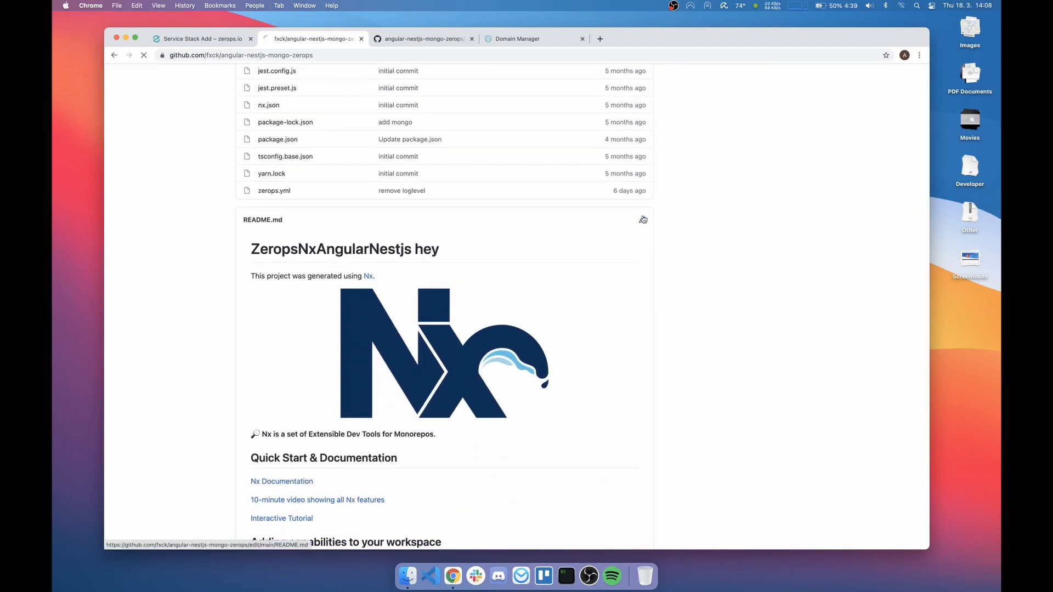
left_click(643, 220)
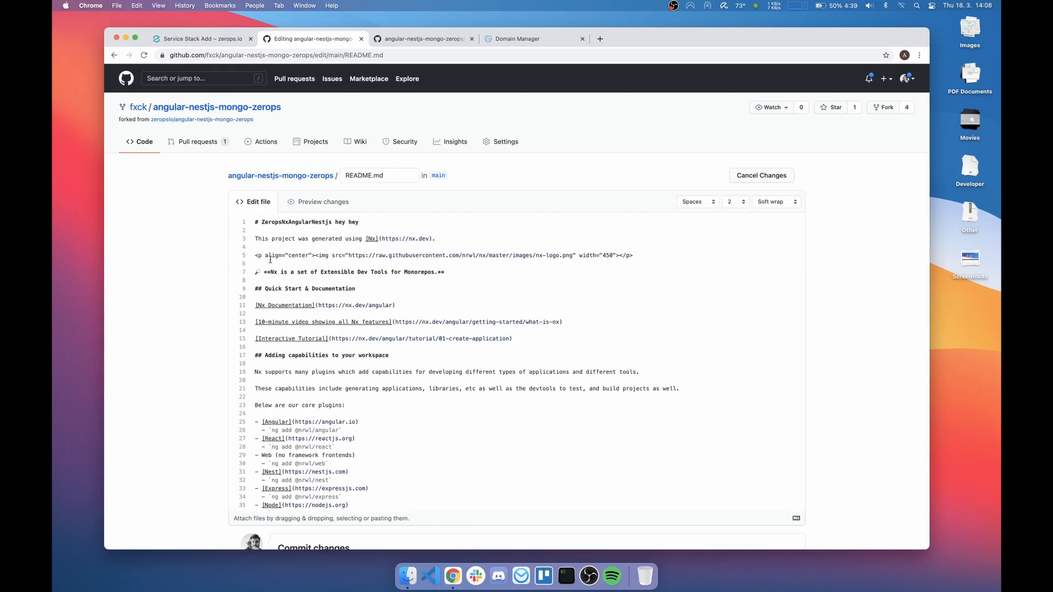
scroll("down", 3)
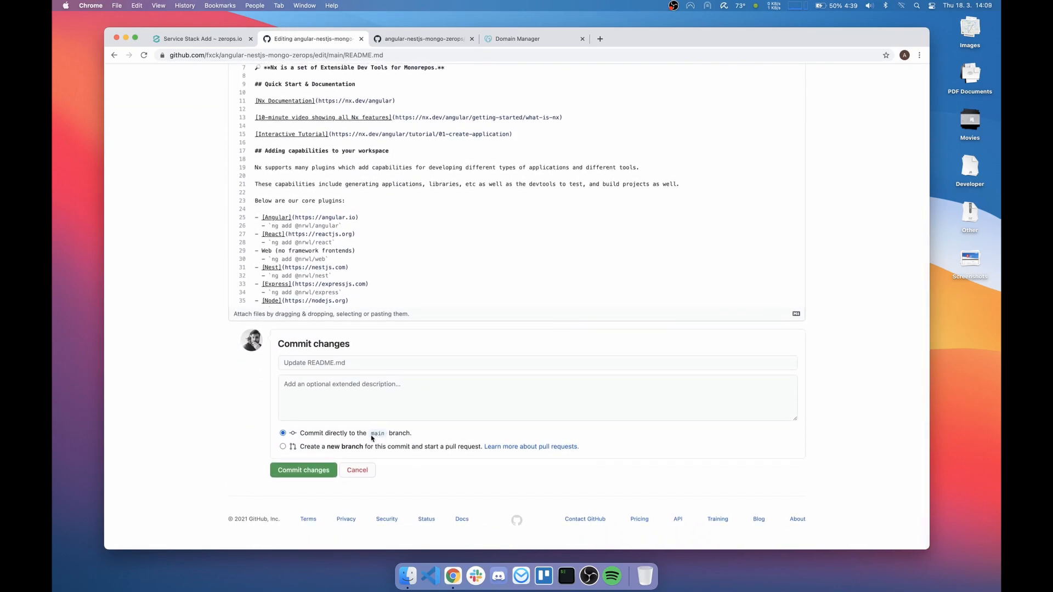
left_click(303, 470)
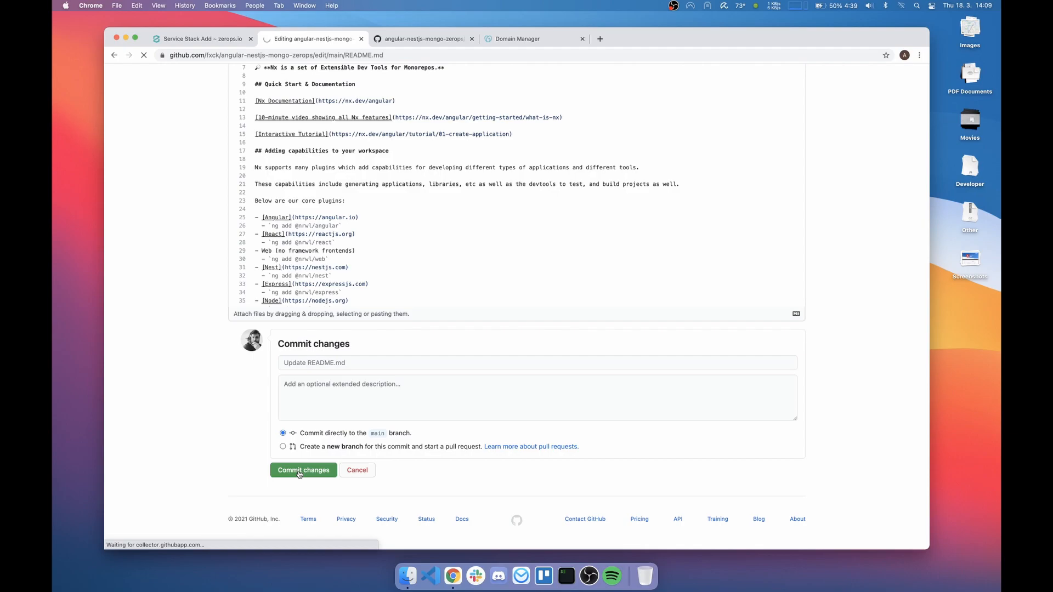
left_click(303, 469)
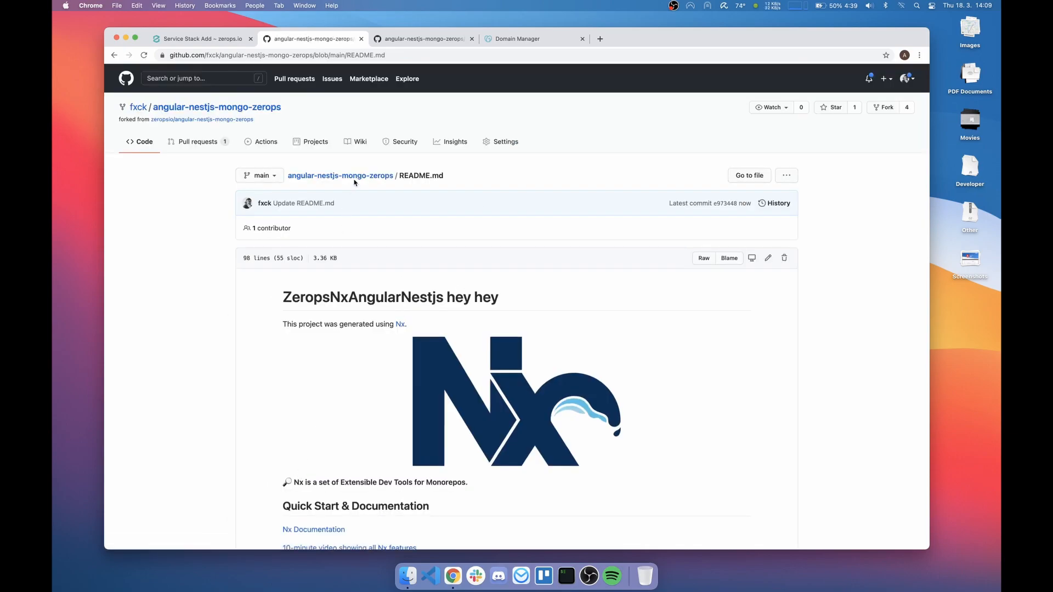
left_click(341, 175)
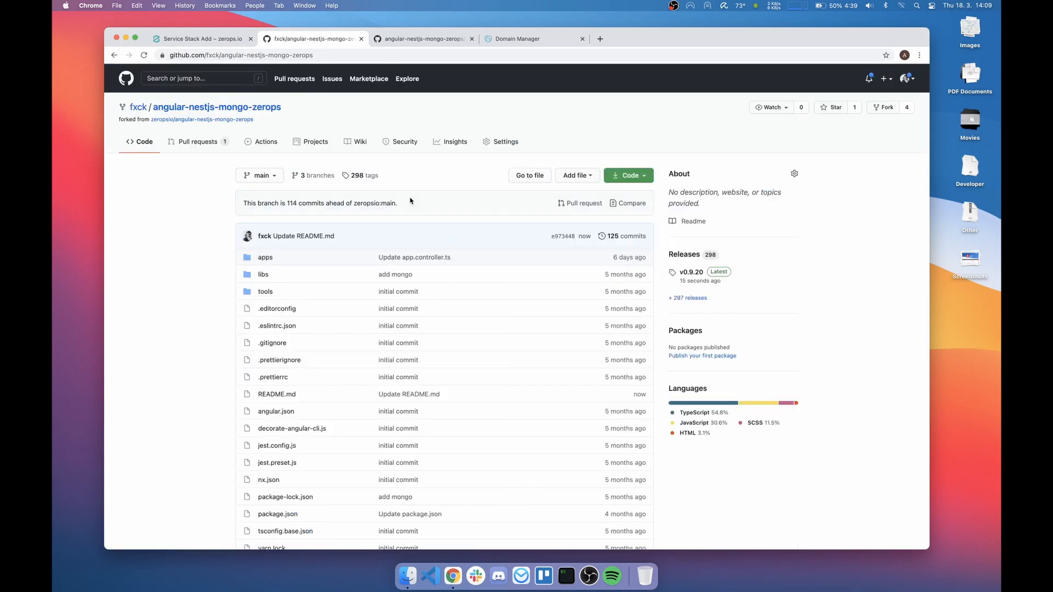
Step: Back in Zerops, dismiss the core service notice and view the running build pipelines
left_click(201, 39)
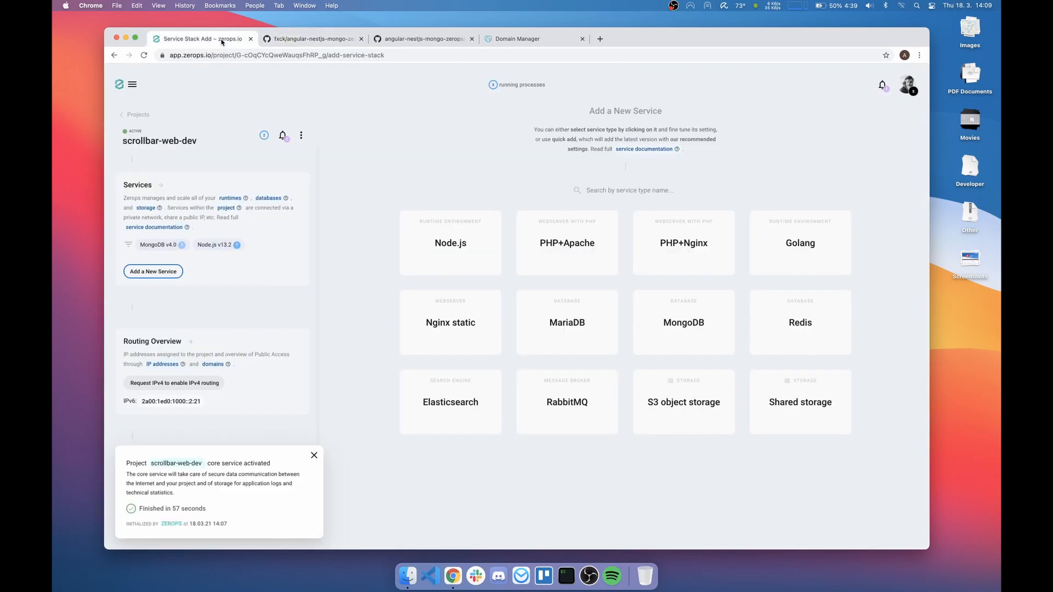
left_click(313, 455)
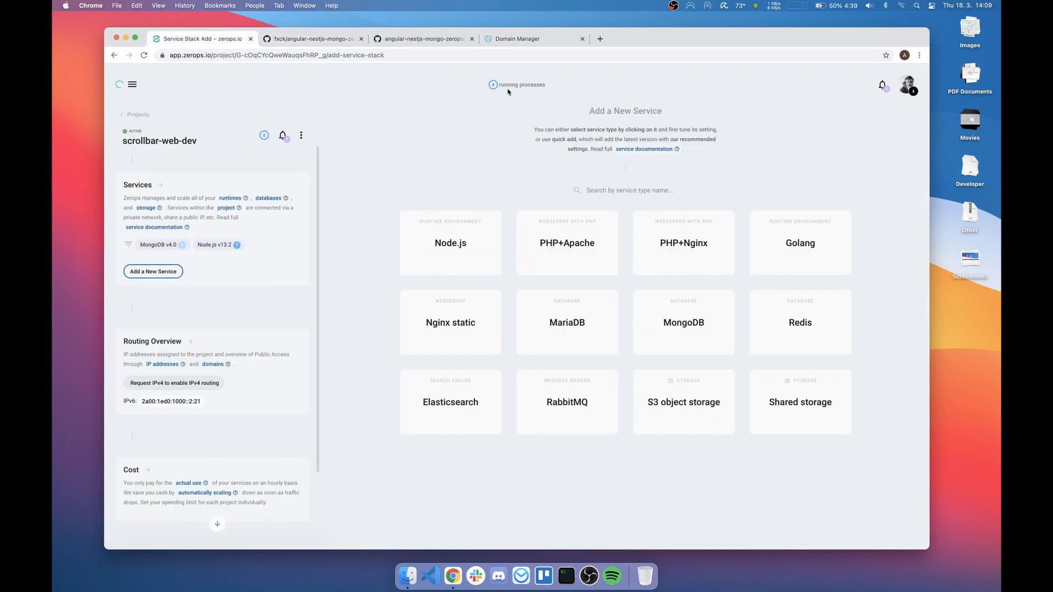
left_click(132, 84)
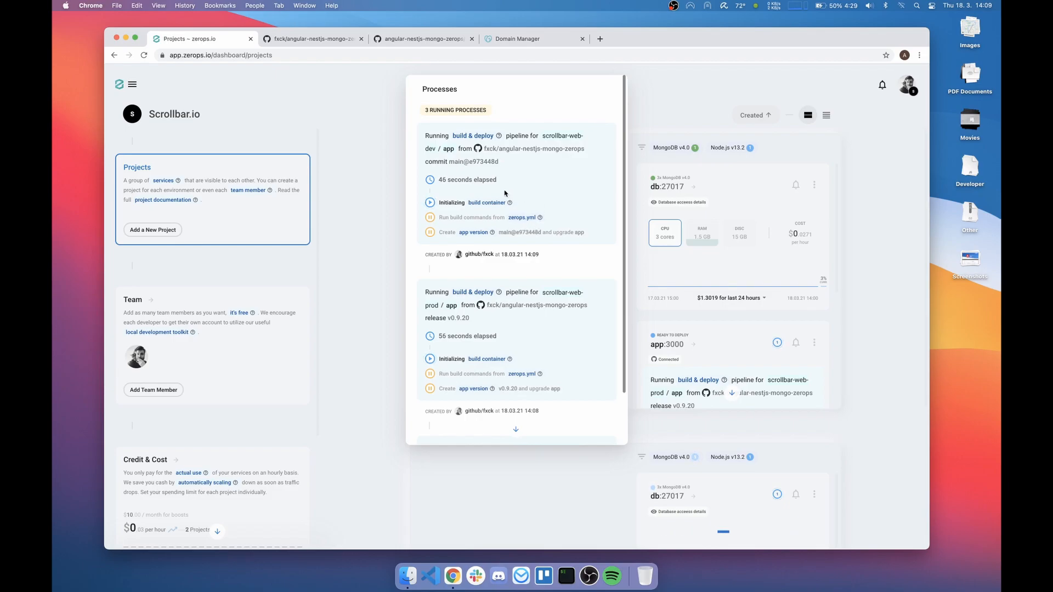
mouse_move(546, 204)
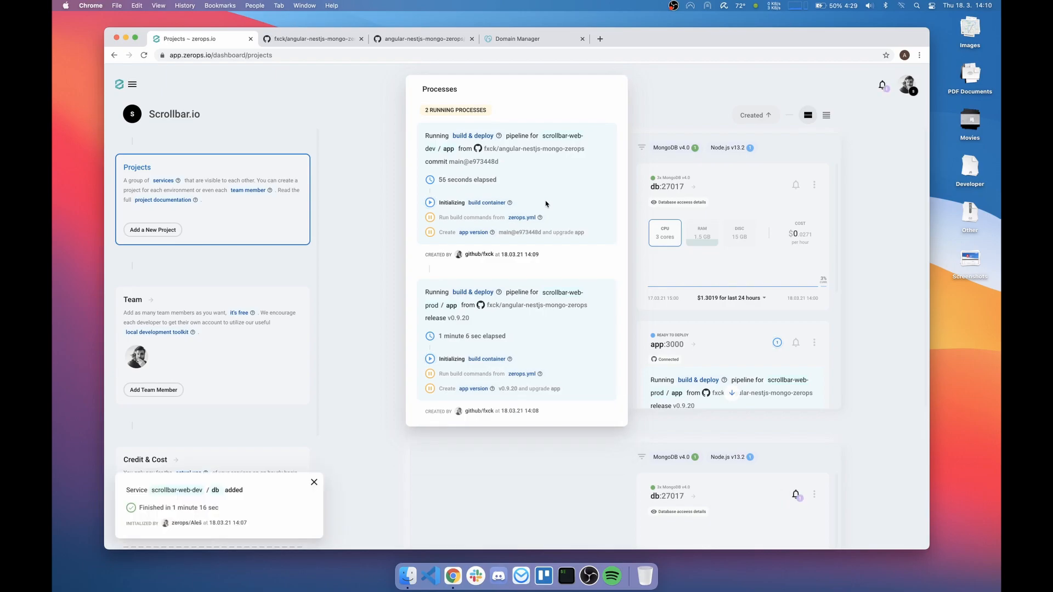
mouse_move(458, 258)
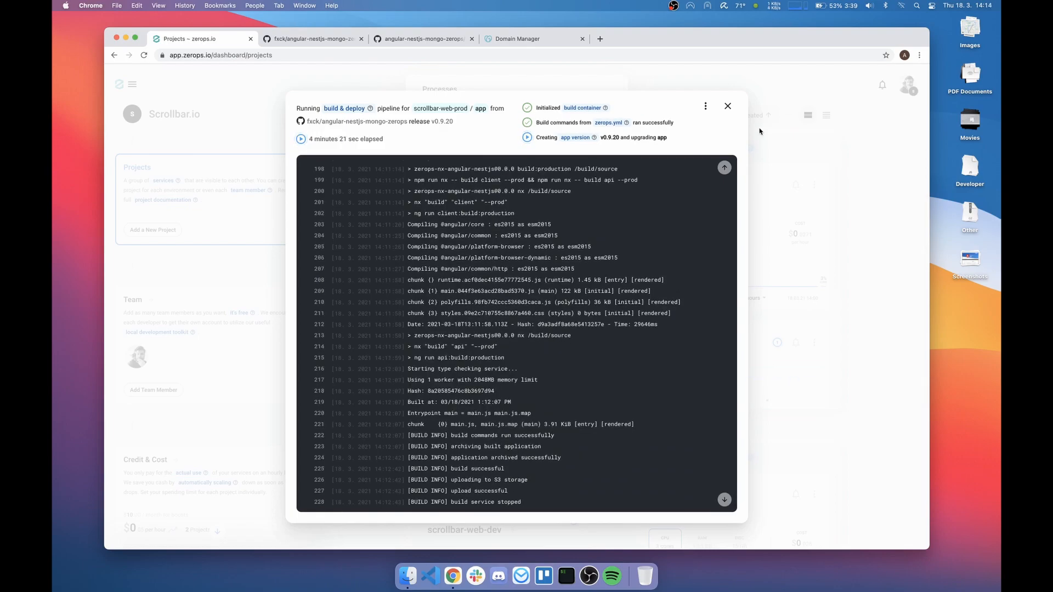
Step: Close the build log and dismiss the finished build-and-deploy notice
left_click(727, 106)
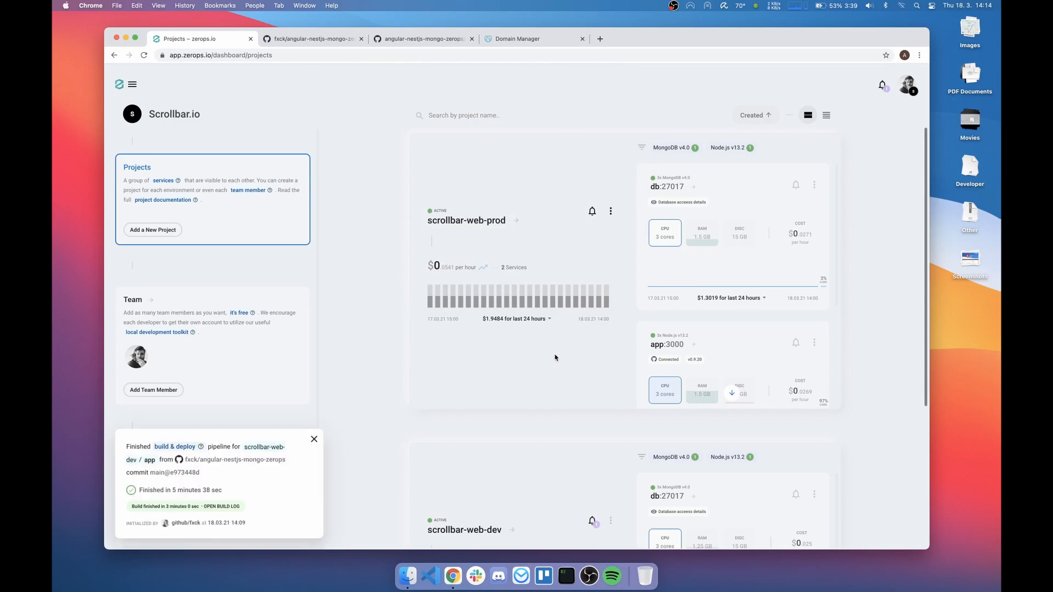
left_click(313, 439)
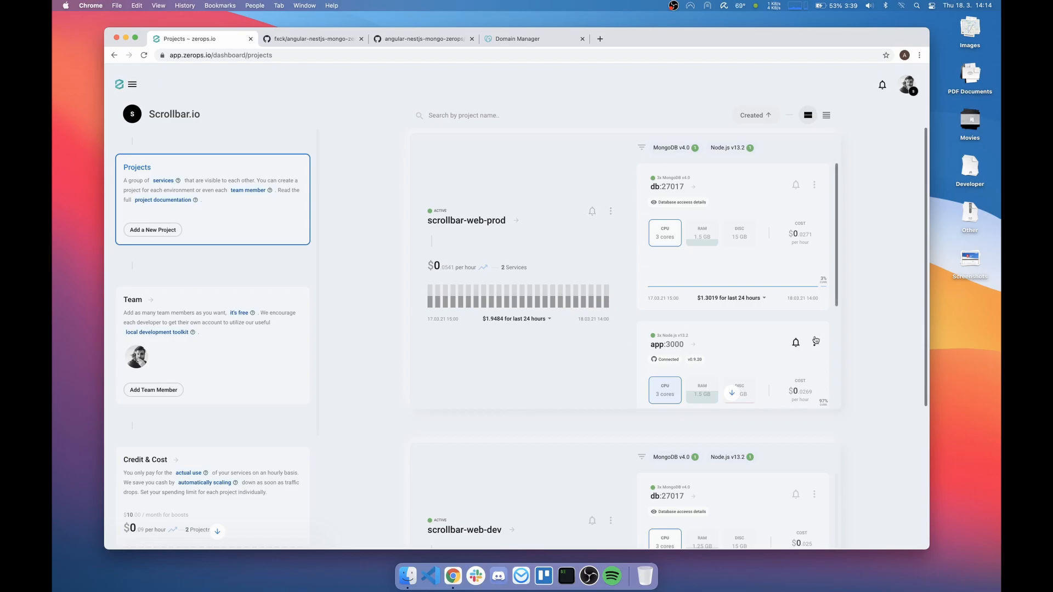
Step: Turn on zerops.io subdomain access in the prod app service's public access settings
left_click(815, 341)
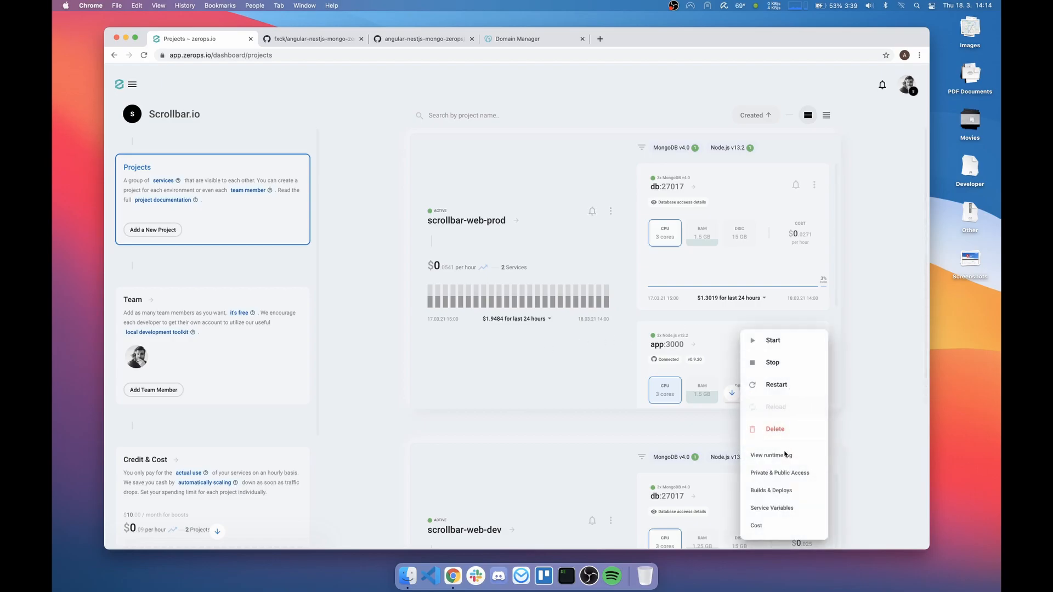
left_click(778, 473)
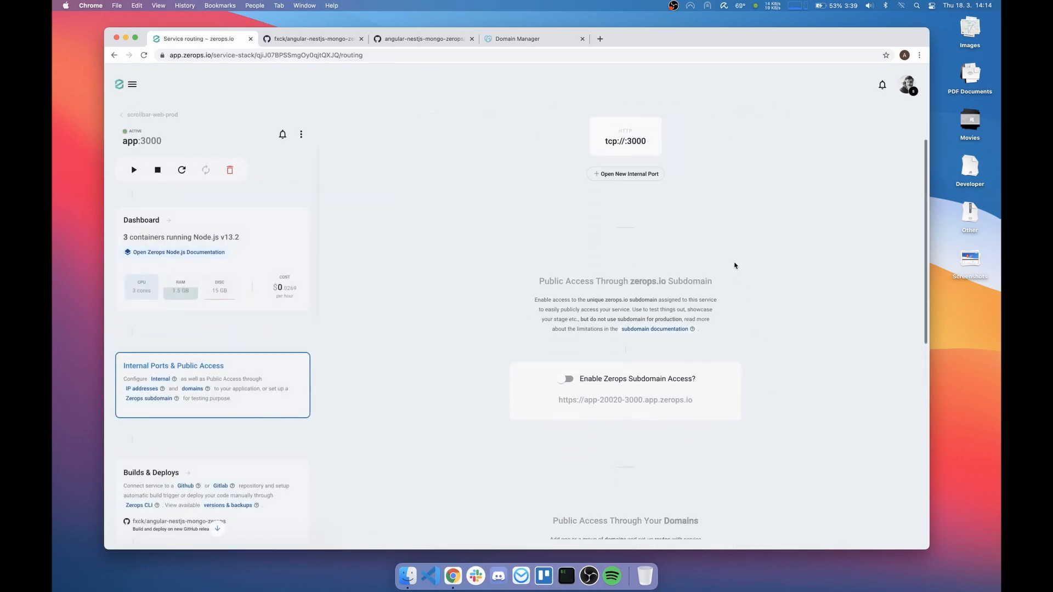
scroll("down", 3)
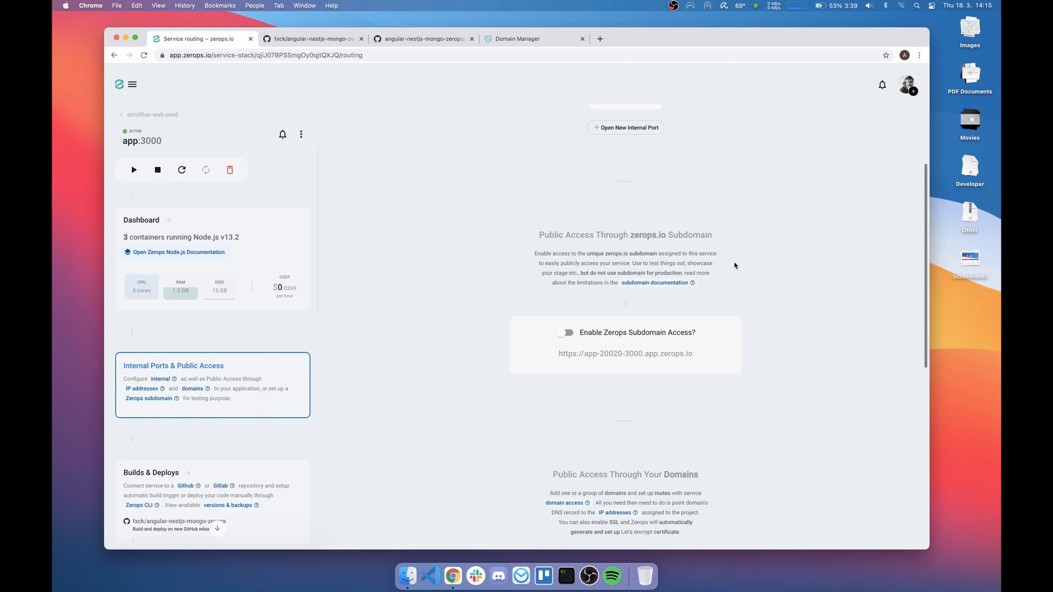
mouse_move(536, 236)
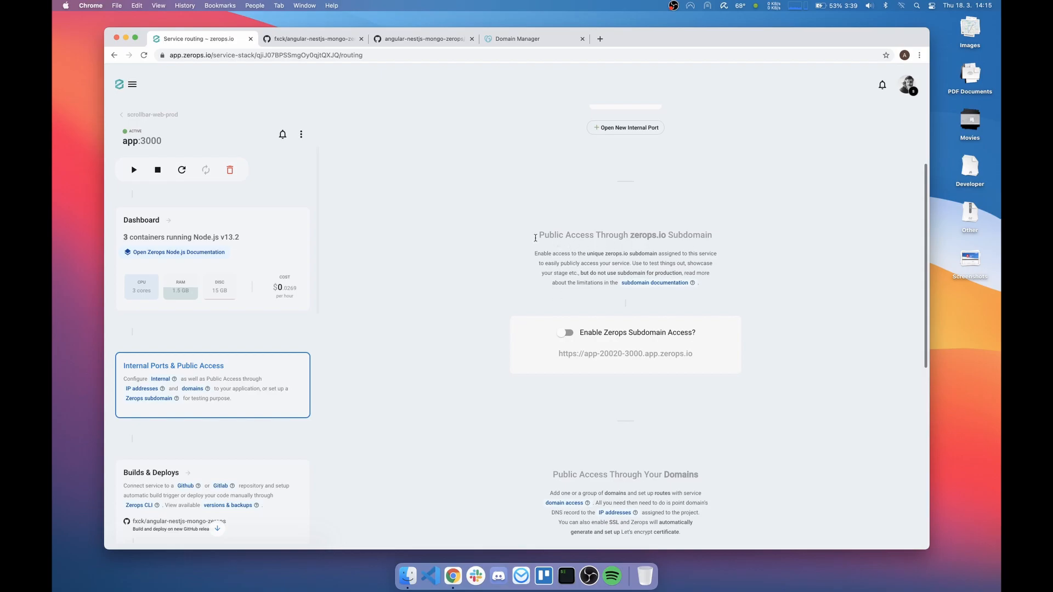
mouse_move(579, 333)
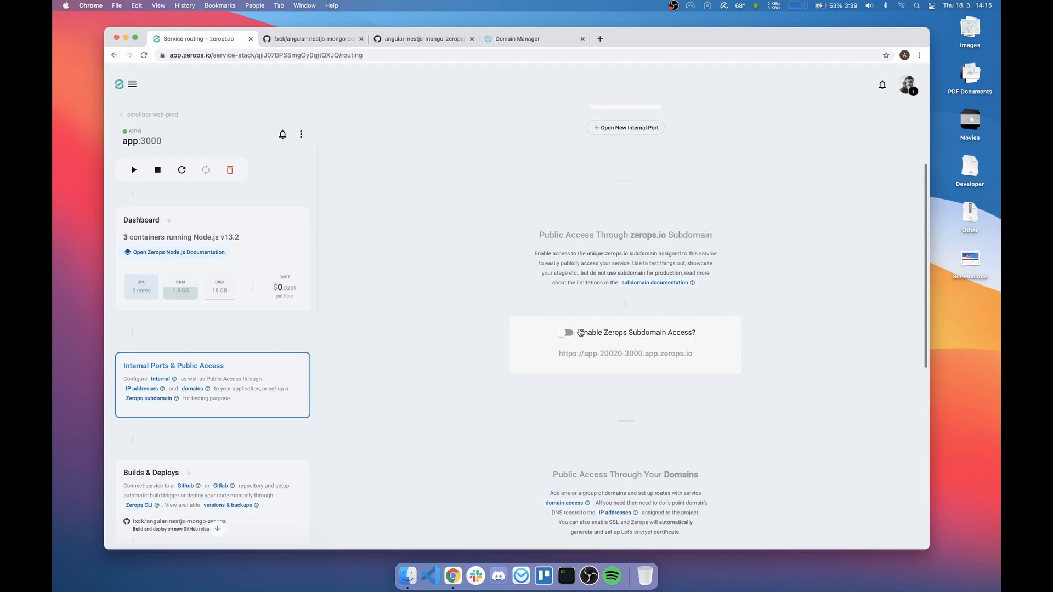
left_click(565, 332)
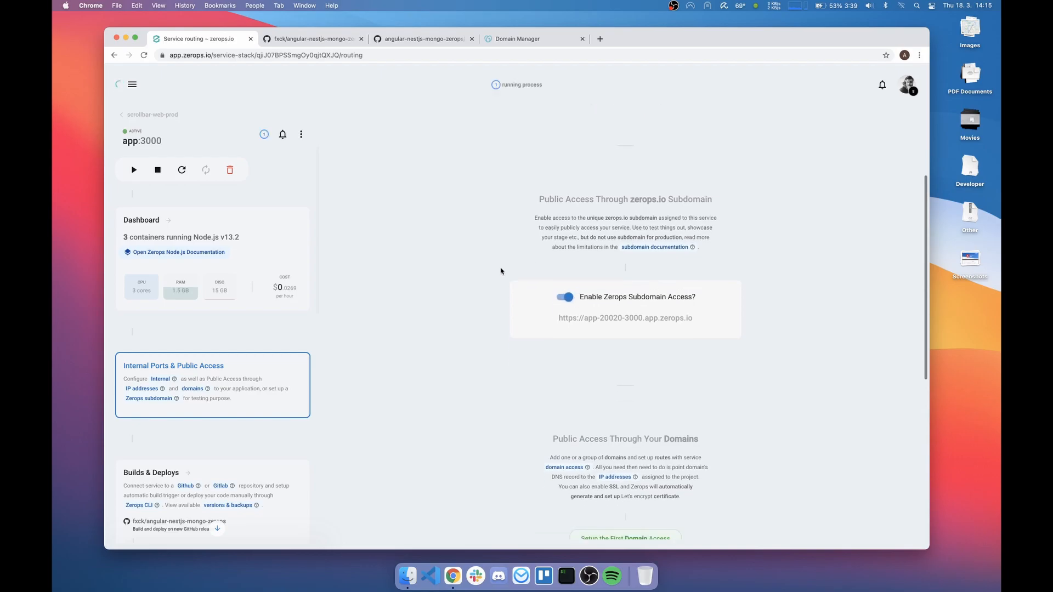
scroll("down", 3)
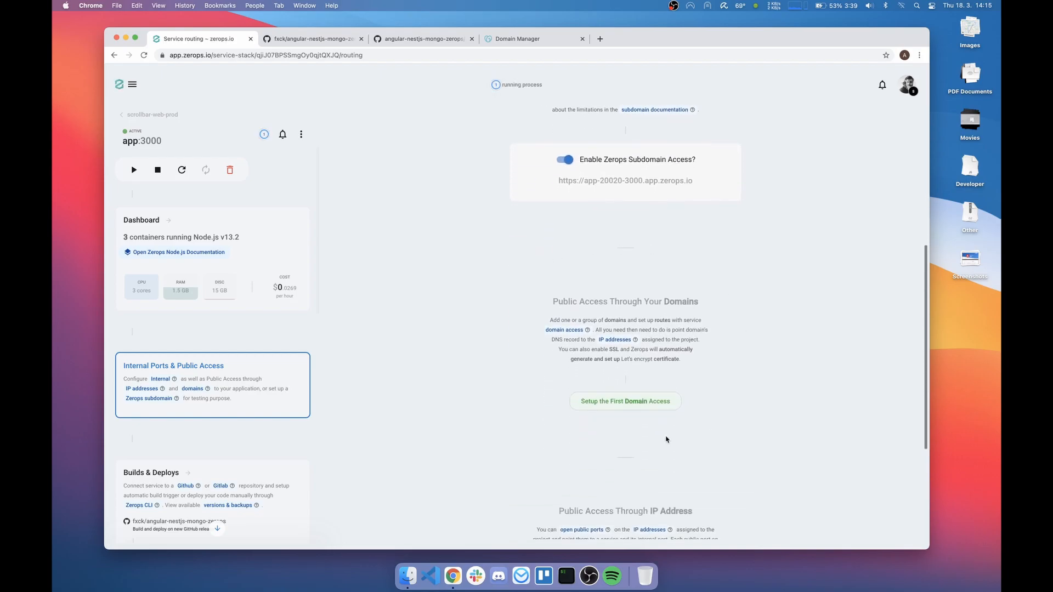
mouse_move(538, 328)
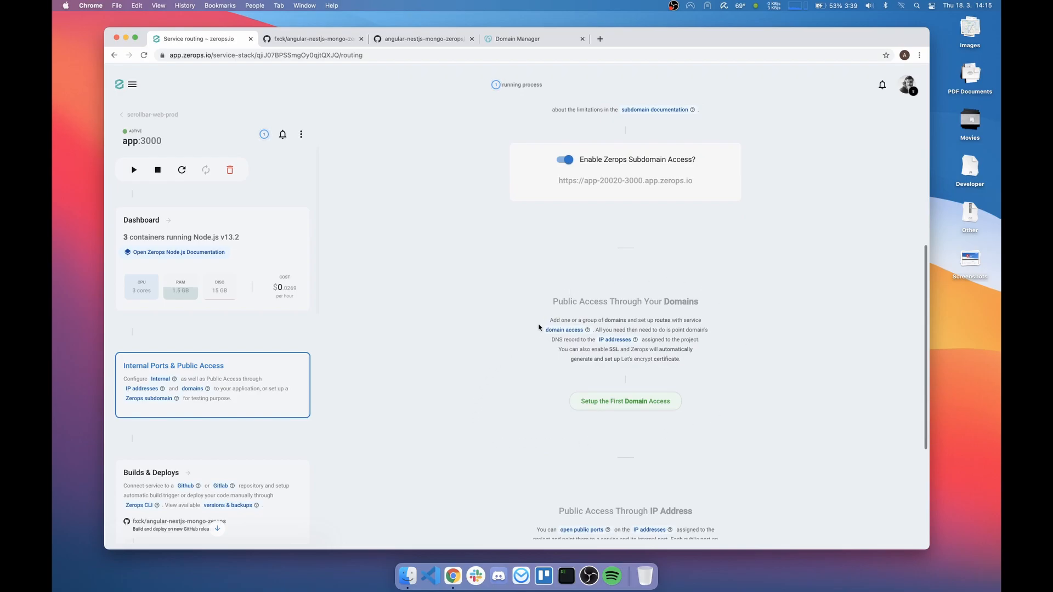
mouse_move(528, 442)
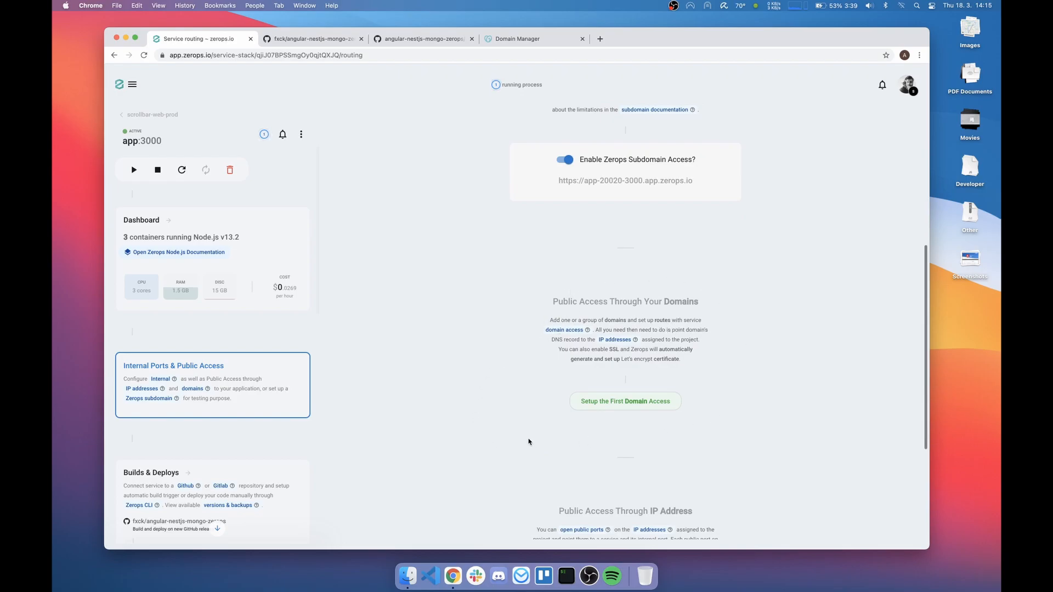
scroll("down", 3)
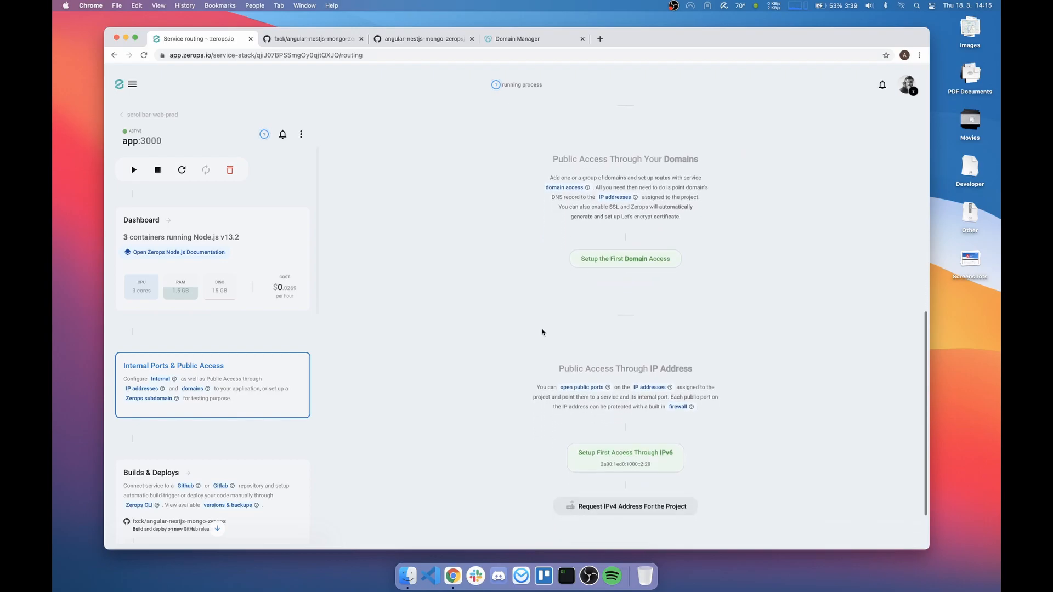
scroll("up", 3)
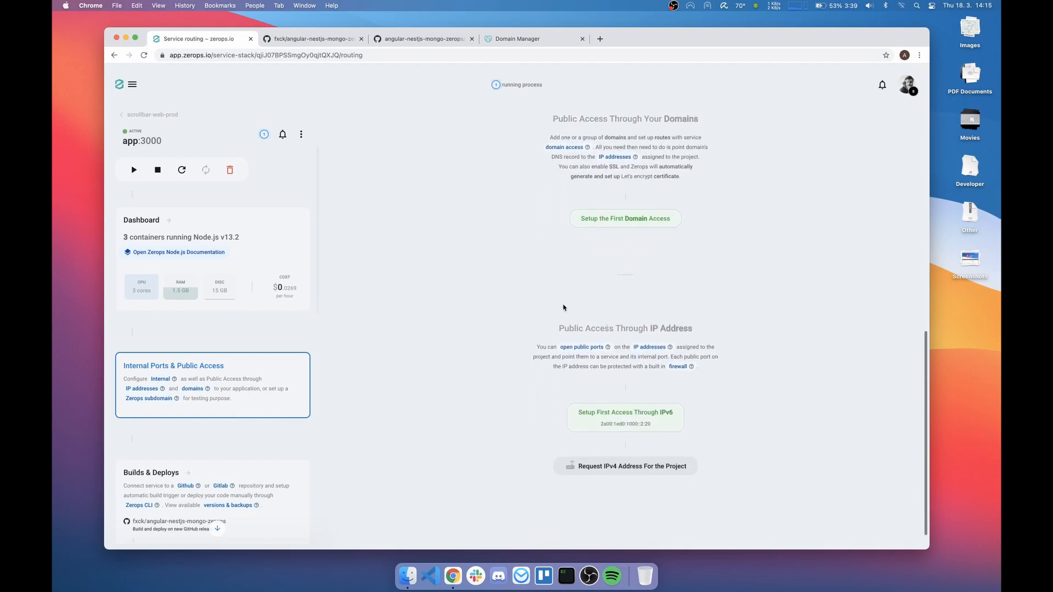
mouse_move(554, 341)
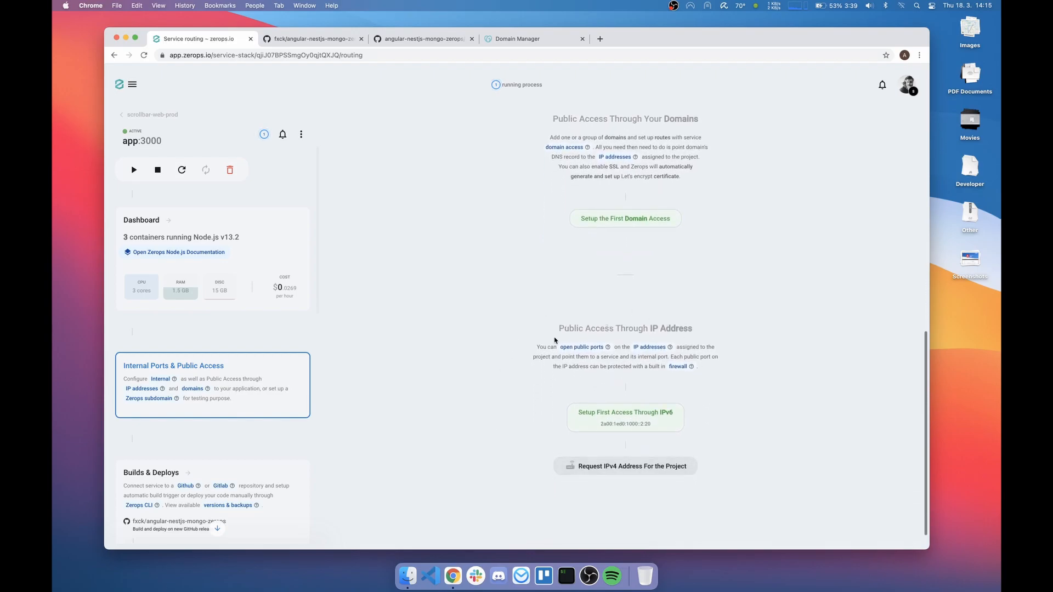
mouse_move(518, 98)
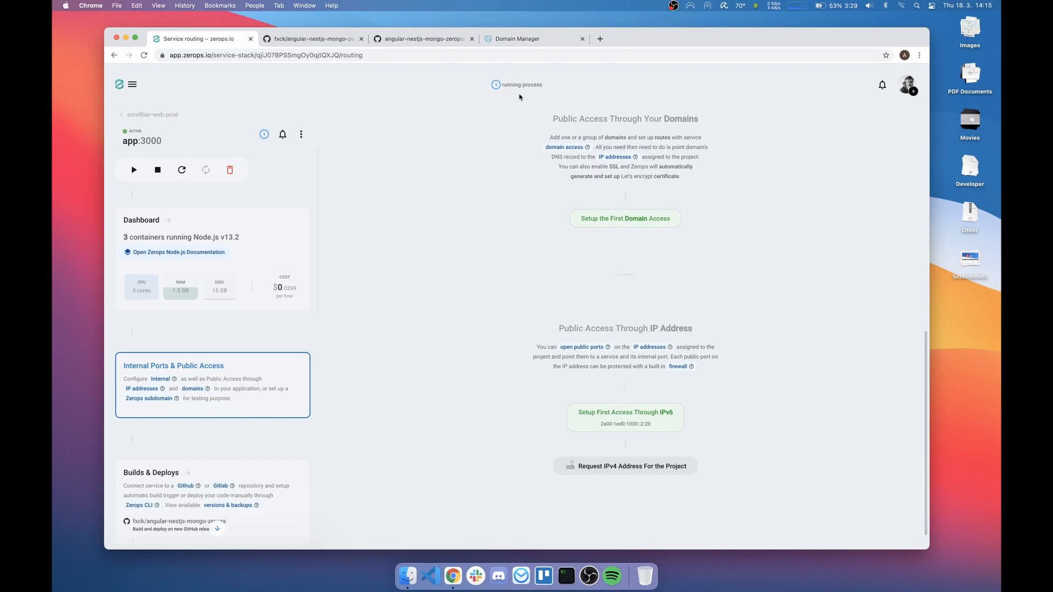
mouse_move(483, 179)
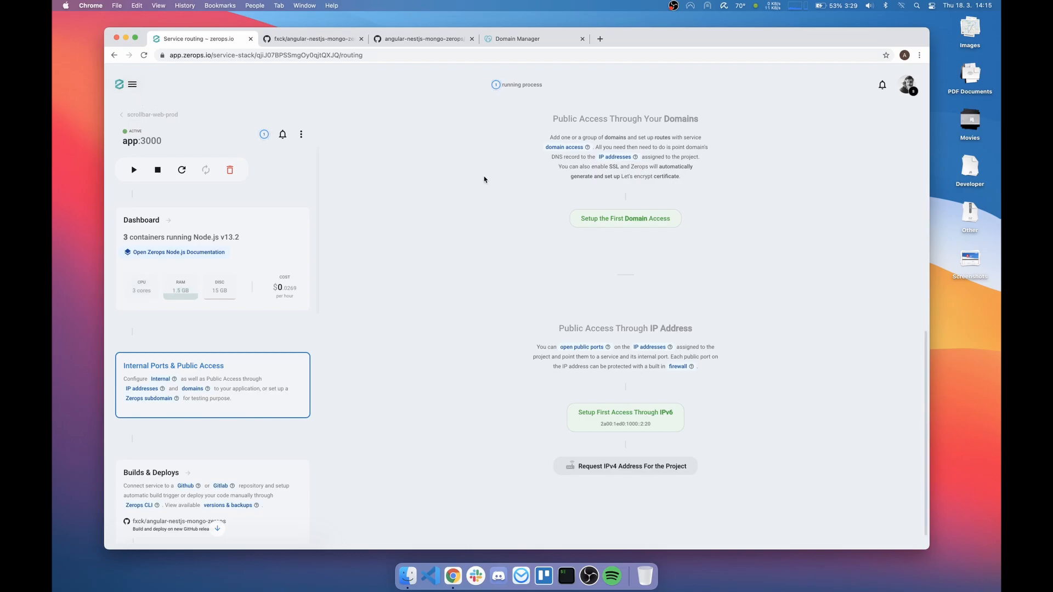
mouse_move(401, 221)
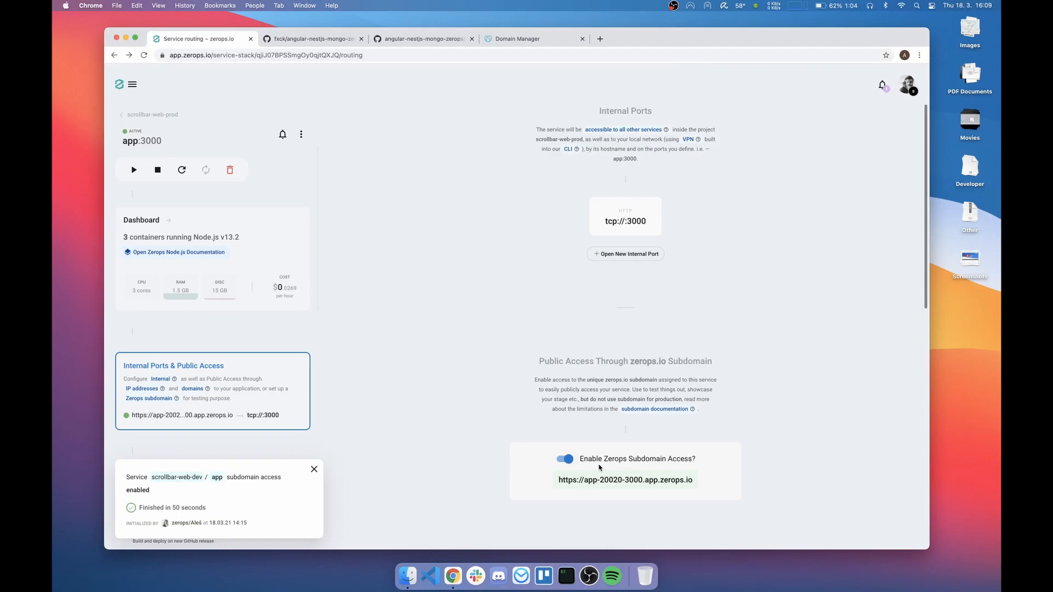
Step: Check that the prod and dev apps' zerops.io subdomains both show the client welcome page
left_click(314, 469)
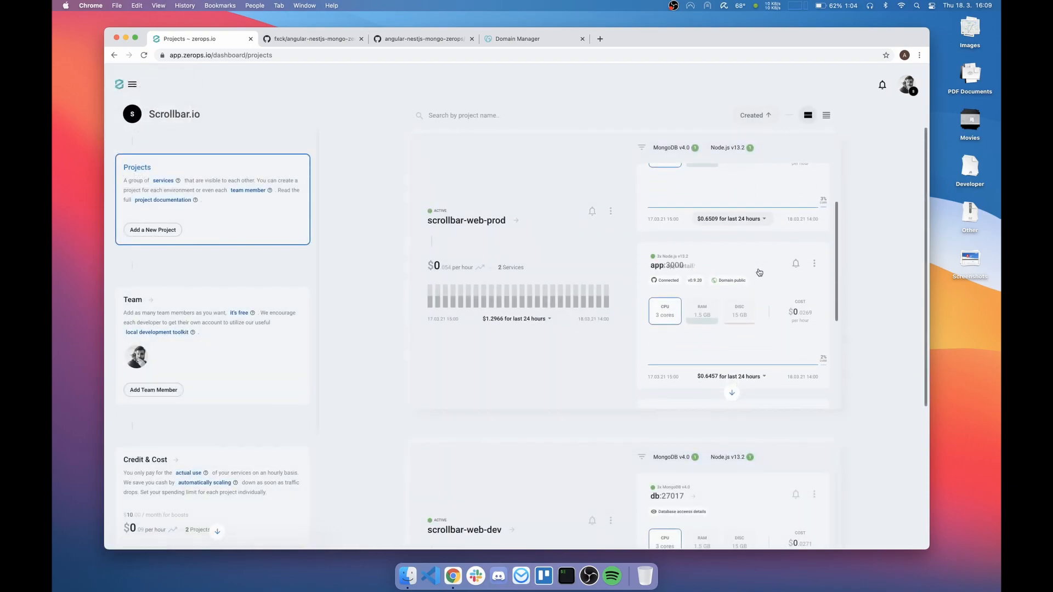
left_click(729, 280)
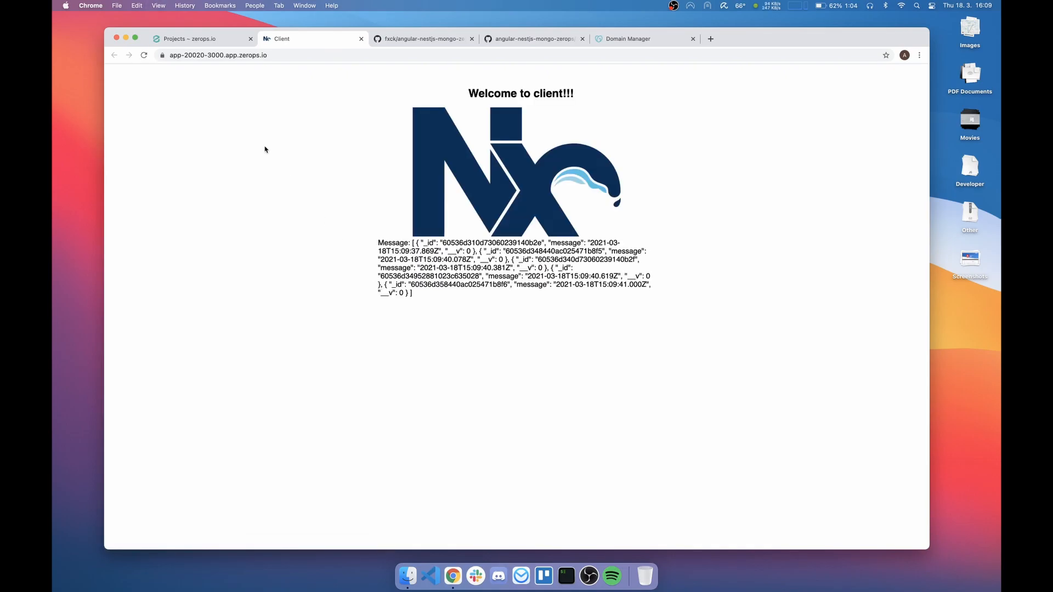
left_click(190, 39)
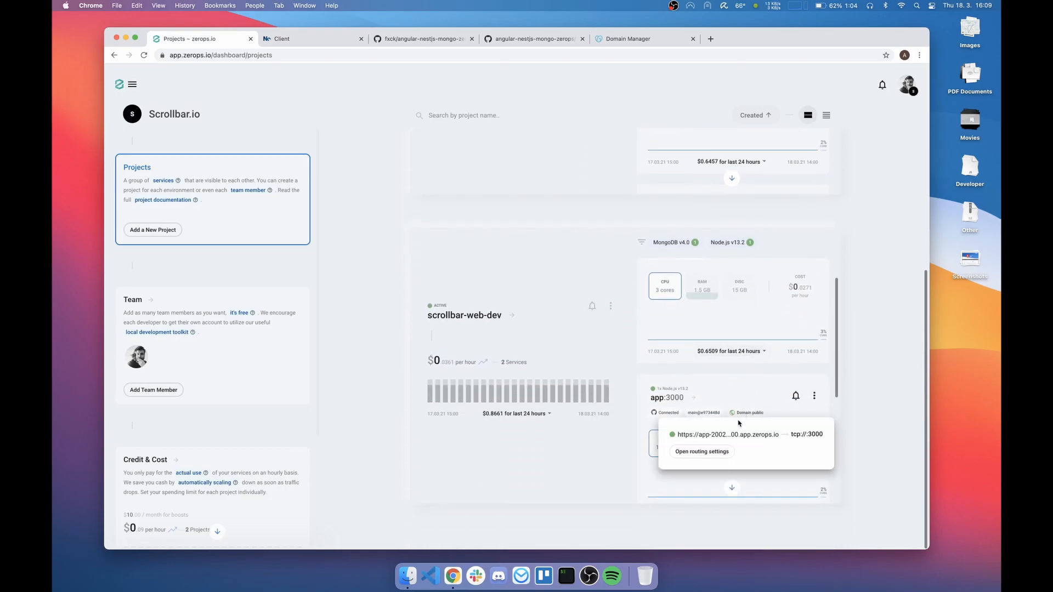
left_click(727, 433)
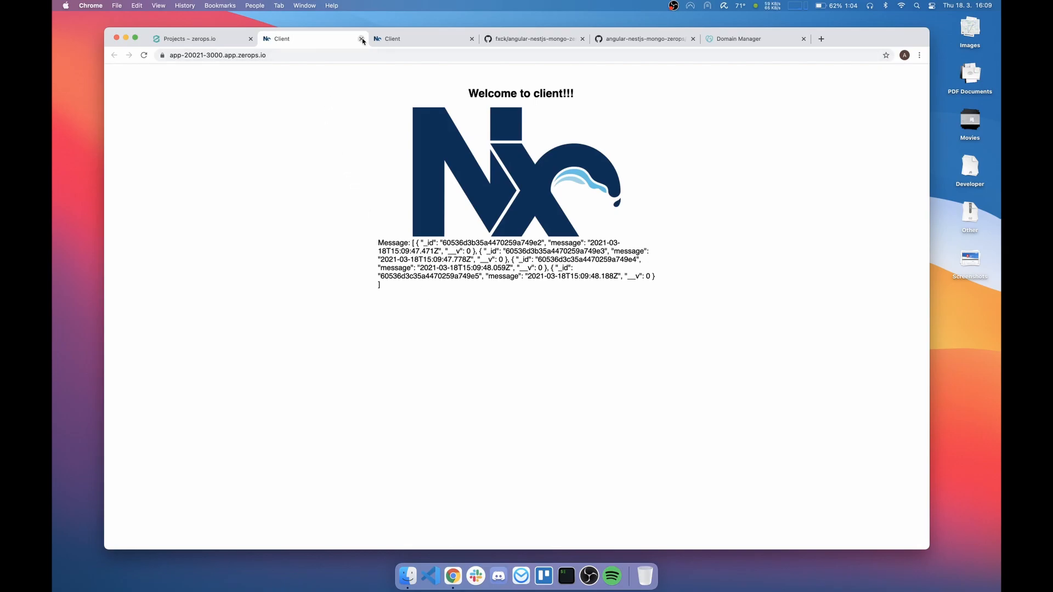
left_click(361, 38)
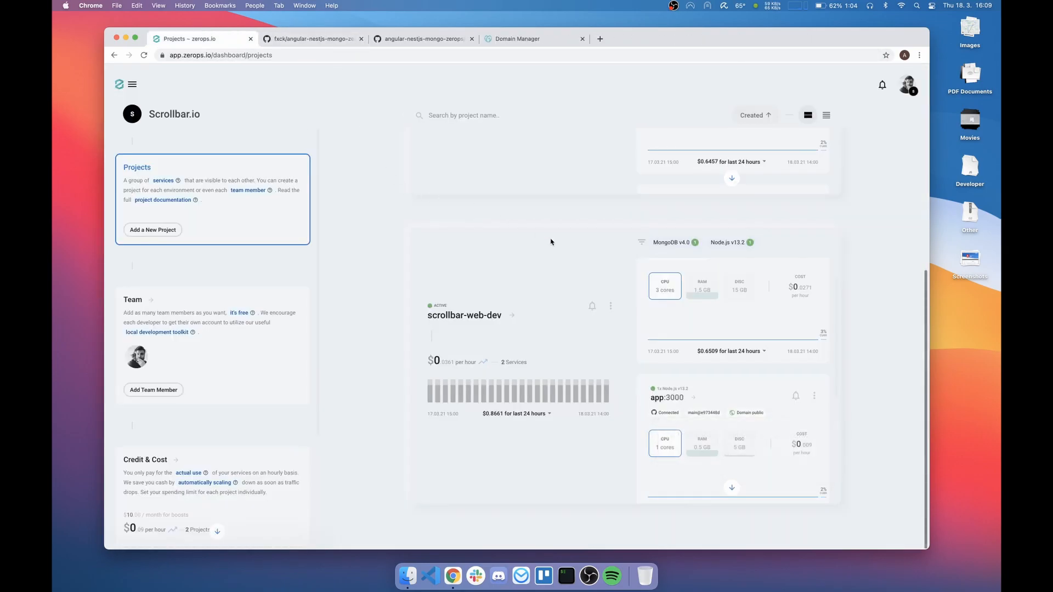
scroll("up", 3)
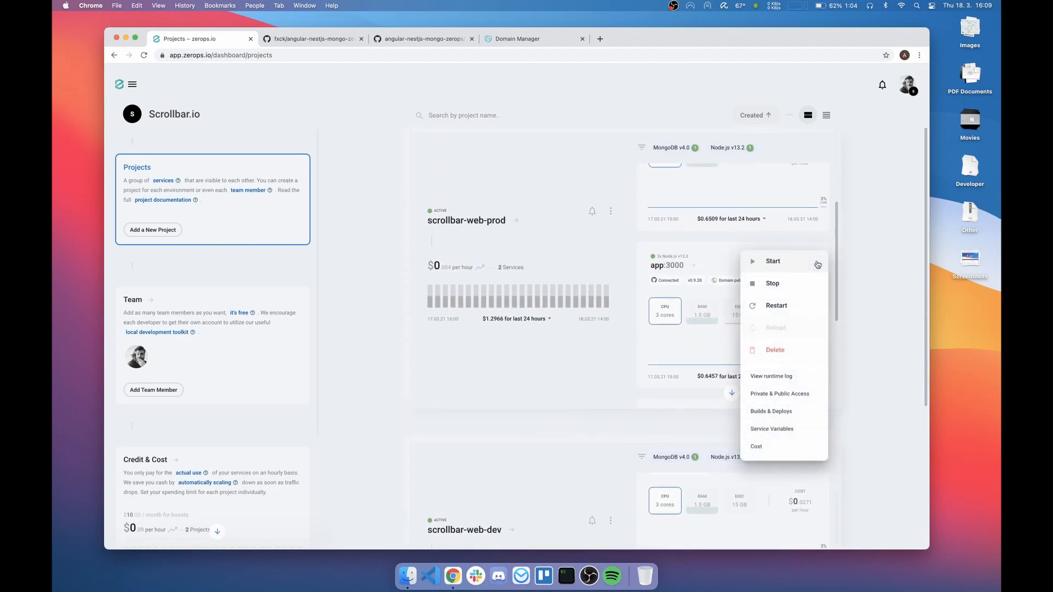
Step: Start the prod app's first domain access, request IPv4, and copy A record 93.185.106.14
left_click(779, 394)
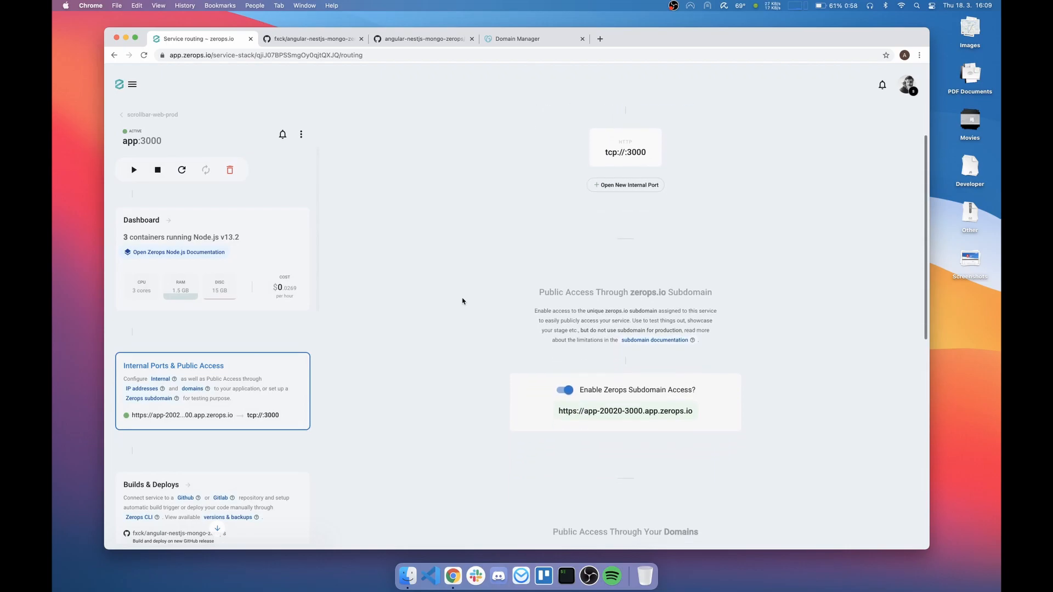
scroll("down", 3)
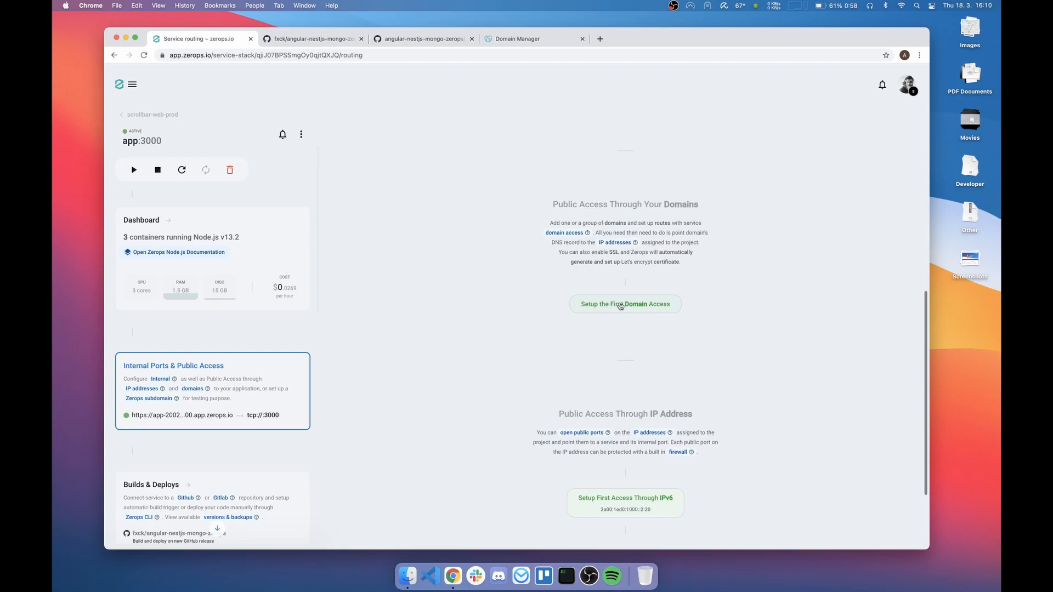
left_click(624, 303)
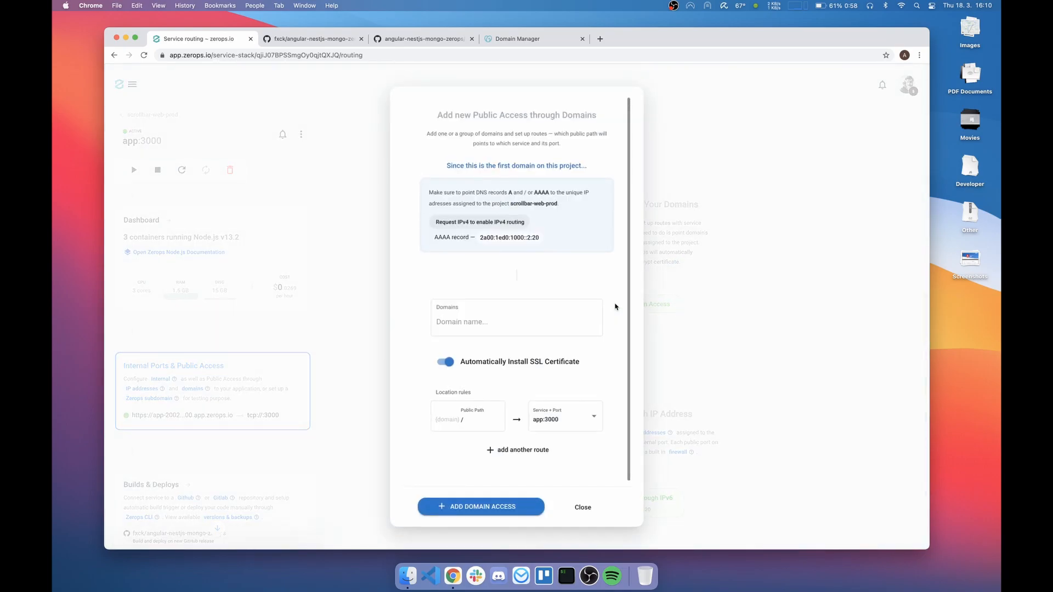
mouse_move(479, 222)
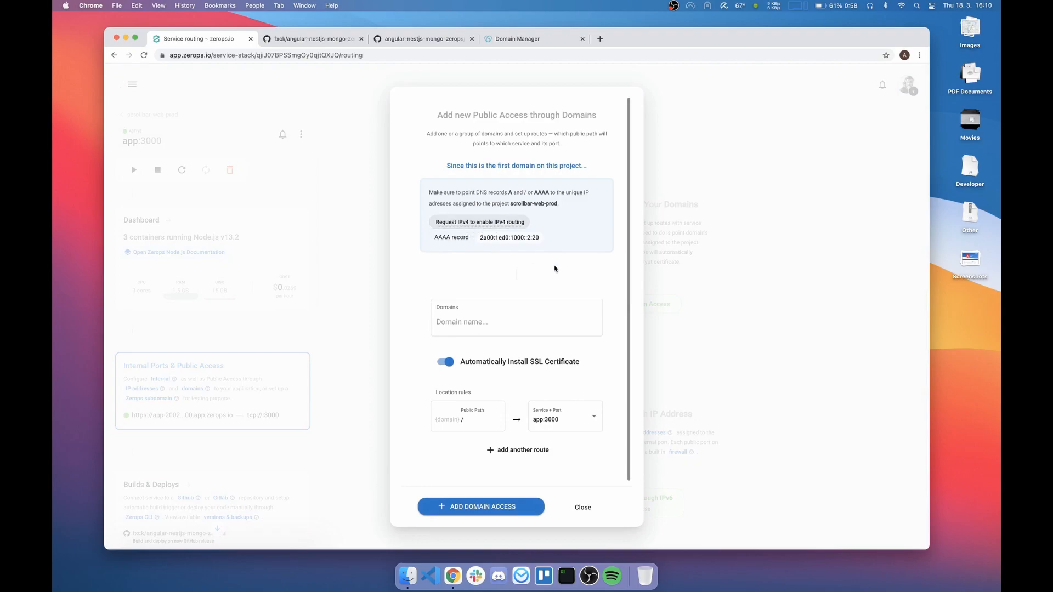
left_click(479, 222)
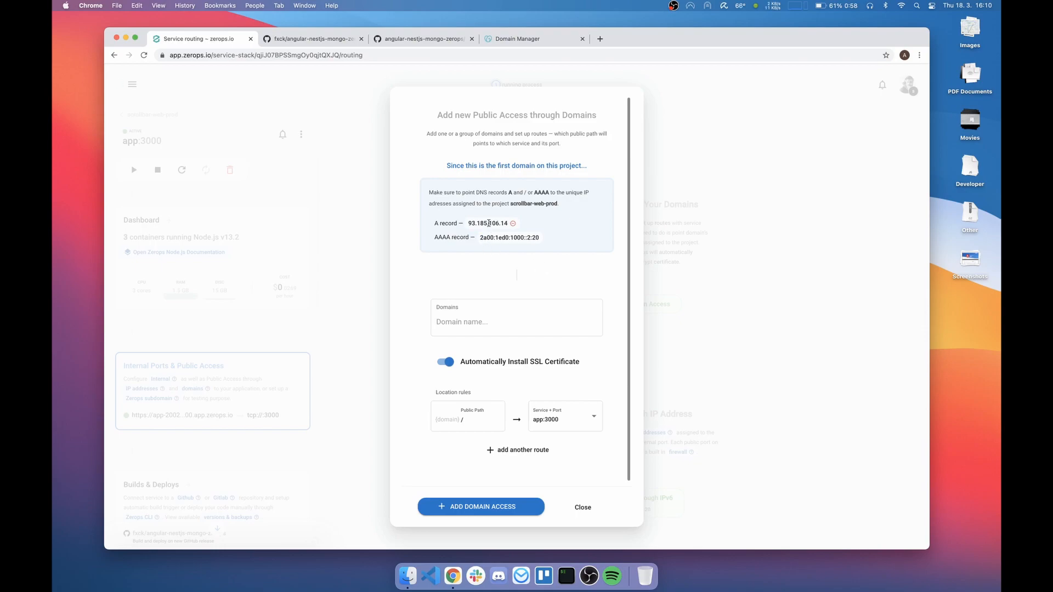
mouse_move(463, 223)
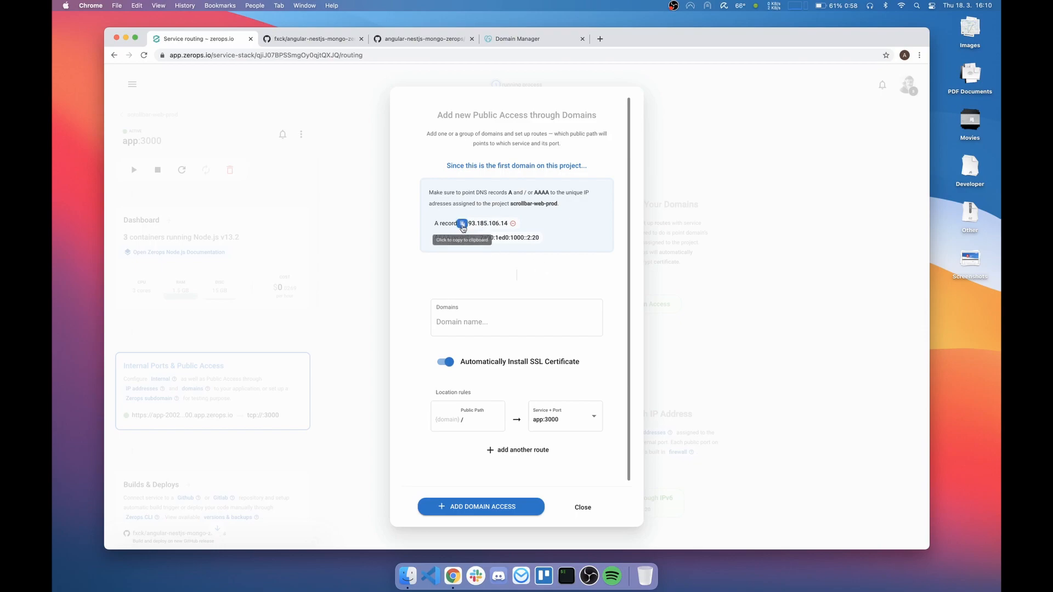
left_click(517, 38)
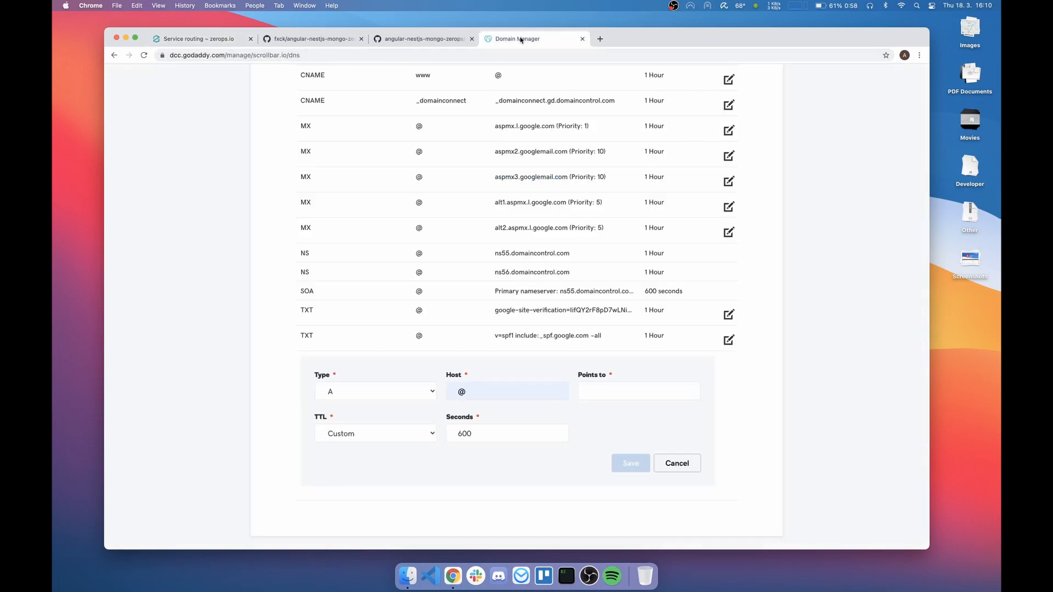
Step: Save a GoDaddy A record for scrollbar.io pointing to 93.185.106.14
left_click(637, 391)
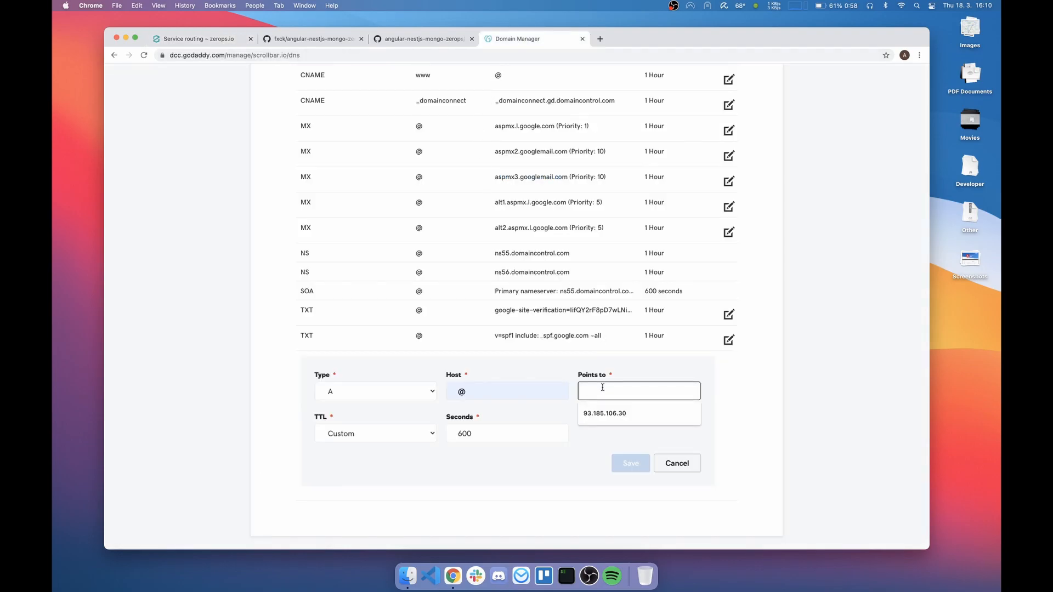
type("93.185.106.14")
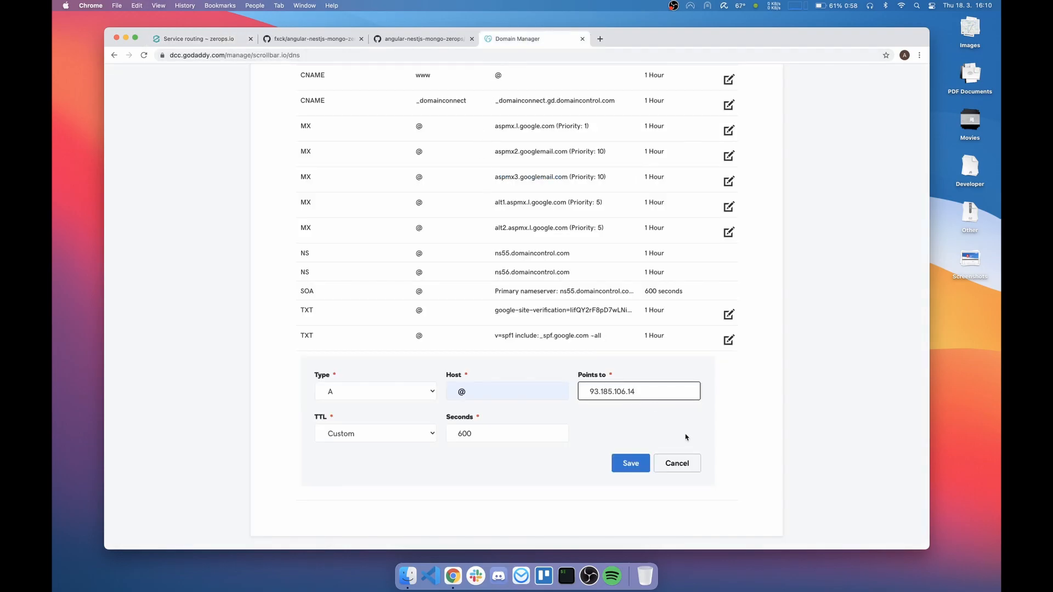
left_click(629, 463)
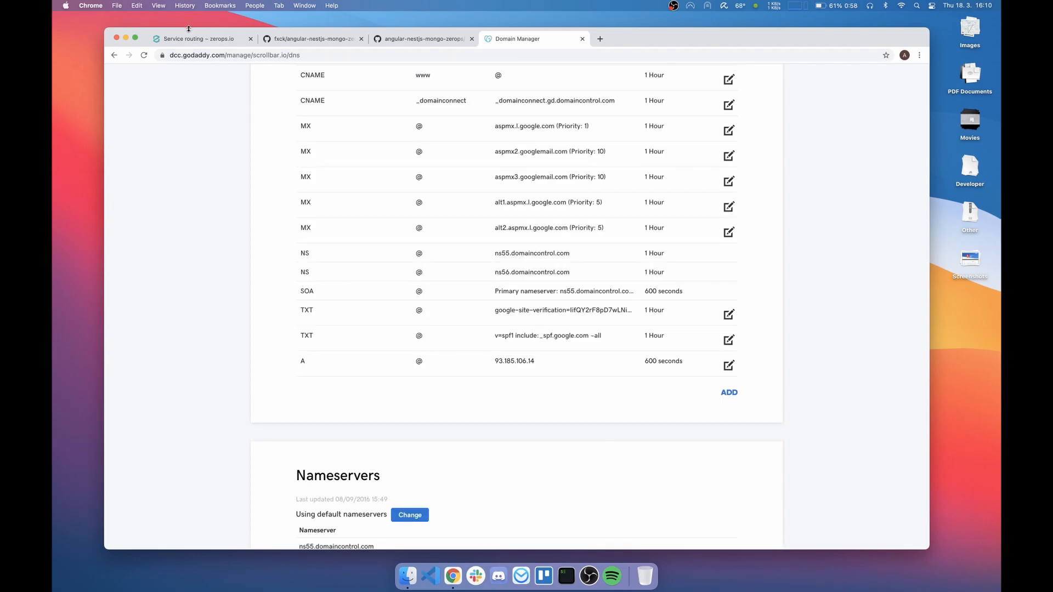
left_click(198, 38)
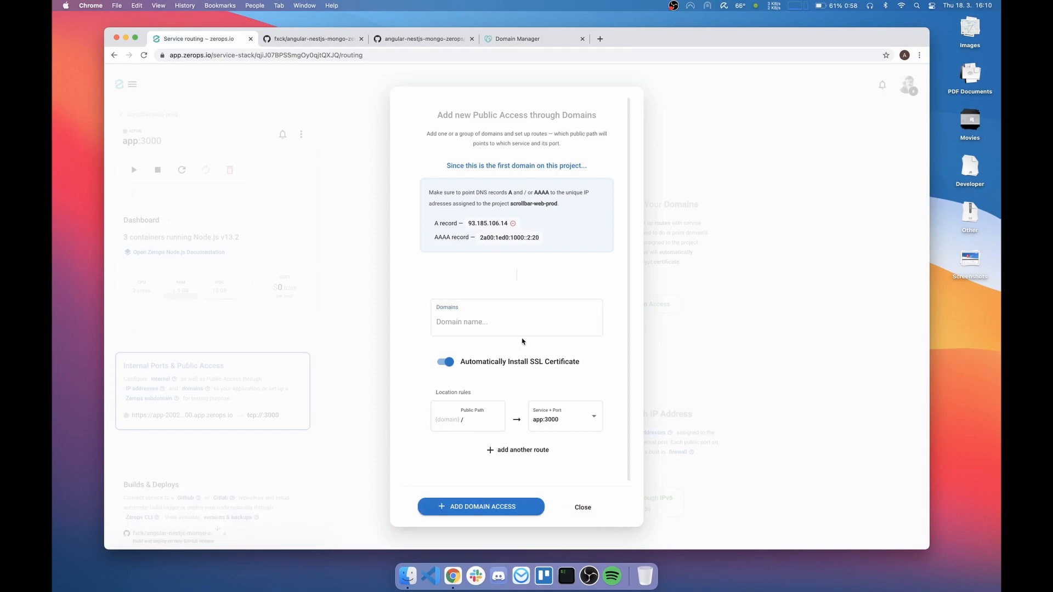
Step: Enter scrollbar.io as the domain, adding then removing a second domain scrollbar.com
type("scrollbar.io")
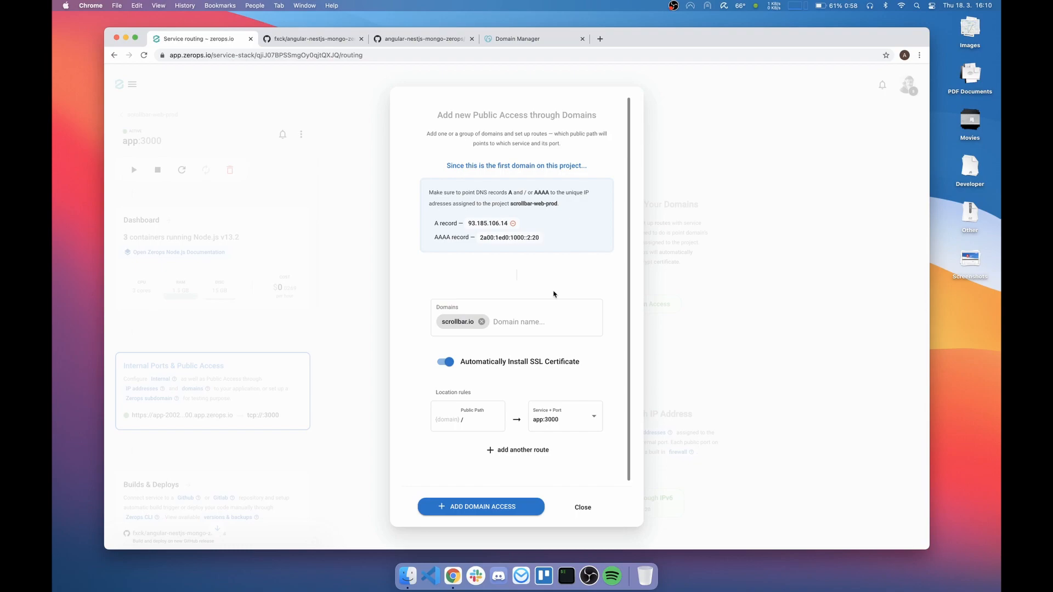
left_click(530, 322)
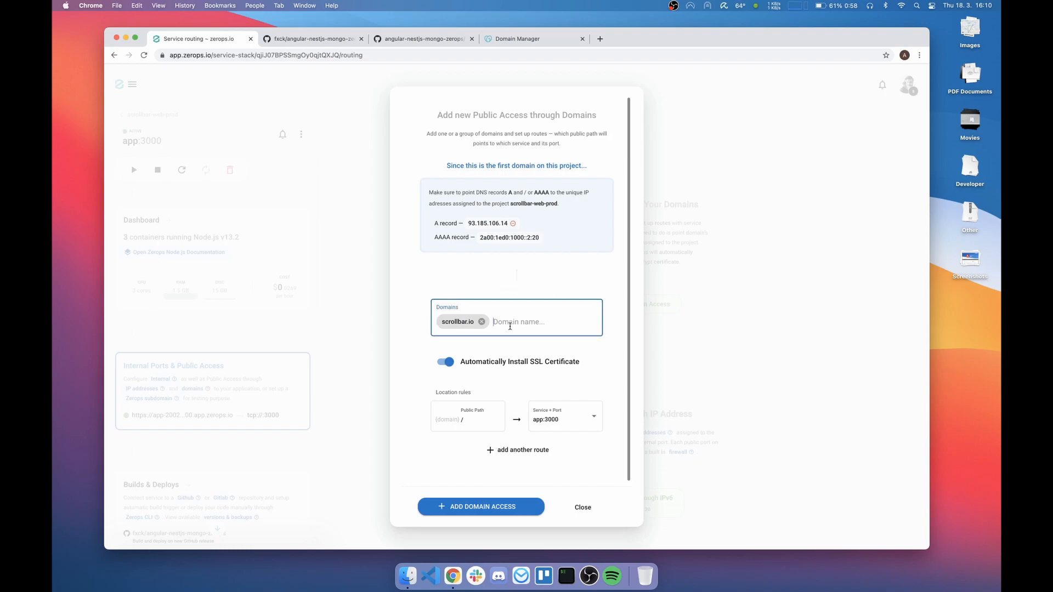
type("scrollba")
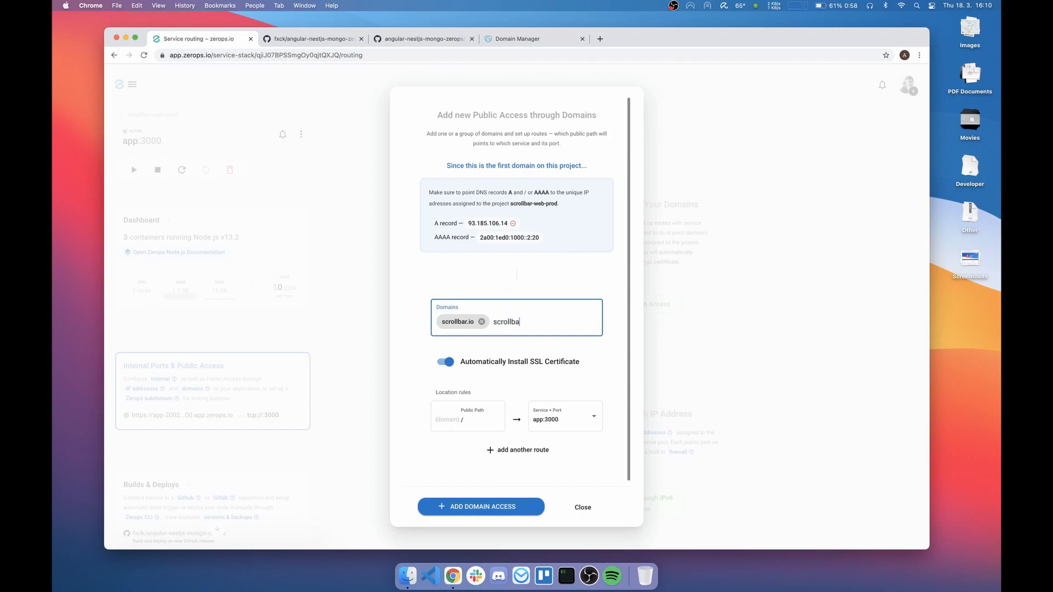
type("r.com")
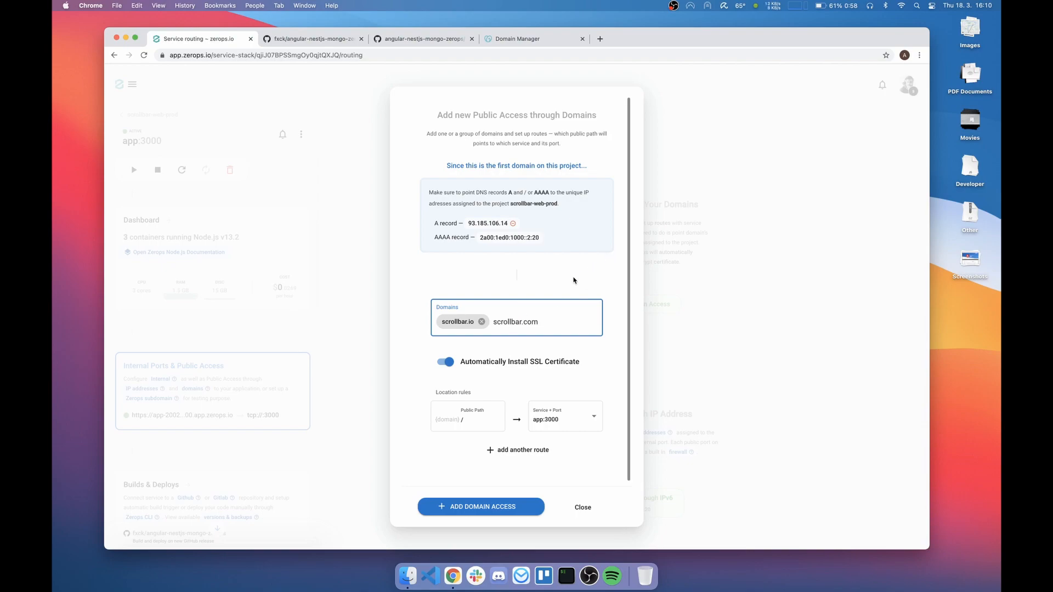
key("Return")
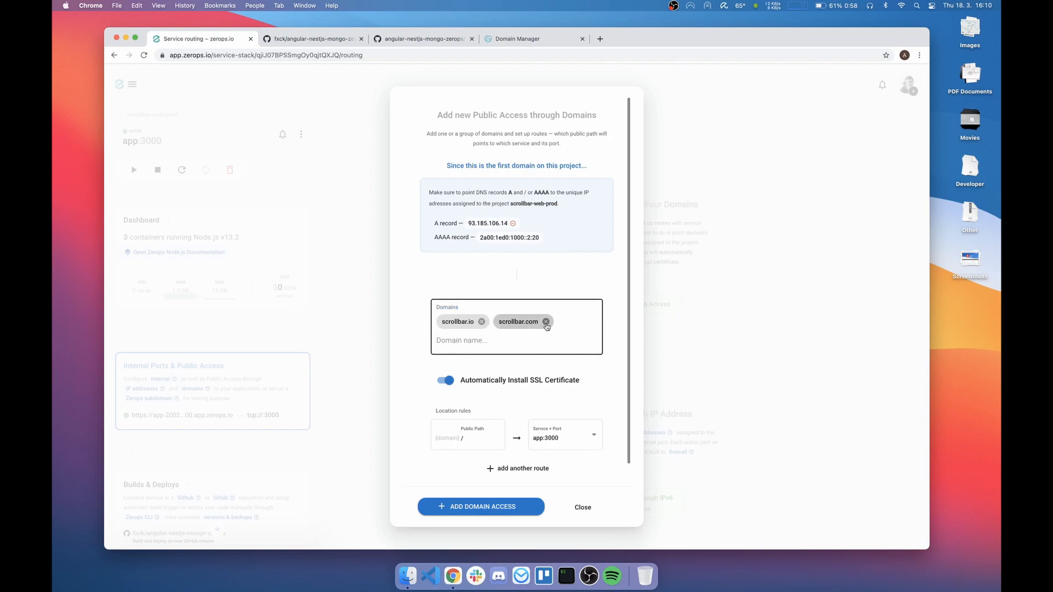
left_click(546, 322)
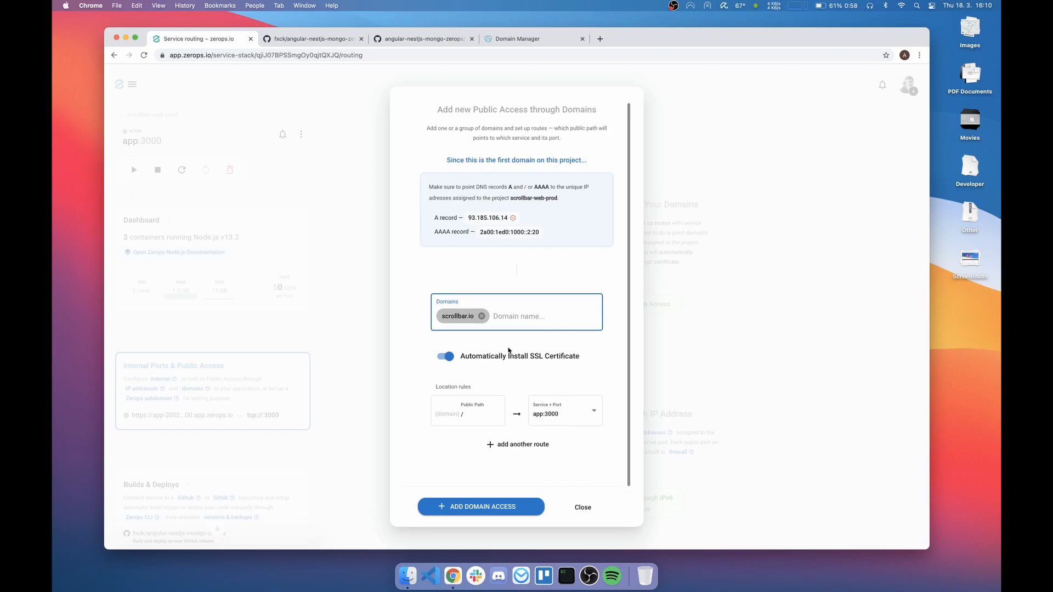
mouse_move(480, 358)
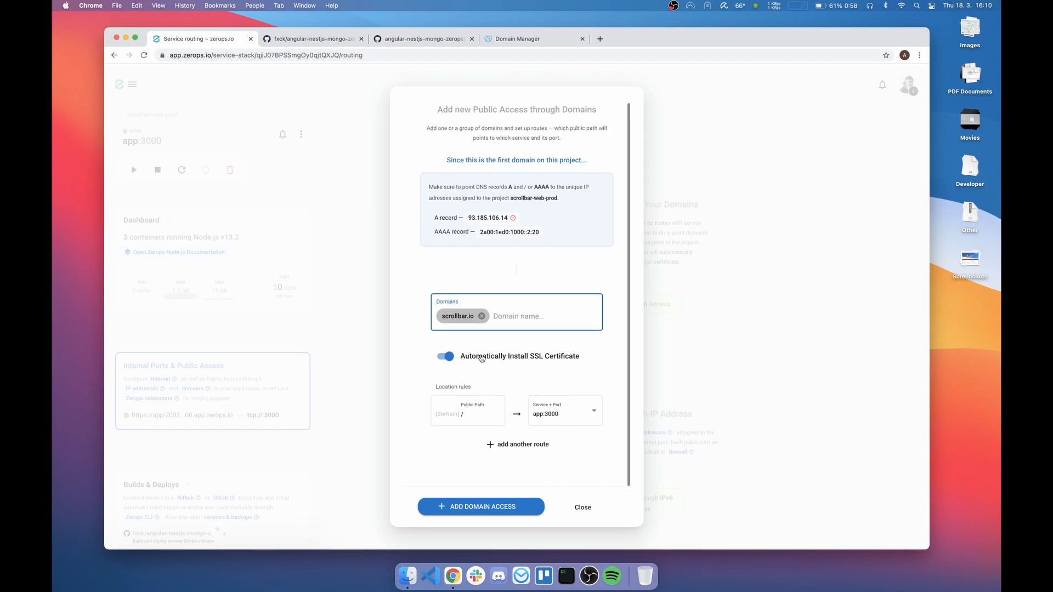
mouse_move(480, 349)
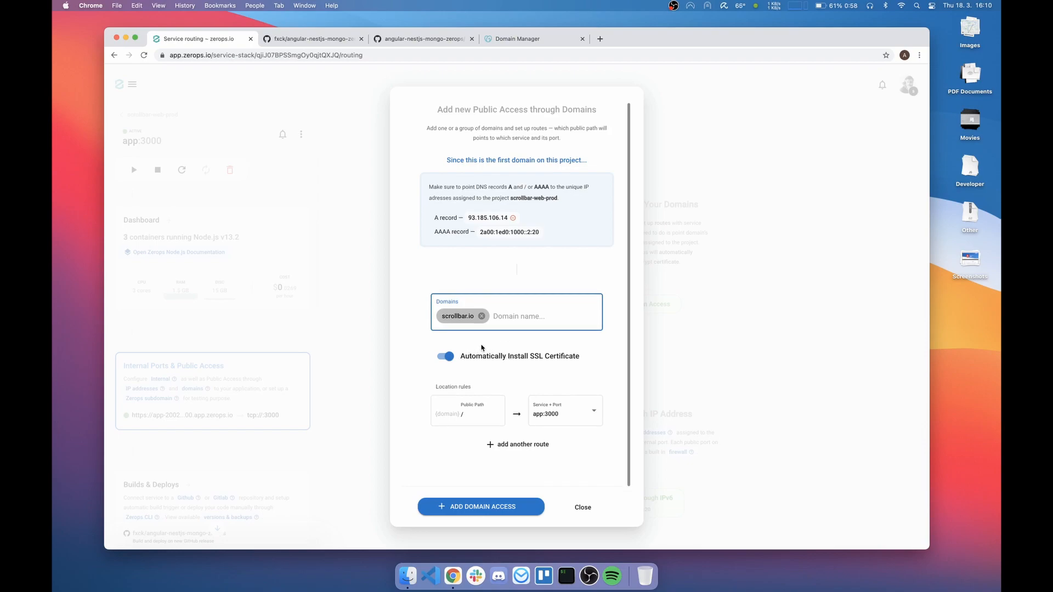
Step: Add and remove an /admin route, then add the scrollbar.io domain access
left_click(467, 410)
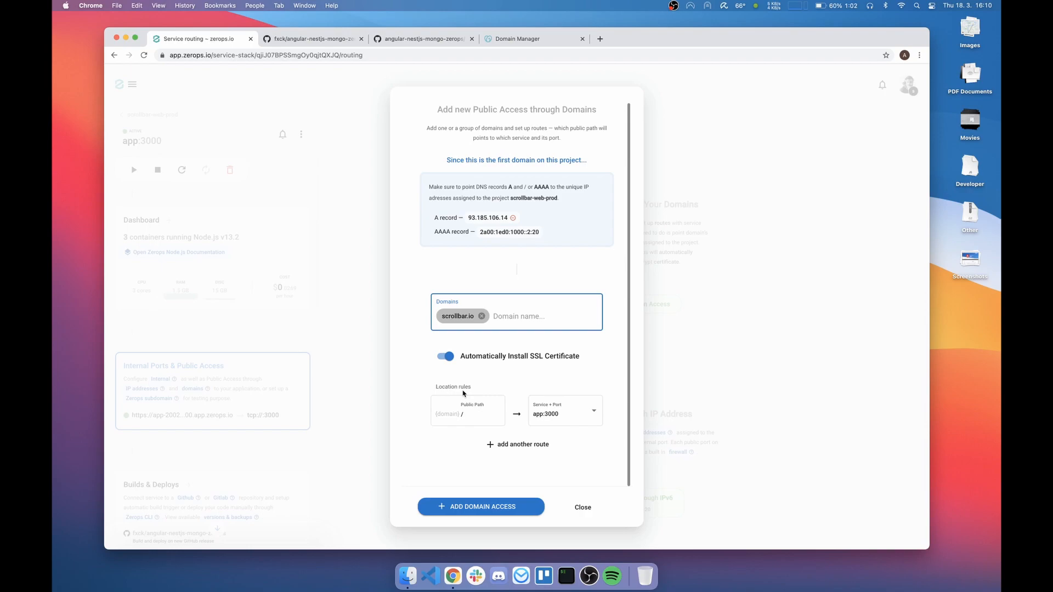
left_click(466, 410)
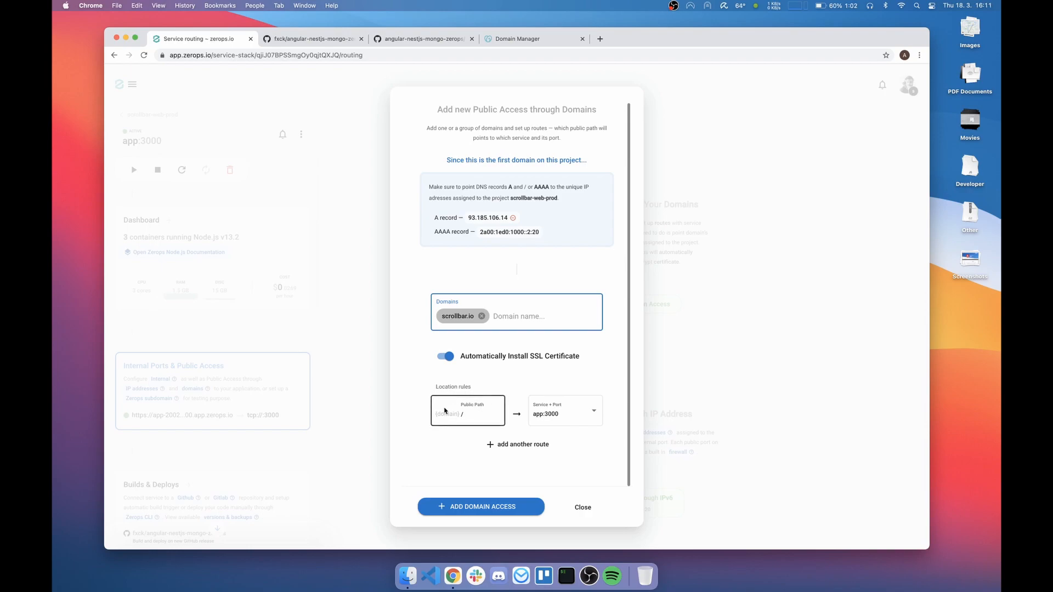
left_click(517, 443)
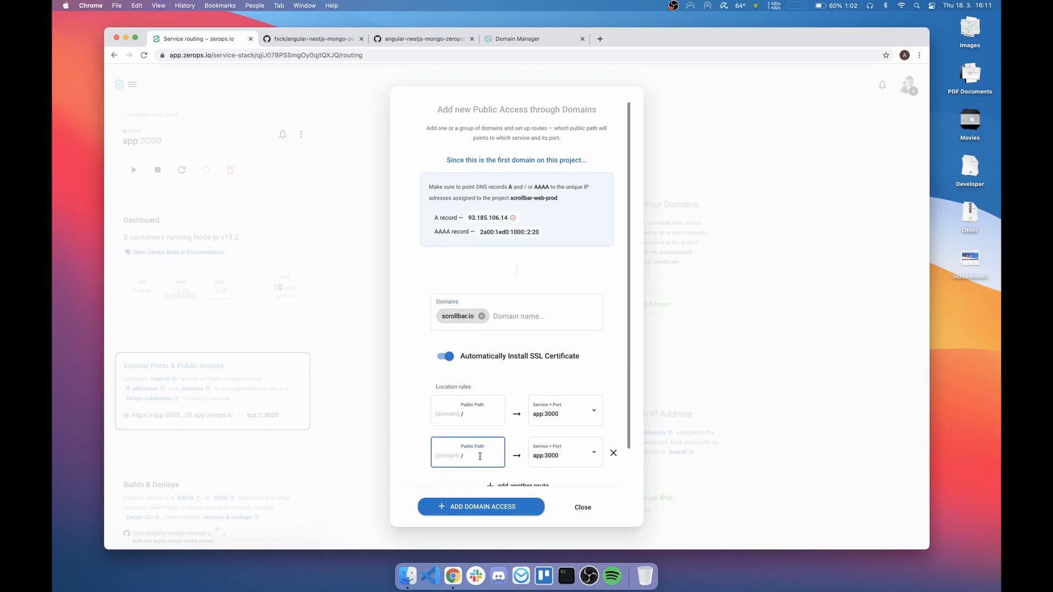
type("admi")
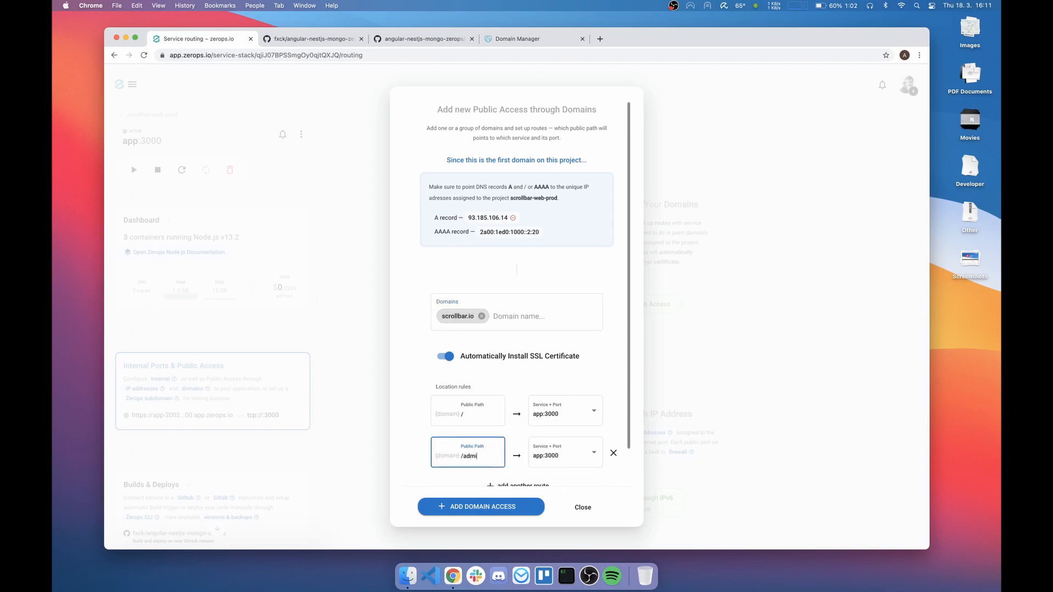
left_click(562, 455)
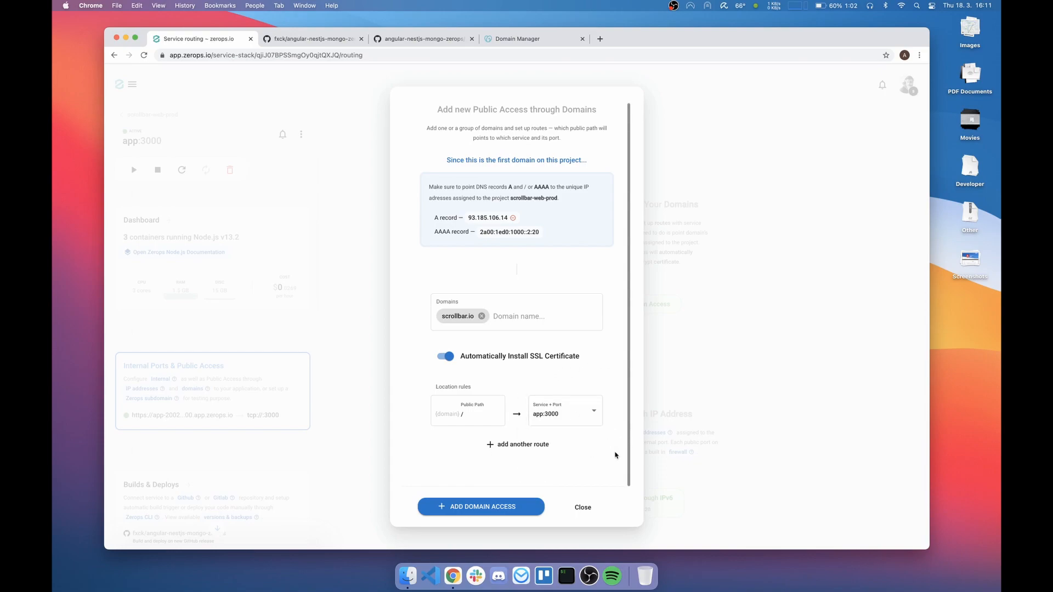
left_click(467, 410)
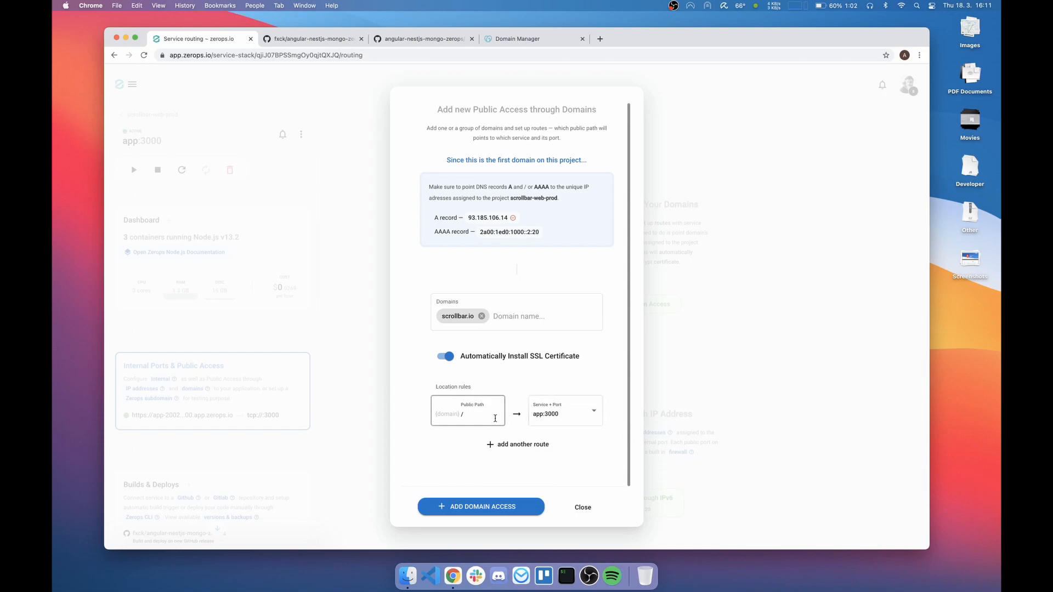
left_click(481, 506)
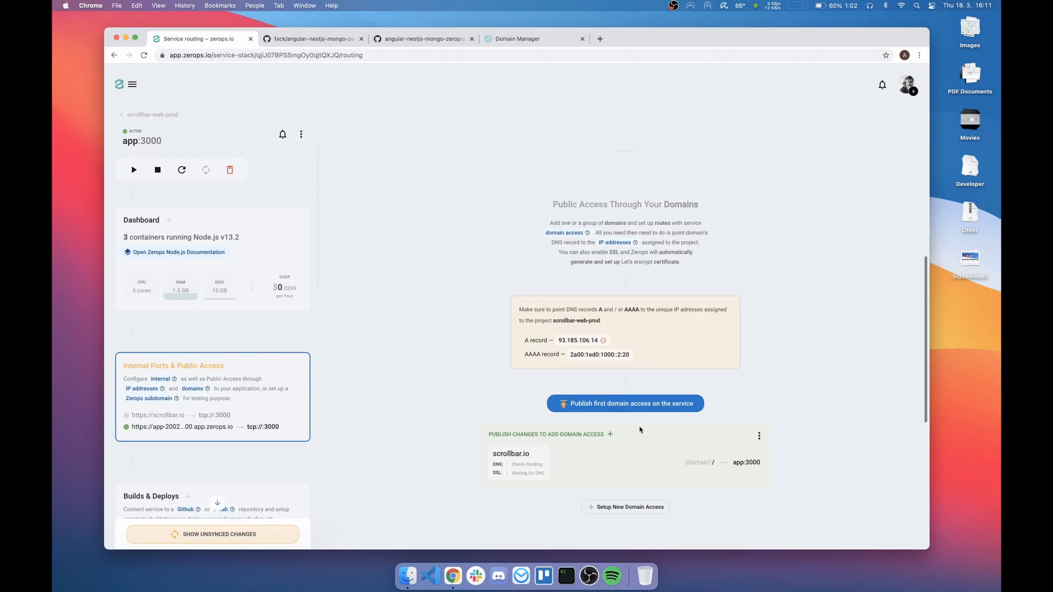
mouse_move(554, 450)
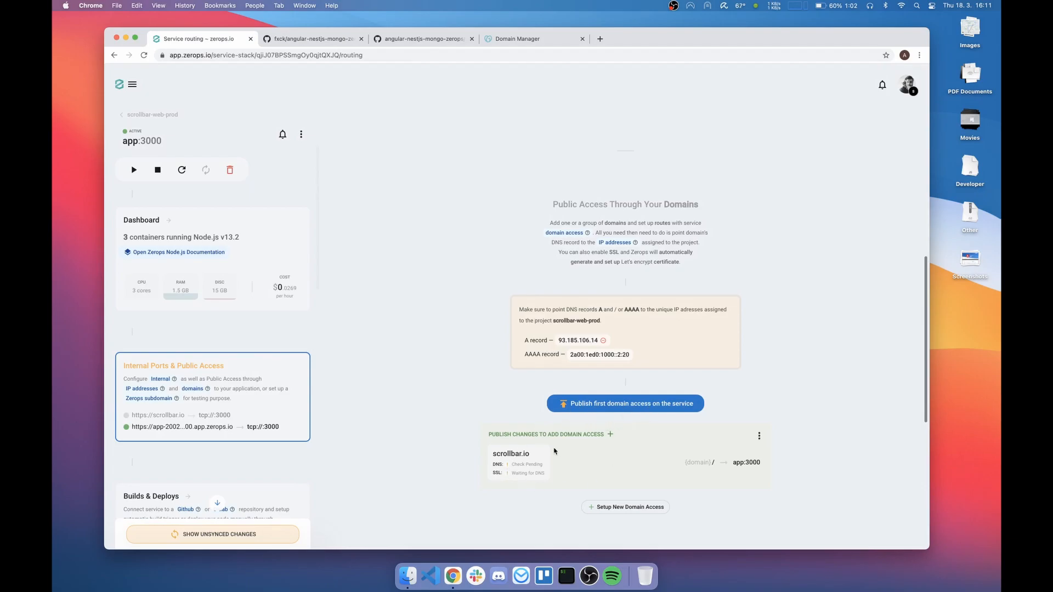
mouse_move(589, 406)
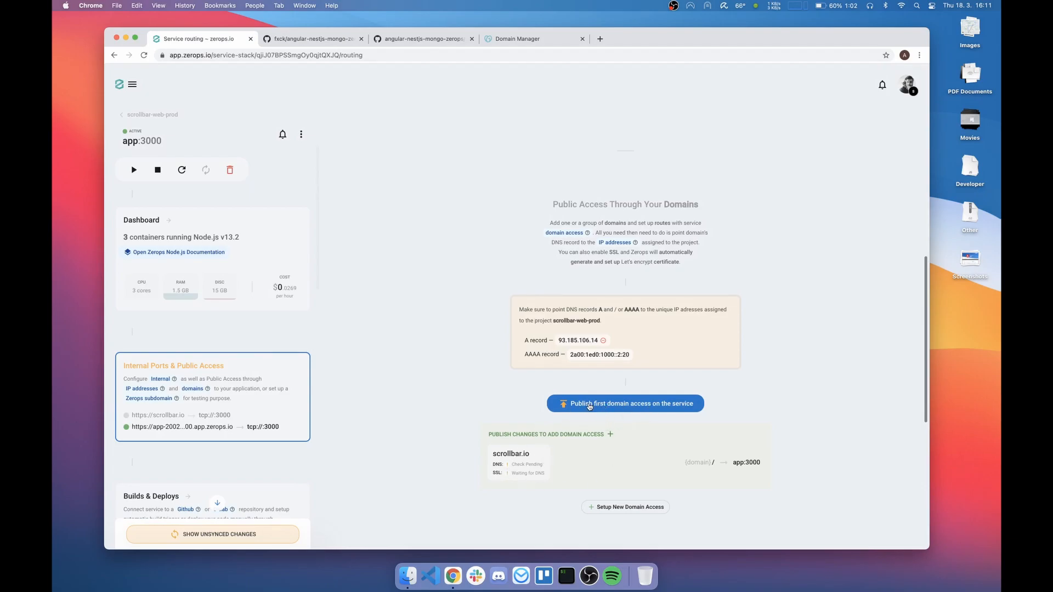
Step: Publish the scrollbar.io domain access, wait for active SSL, and open the live site
left_click(624, 403)
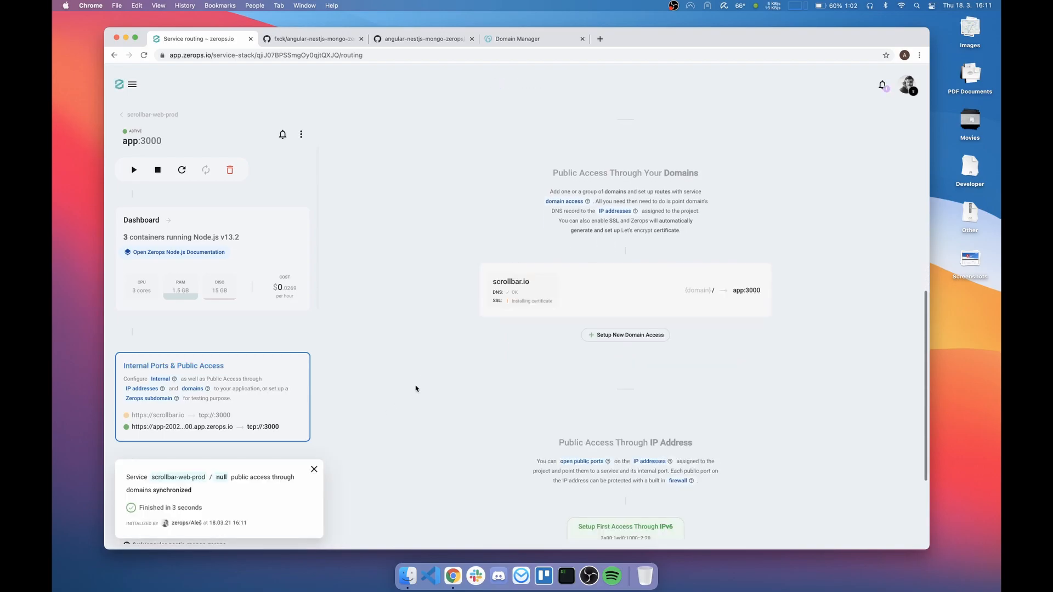
mouse_move(519, 313)
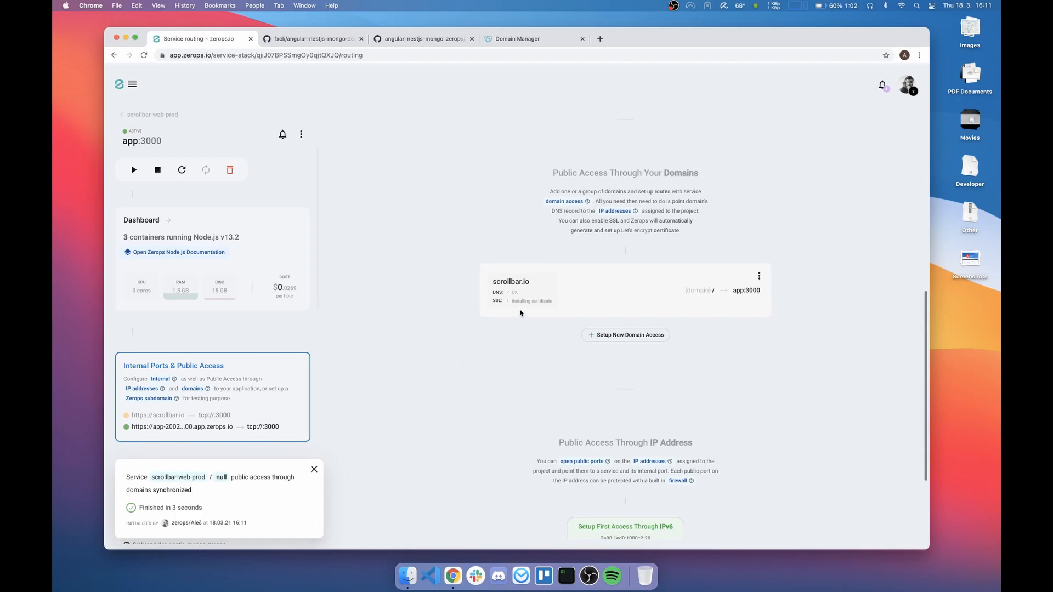
mouse_move(521, 294)
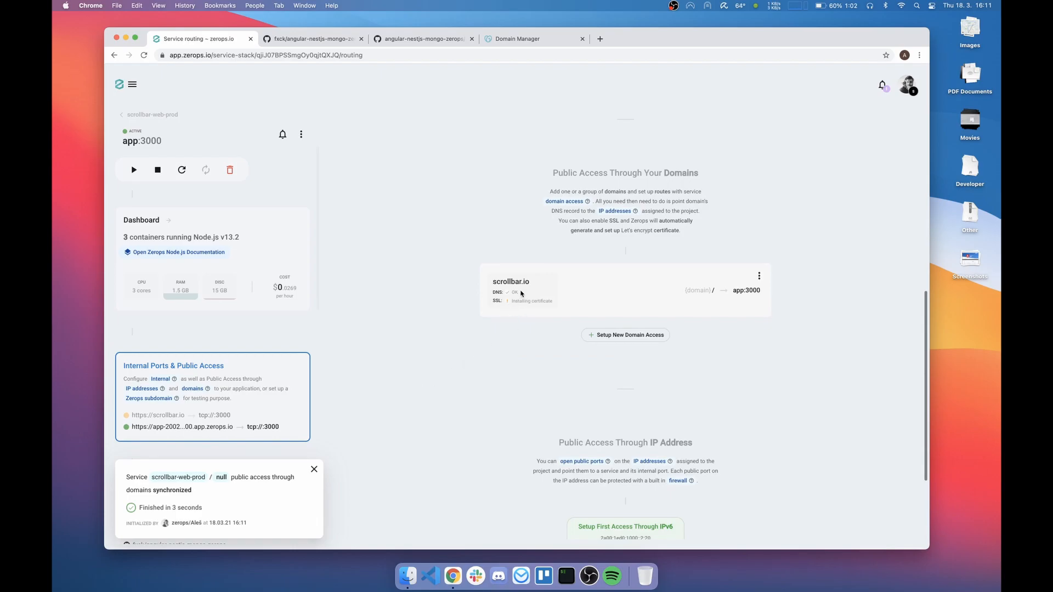
mouse_move(522, 308)
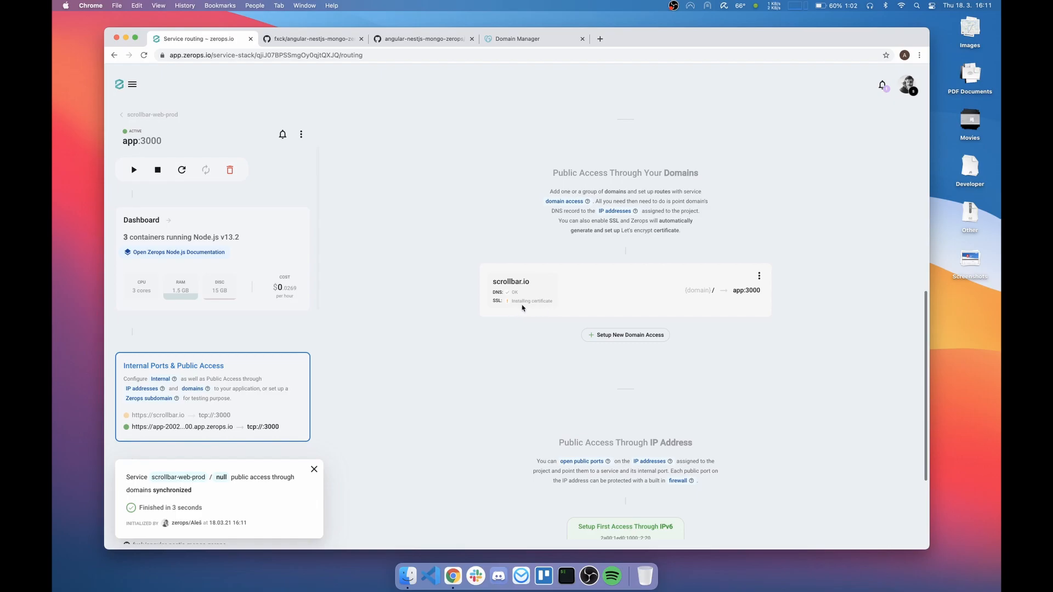
left_click(313, 468)
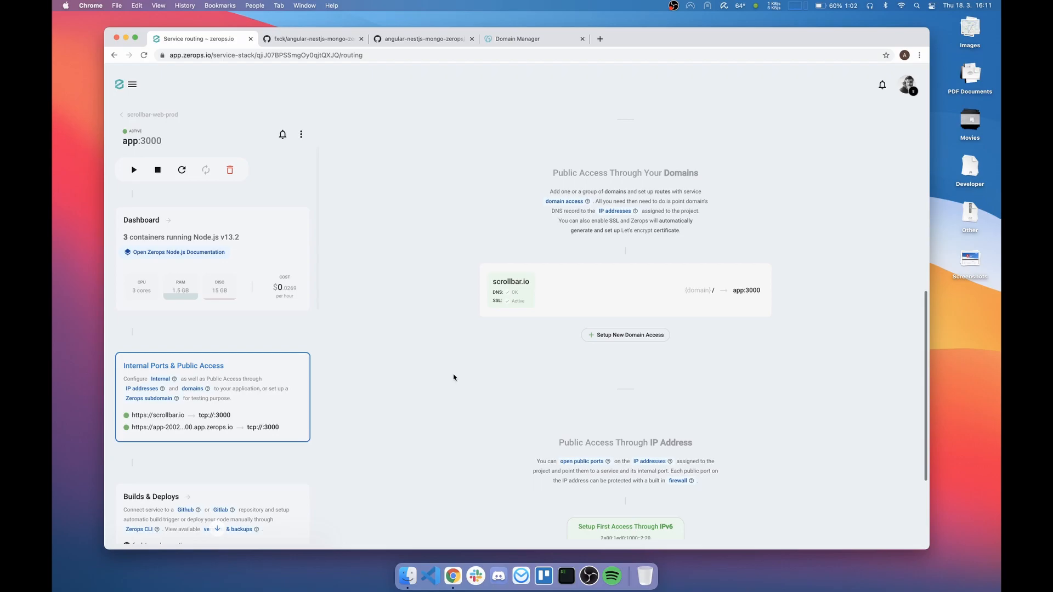
mouse_move(235, 389)
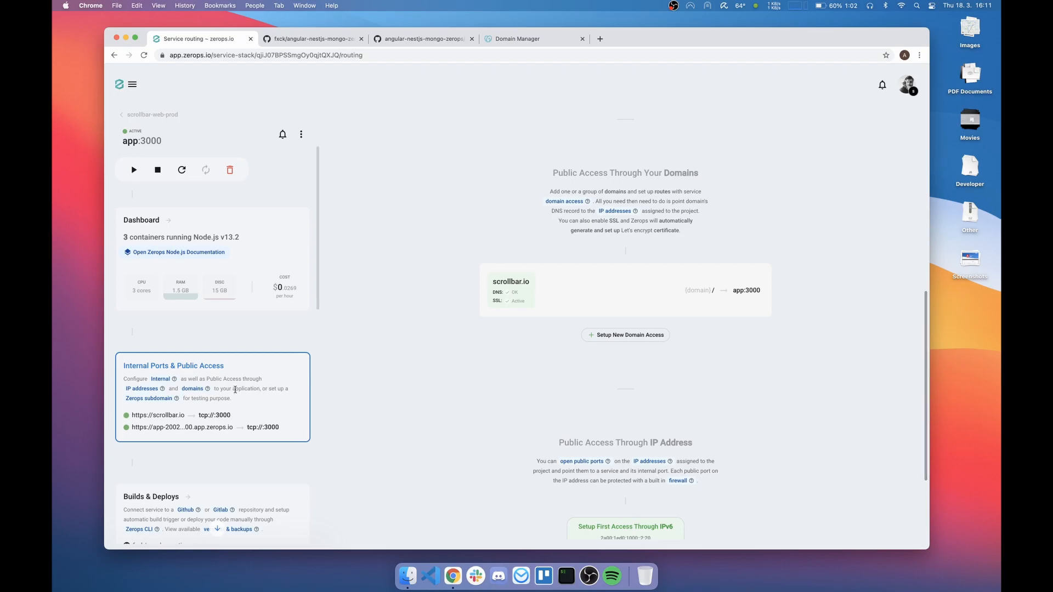
left_click(157, 415)
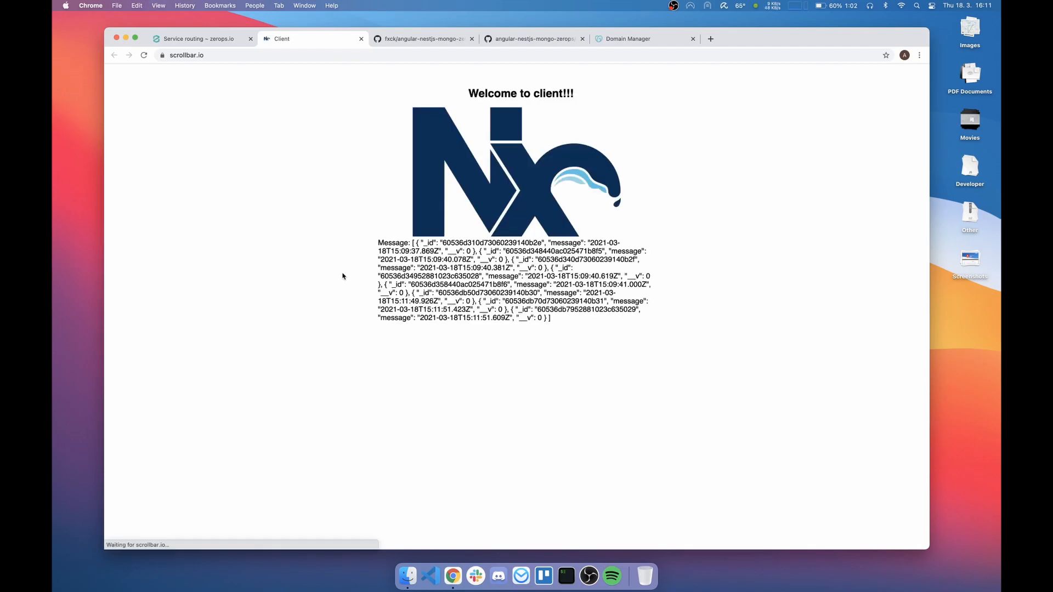
Step: Return to the Zerops routing page, leaving scrollbar.io open in its own tab
left_click(162, 55)
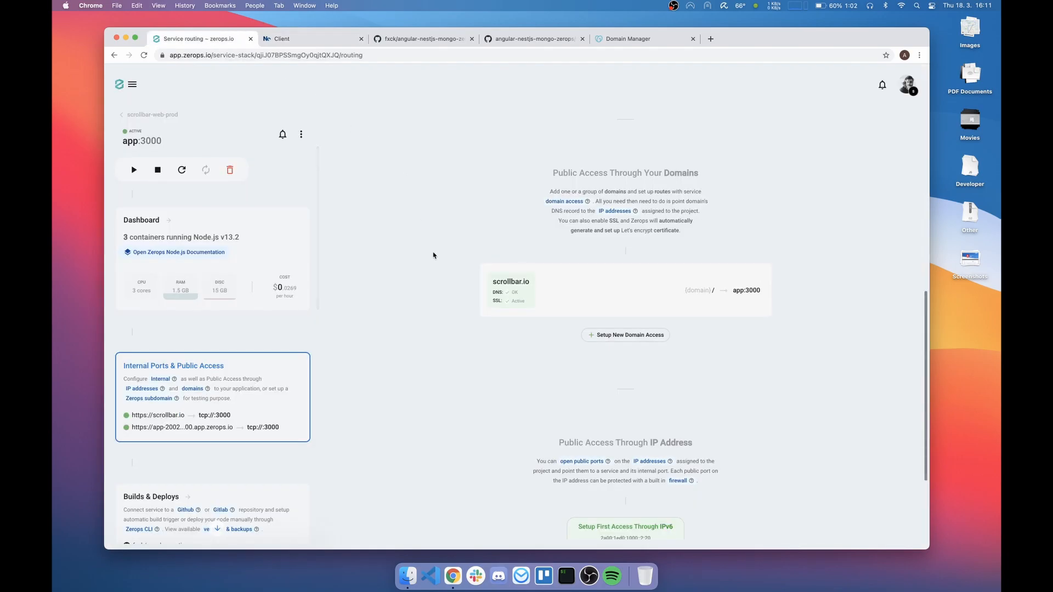
mouse_move(574, 303)
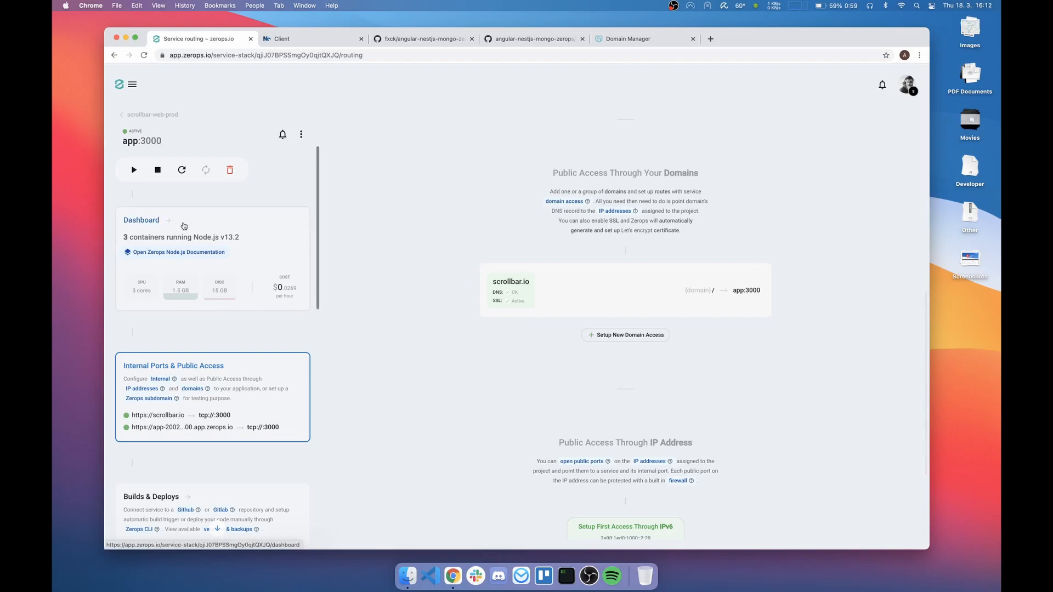
Step: View the first container's runtime log, briefly checking the third container's log
left_click(141, 220)
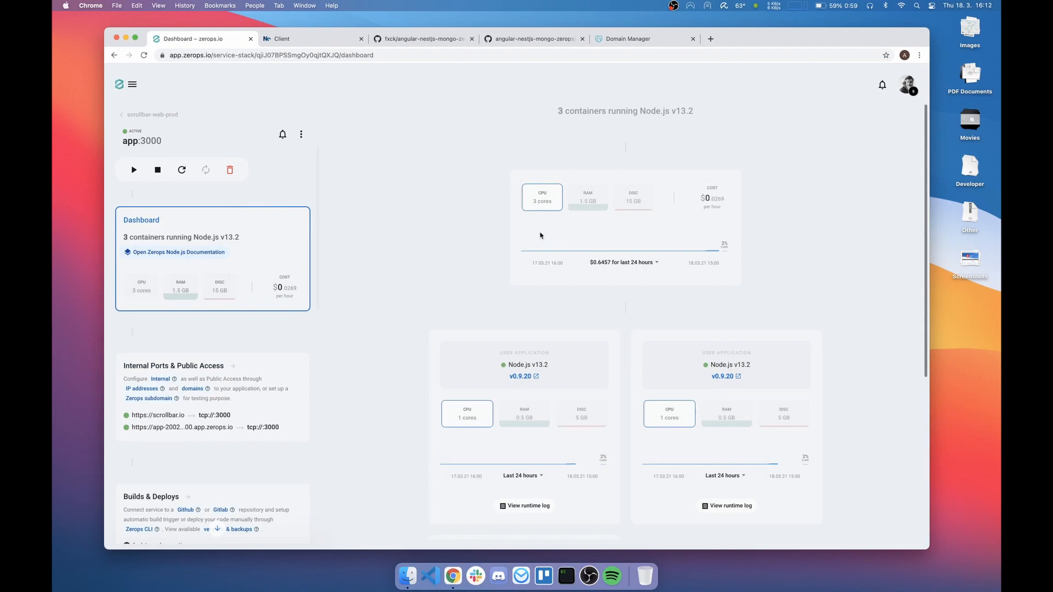
mouse_move(577, 233)
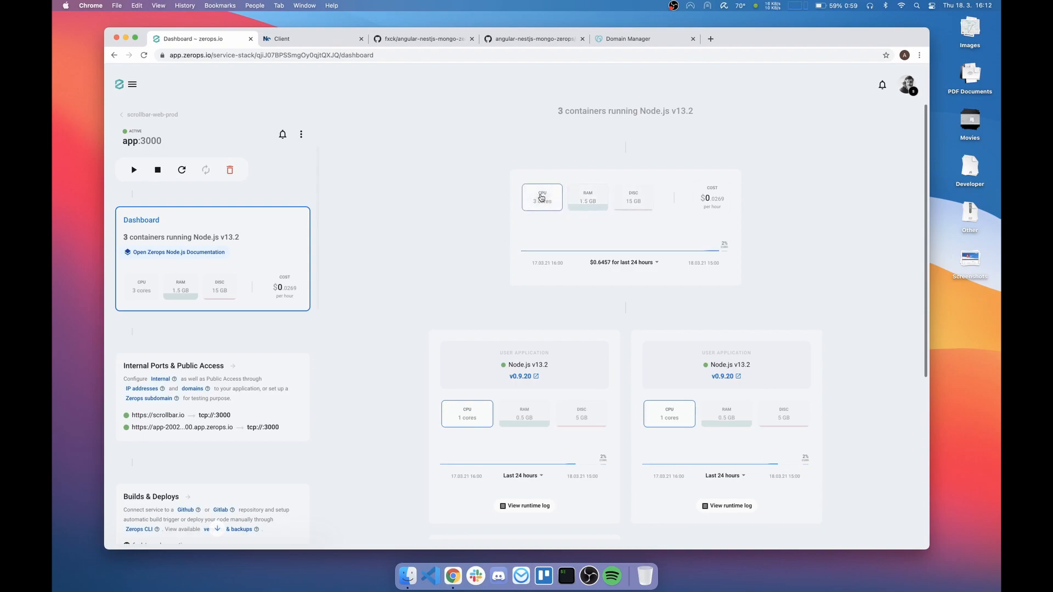
scroll("down", 3)
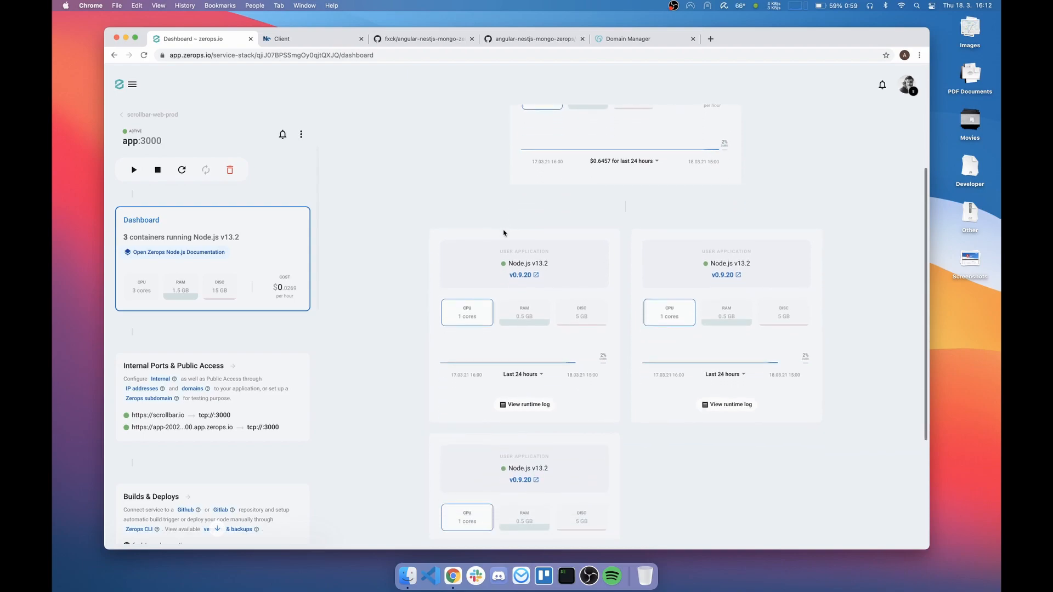
scroll("up", 3)
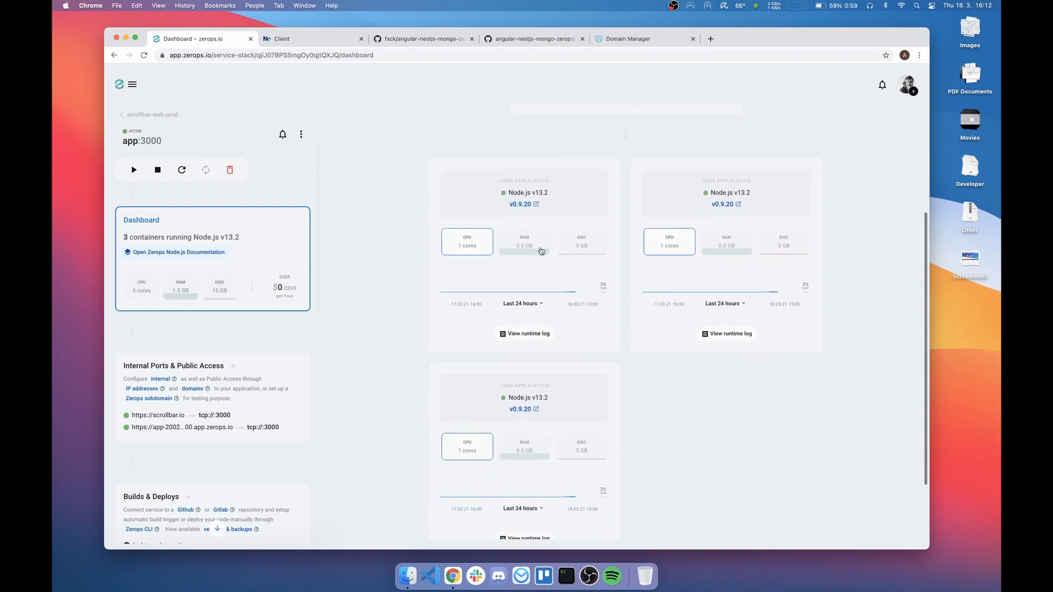
mouse_move(563, 225)
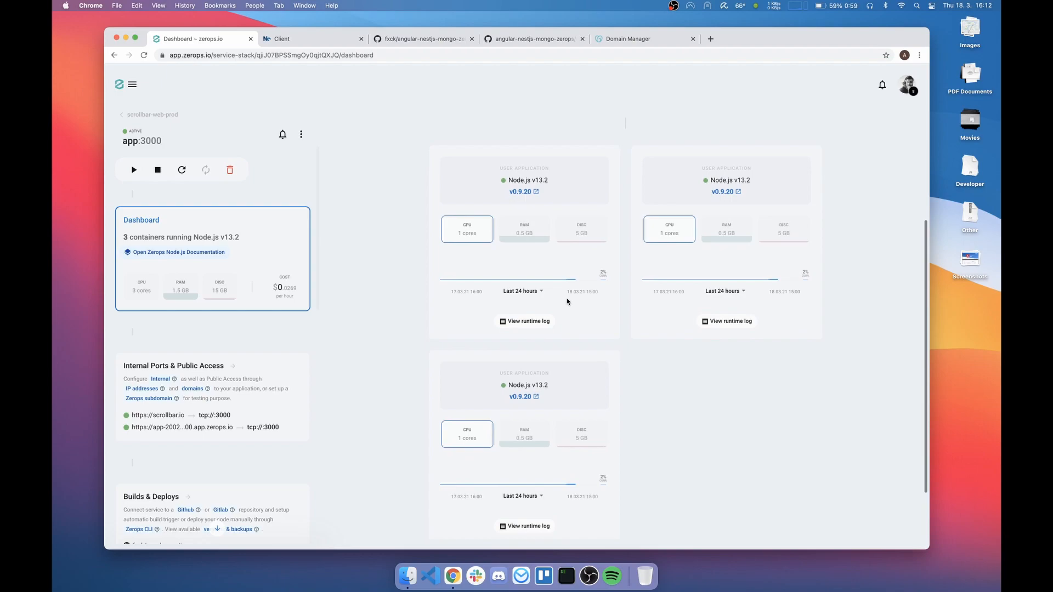
mouse_move(625, 321)
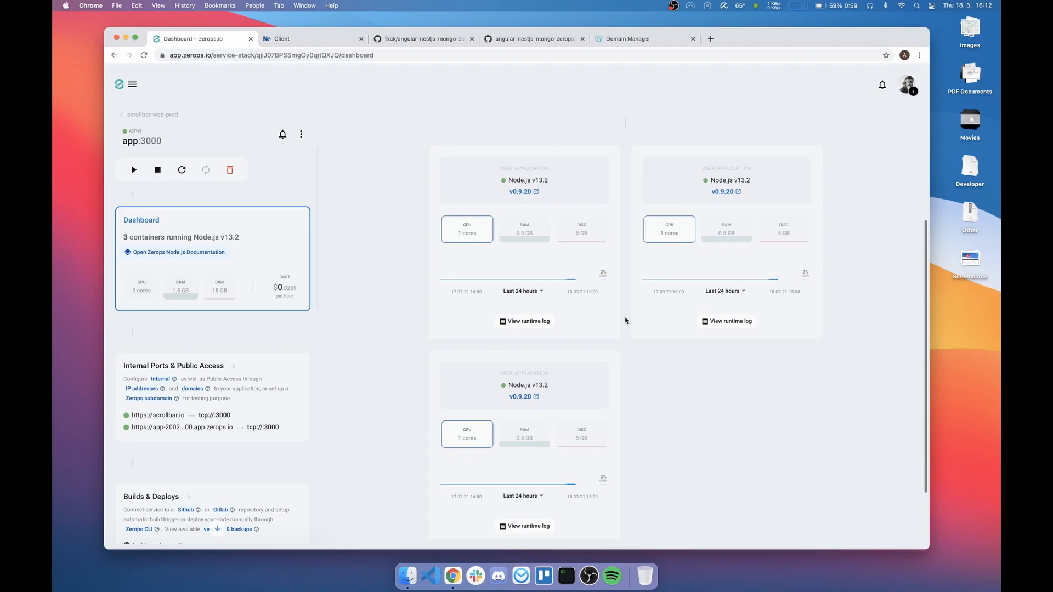
mouse_move(601, 334)
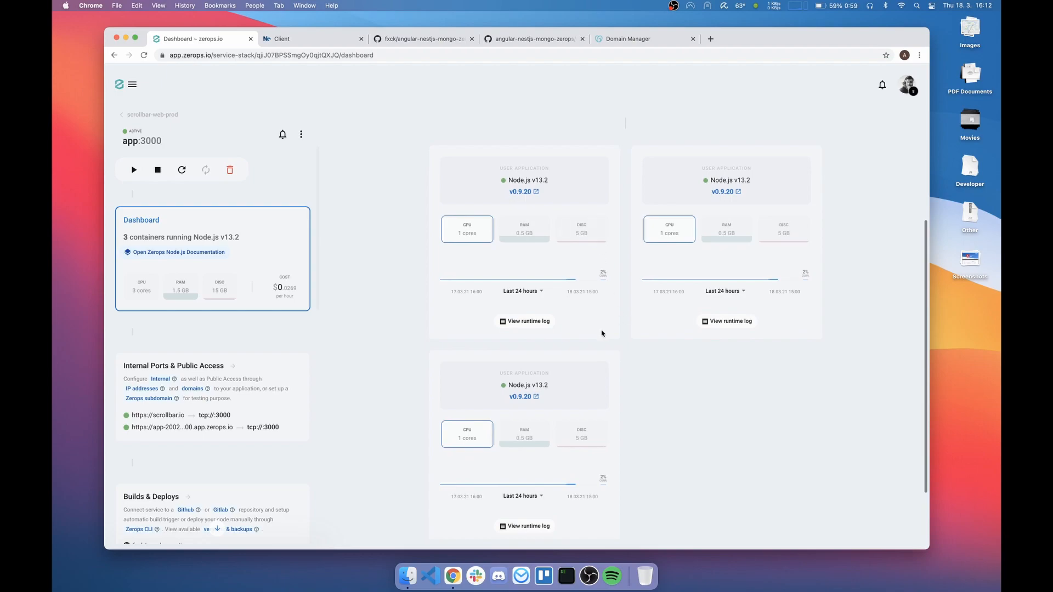
mouse_move(663, 320)
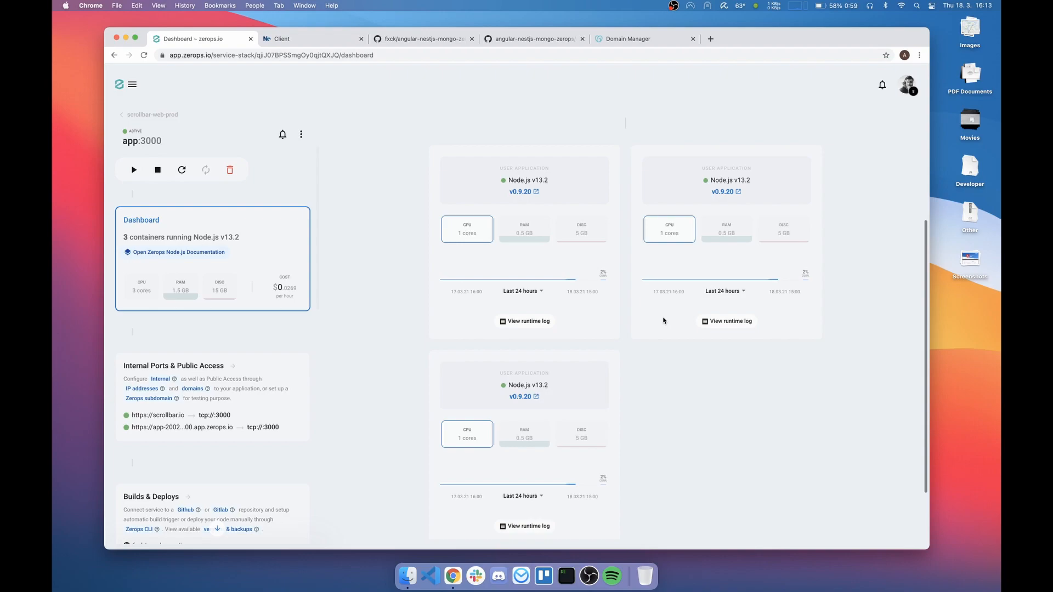
mouse_move(713, 404)
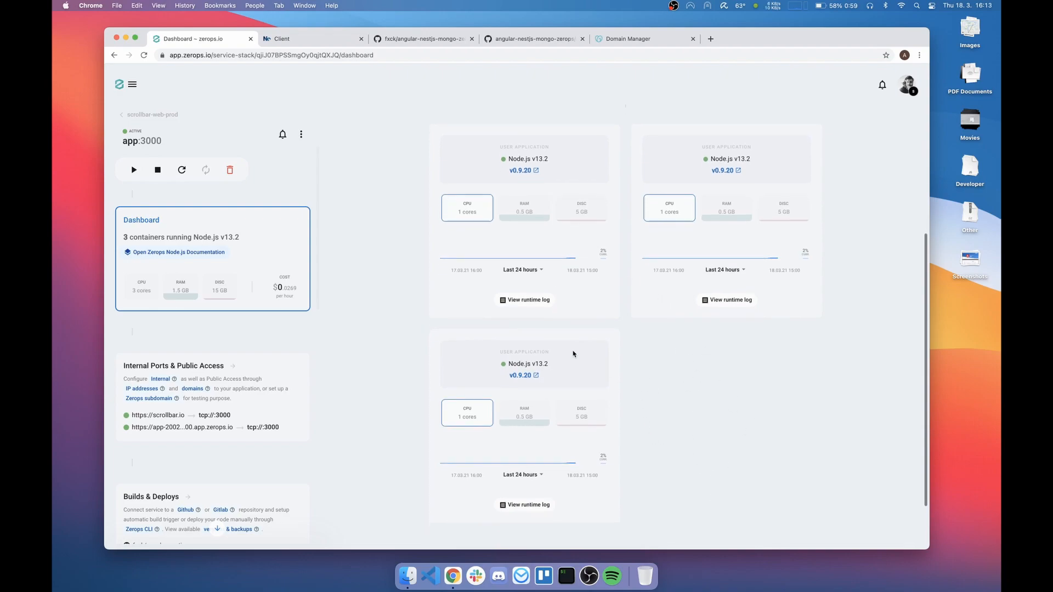
mouse_move(514, 306)
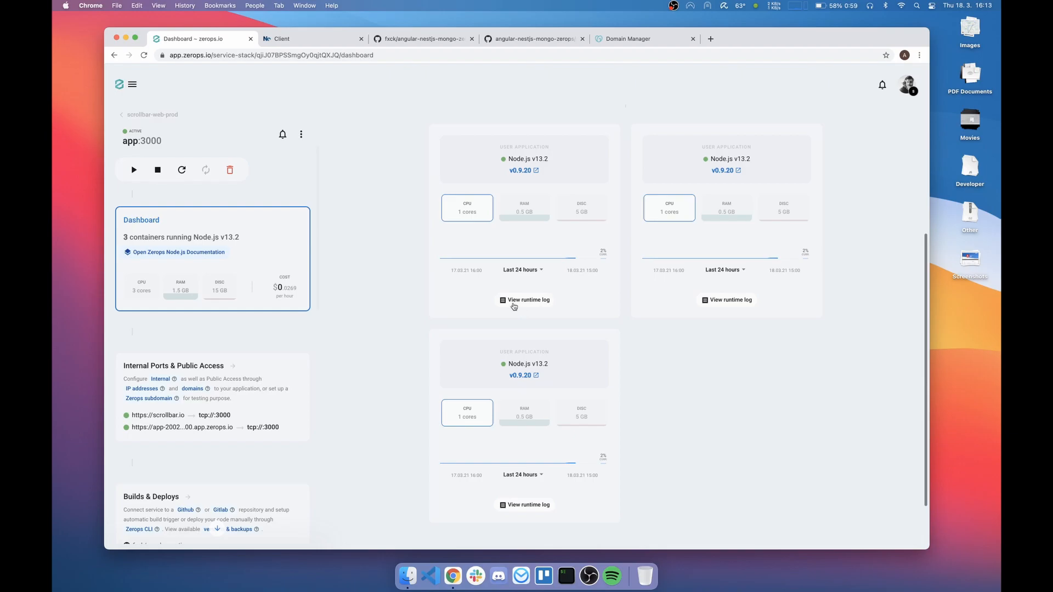
left_click(529, 299)
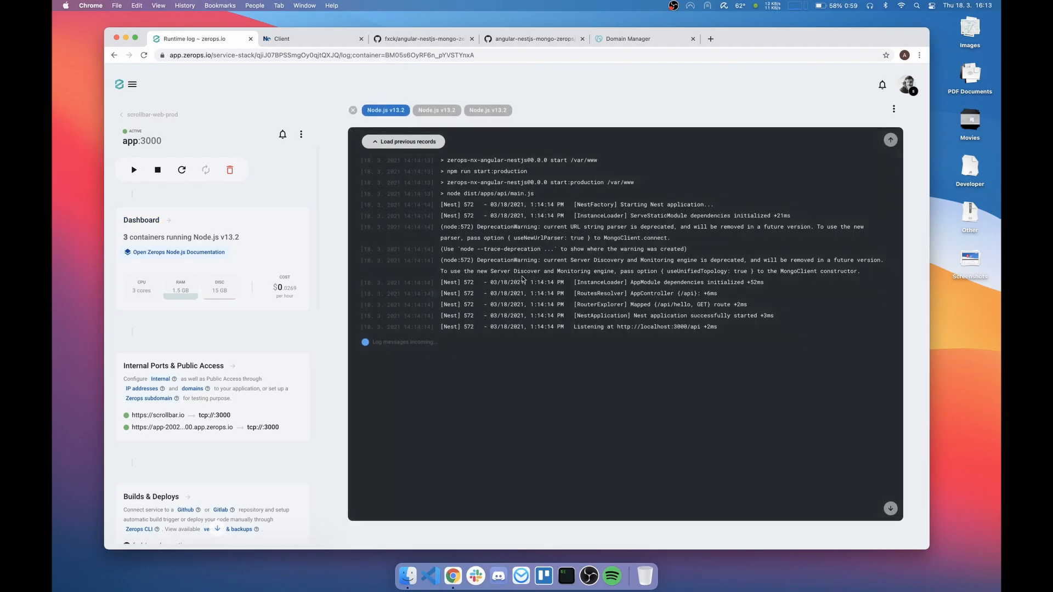
left_click(487, 110)
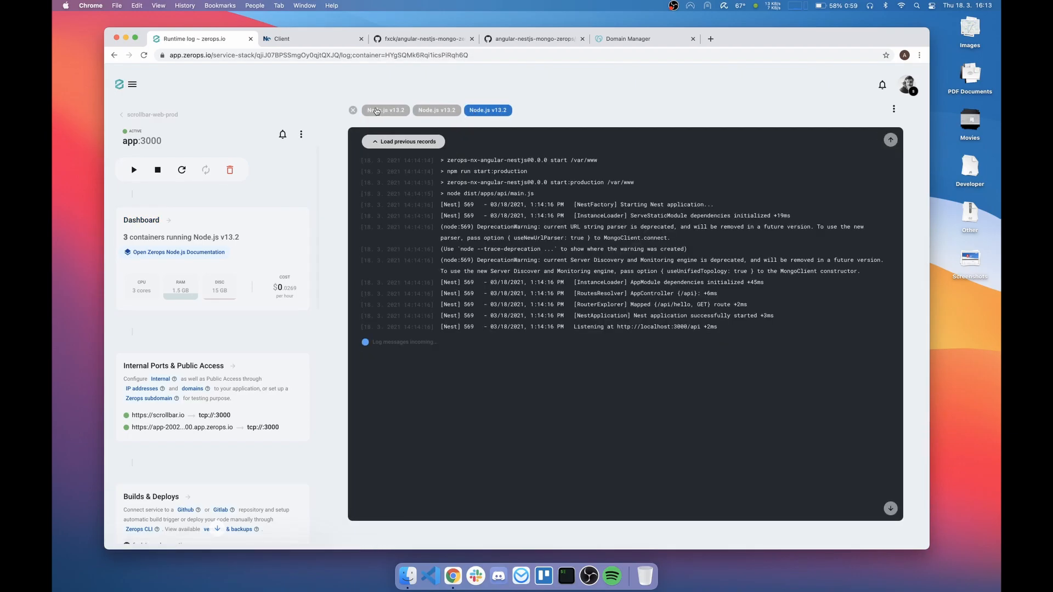
left_click(385, 110)
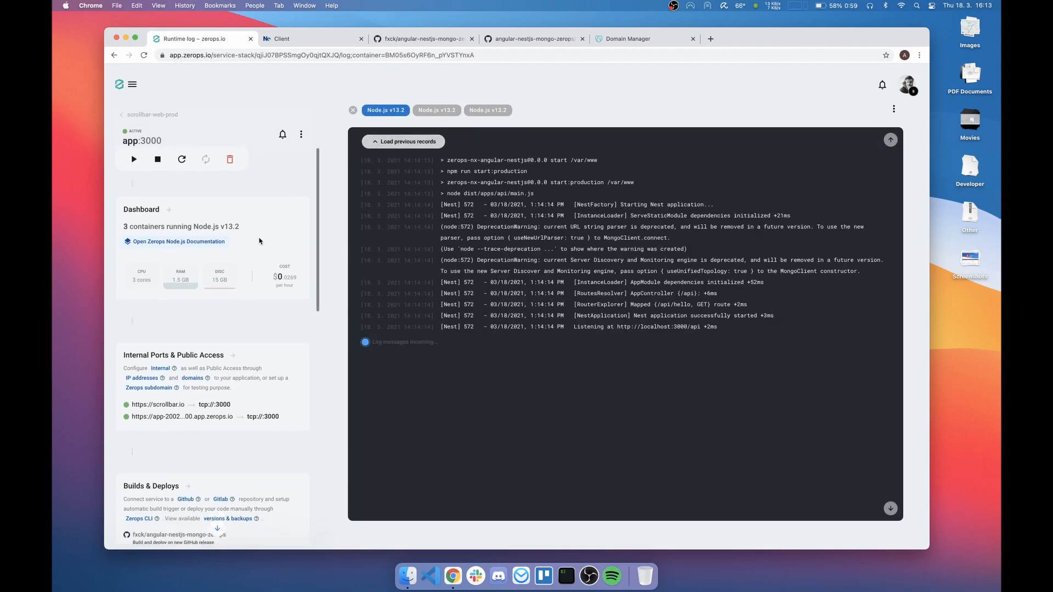
Step: Expand and collapse the v0.9.20 deploy on the prod app's Builds & Deploys page
left_click(152, 485)
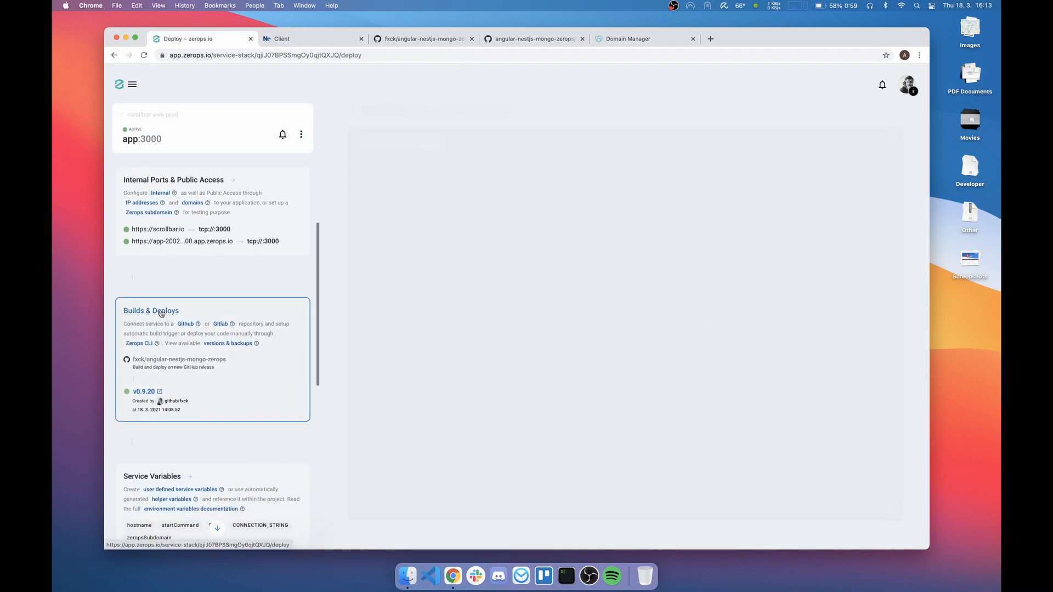
left_click(150, 310)
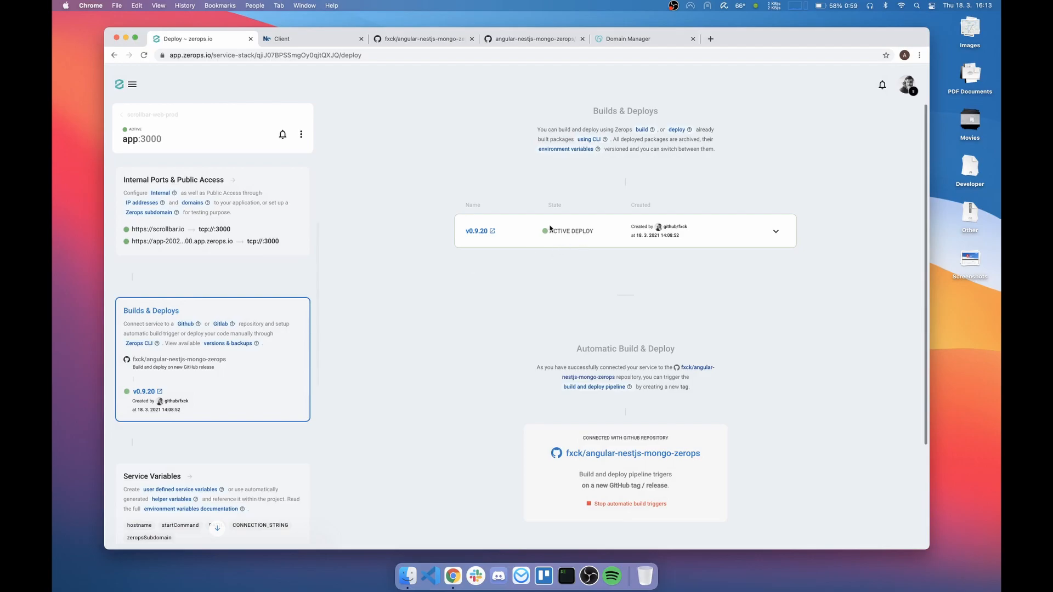
mouse_move(583, 270)
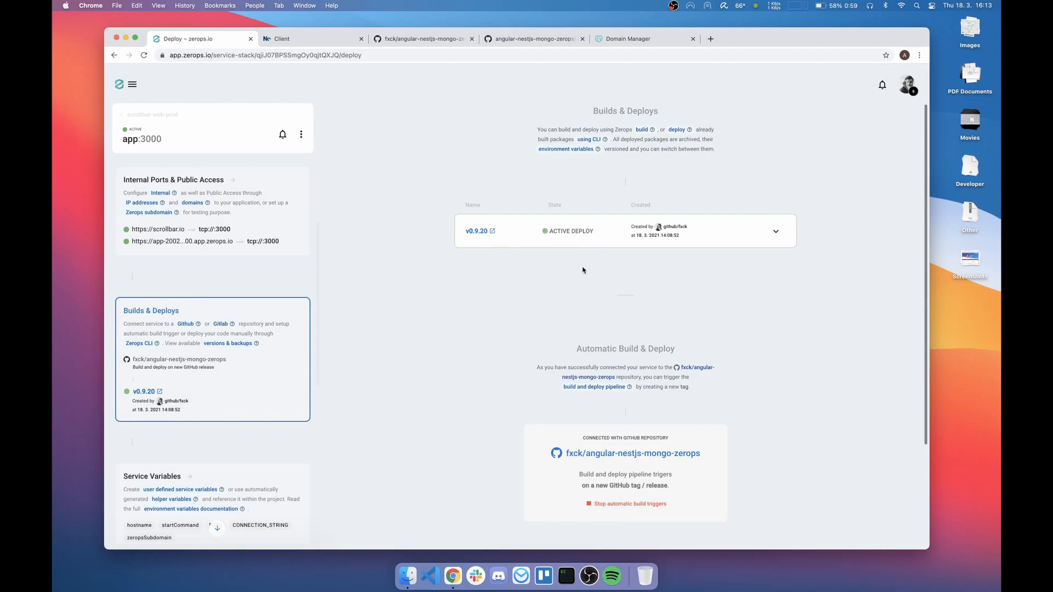
mouse_move(488, 285)
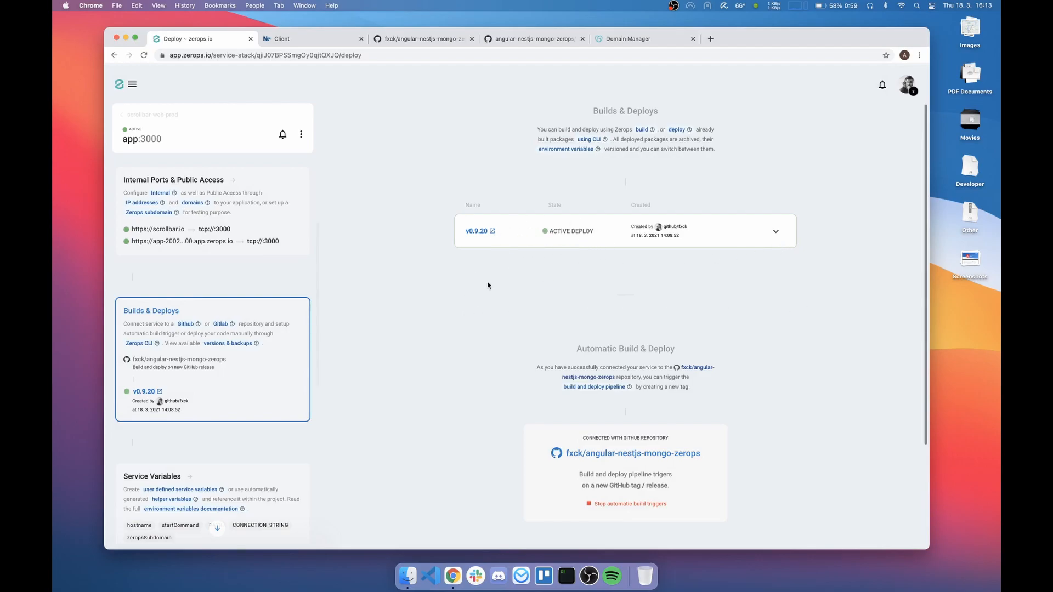
left_click(775, 231)
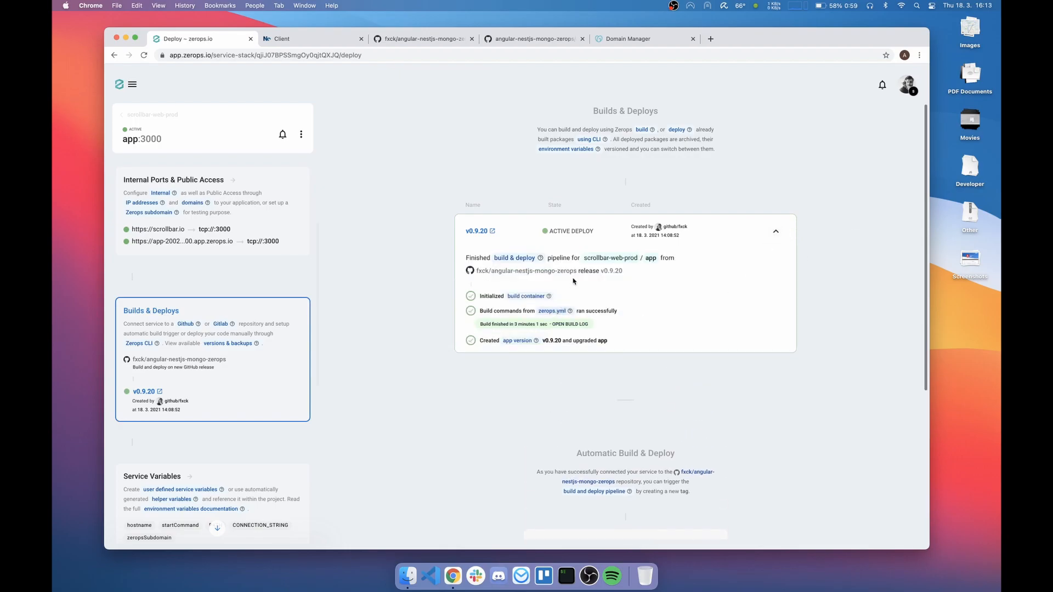
mouse_move(805, 255)
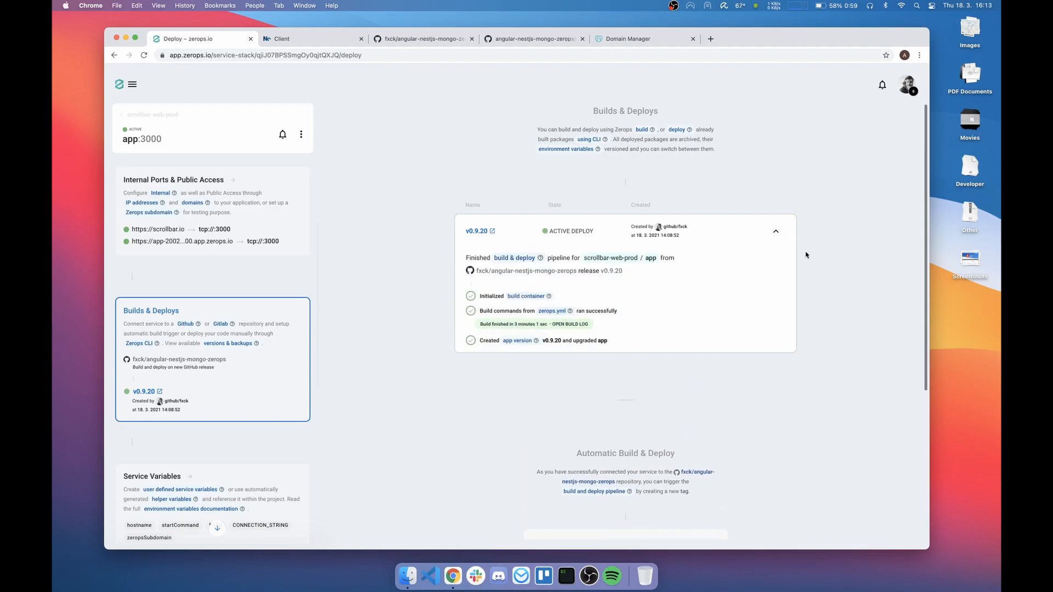
left_click(775, 231)
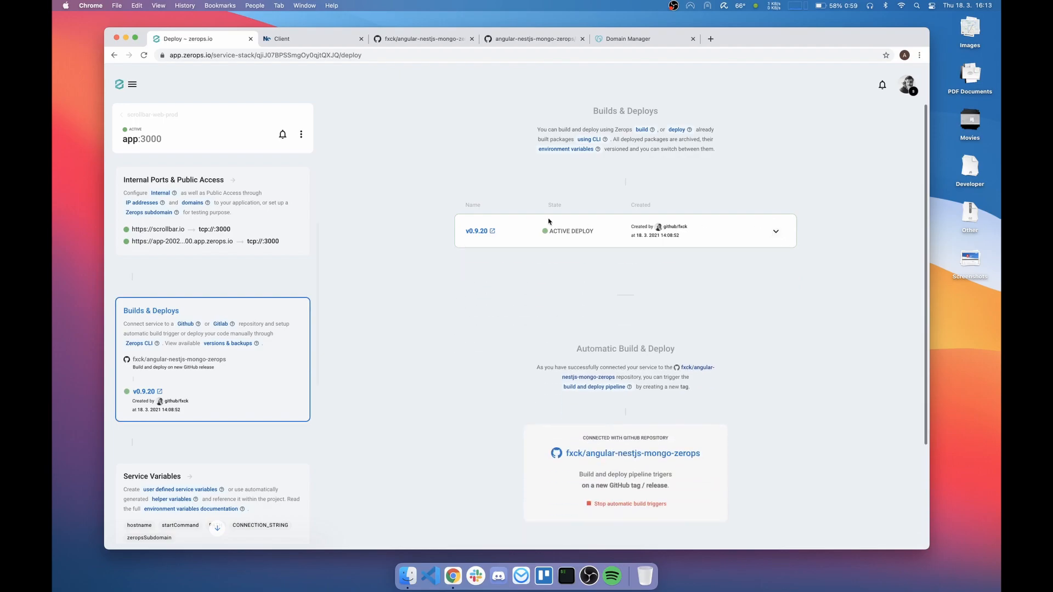
left_click(151, 476)
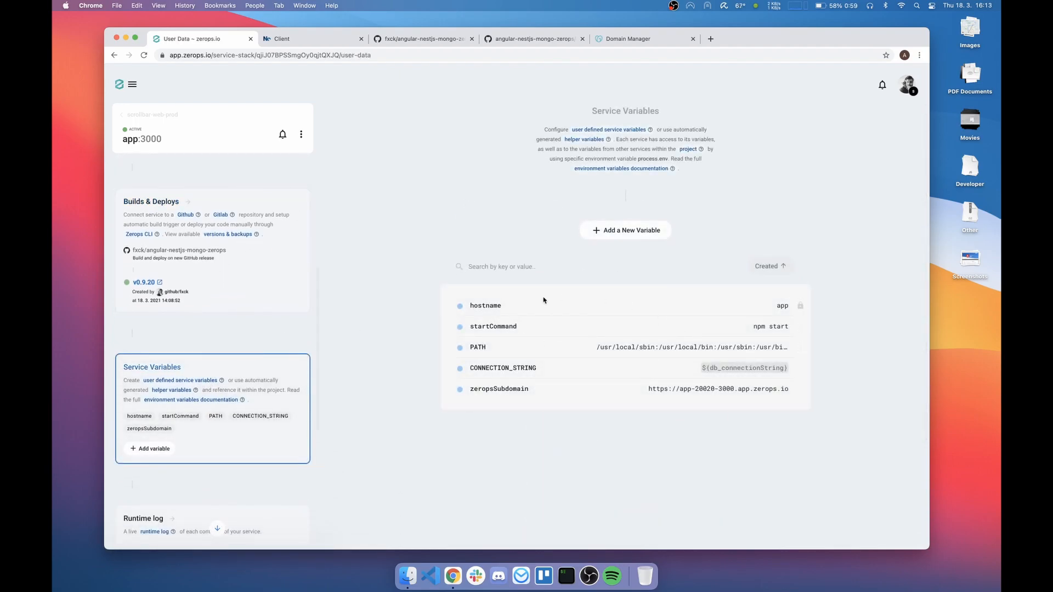
mouse_move(750, 367)
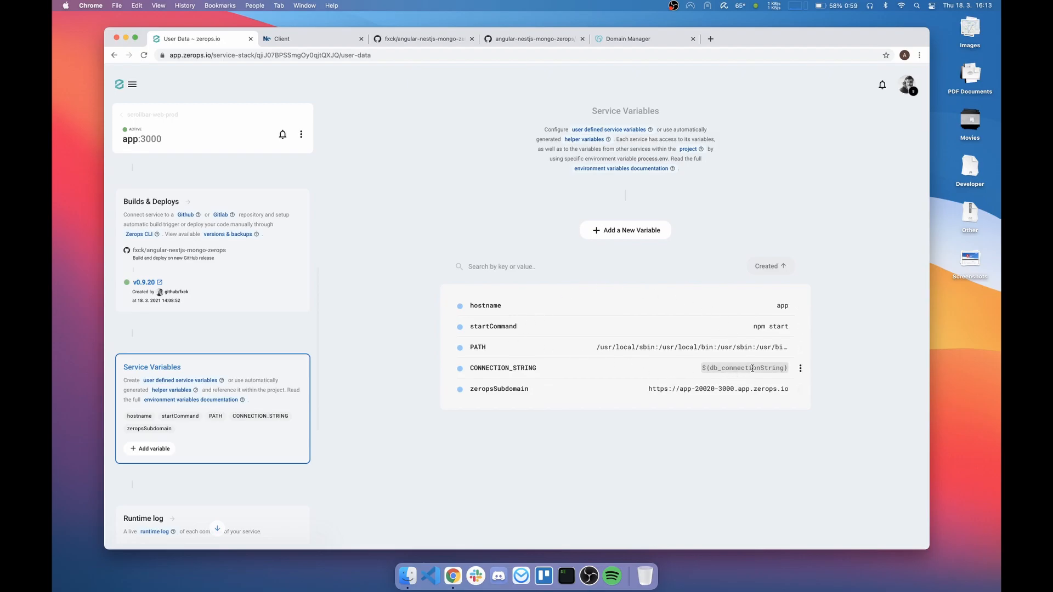
mouse_move(613, 374)
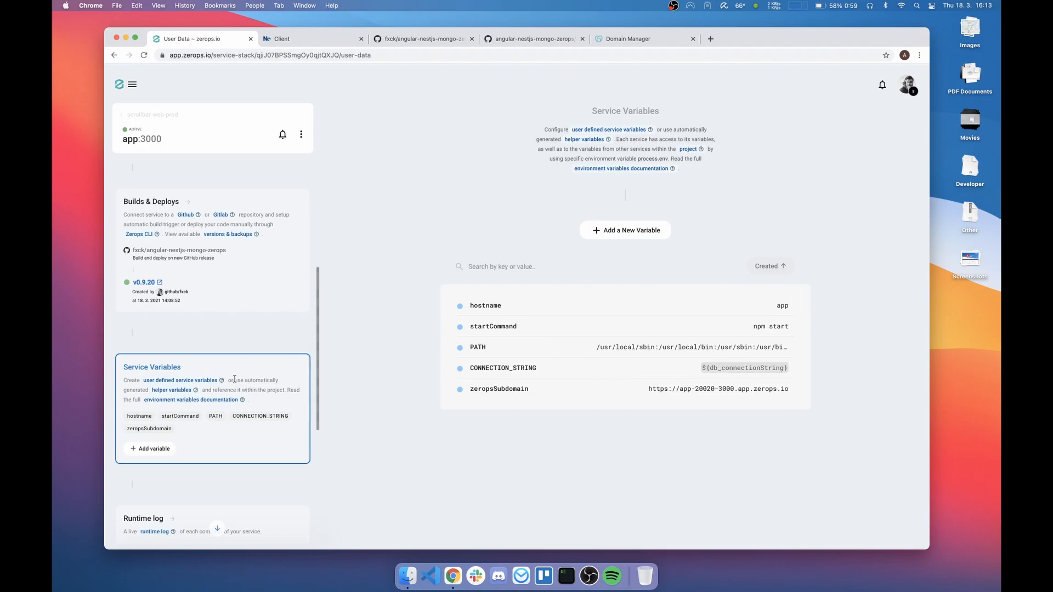
Step: Scroll through the prod app's variables, including CONNECTION_STRING and zeropsSubdomain
scroll("down", 3)
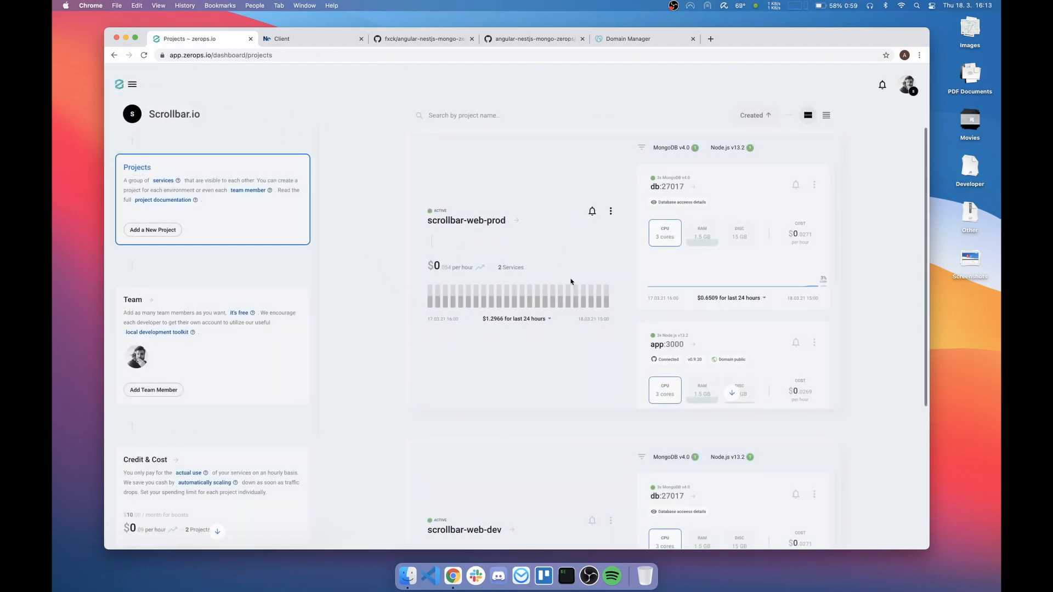
mouse_move(708, 173)
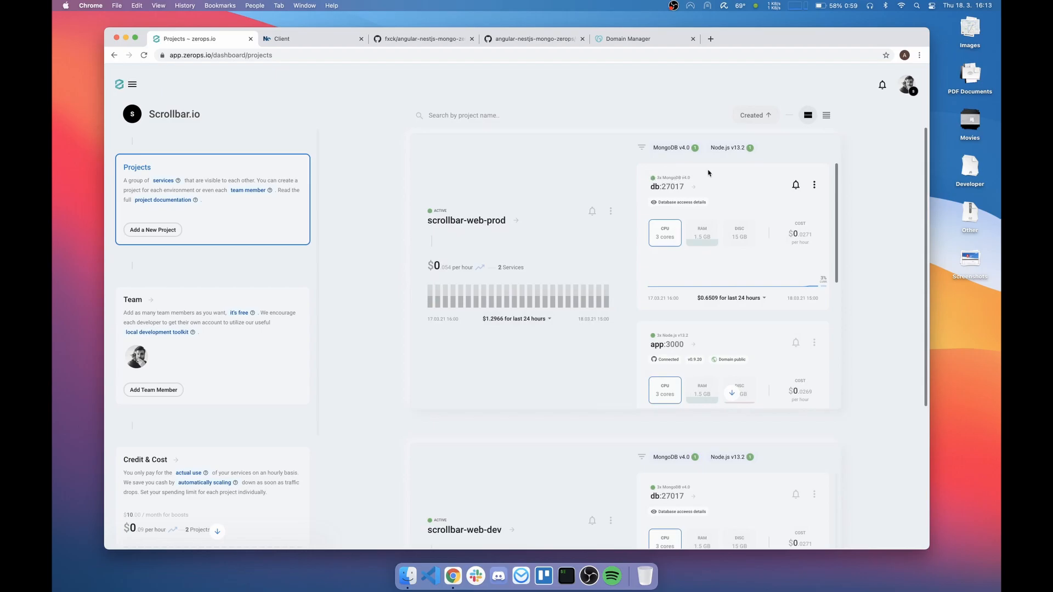
Step: Scroll through both projects on the dashboard, then open the scrollbar-web-prod project
scroll("down", 3)
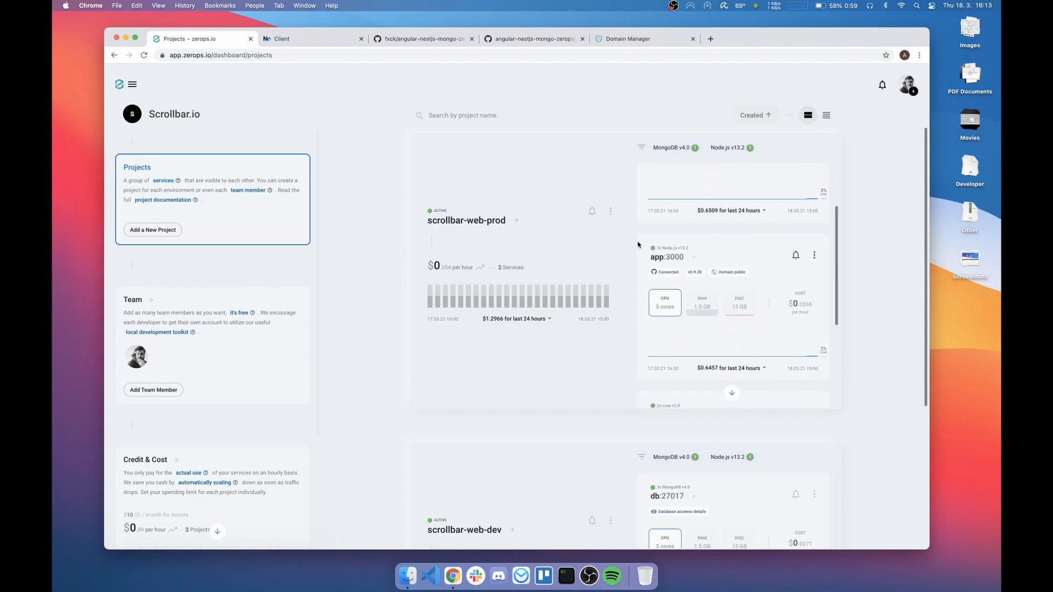
mouse_move(691, 247)
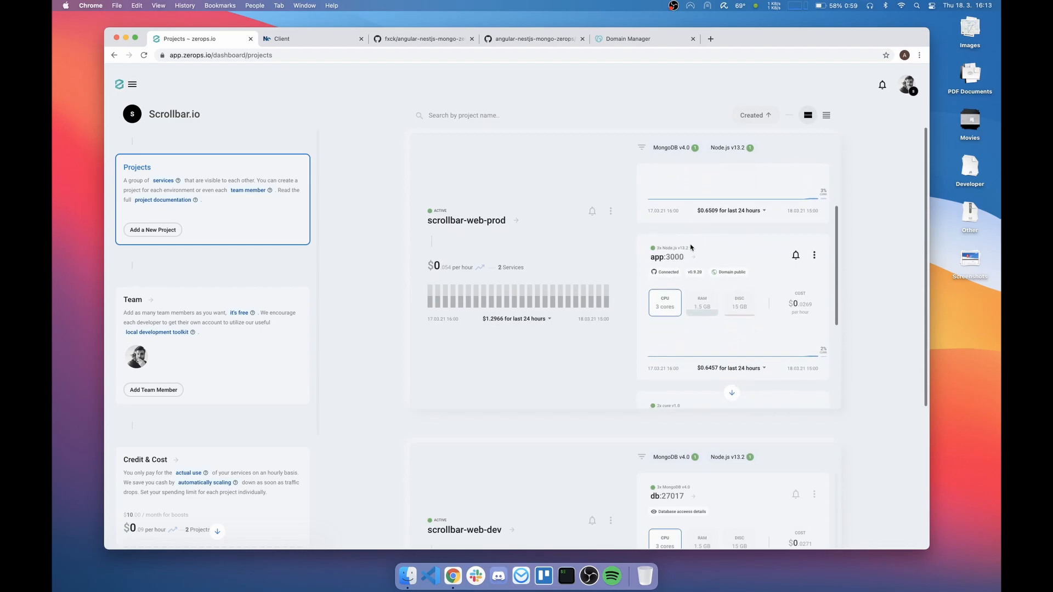
left_click(730, 272)
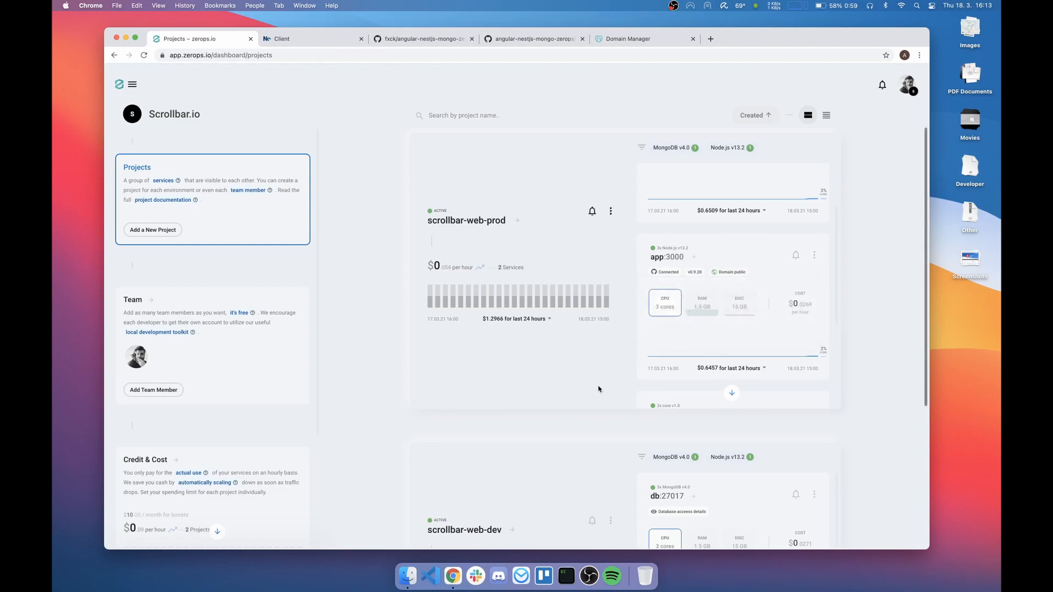
scroll("down", 3)
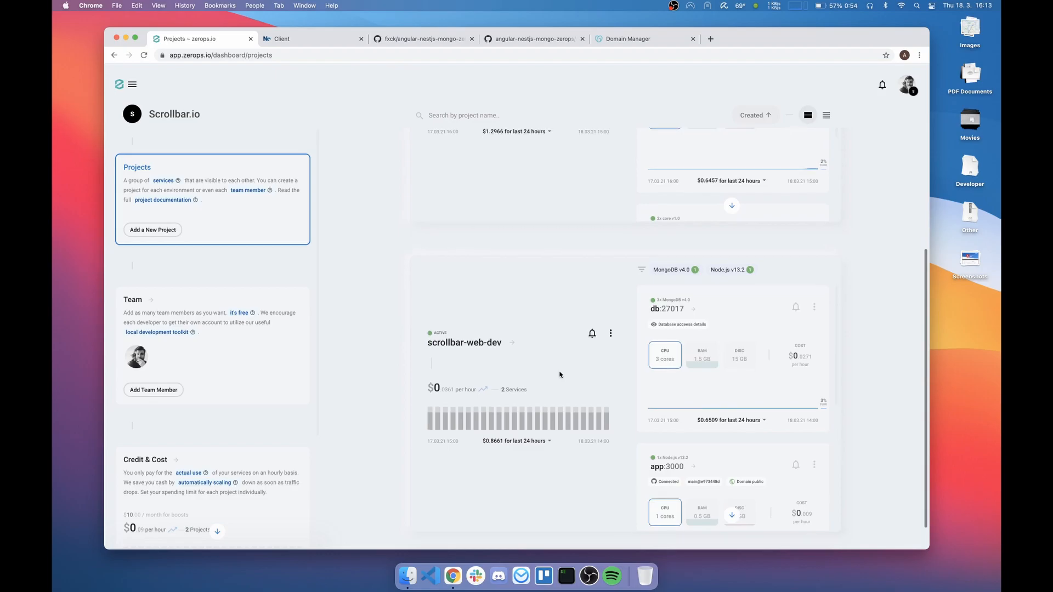
scroll("down", 3)
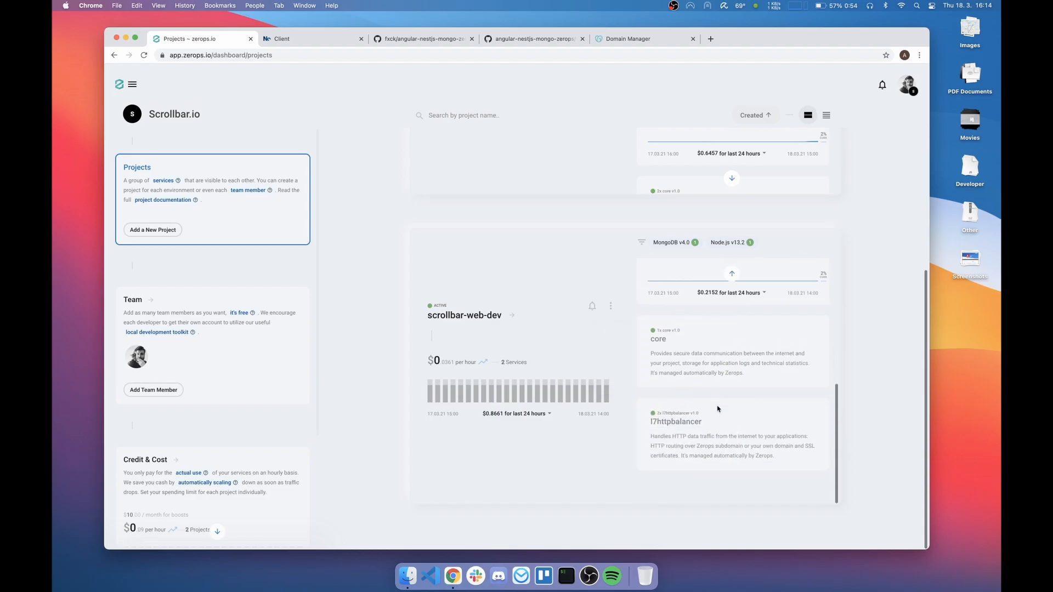
scroll("up", 3)
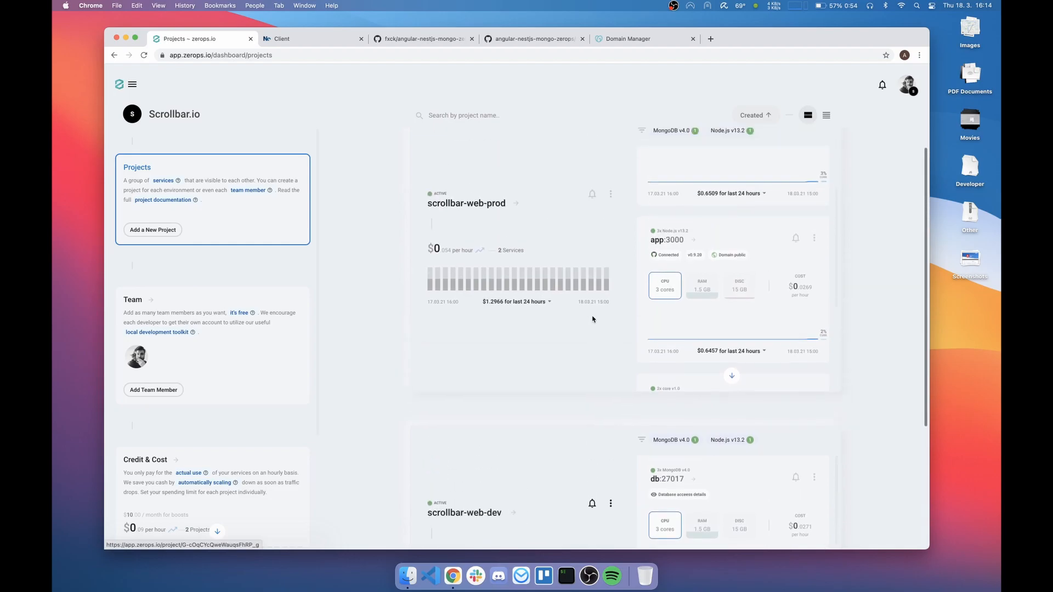
scroll("up", 3)
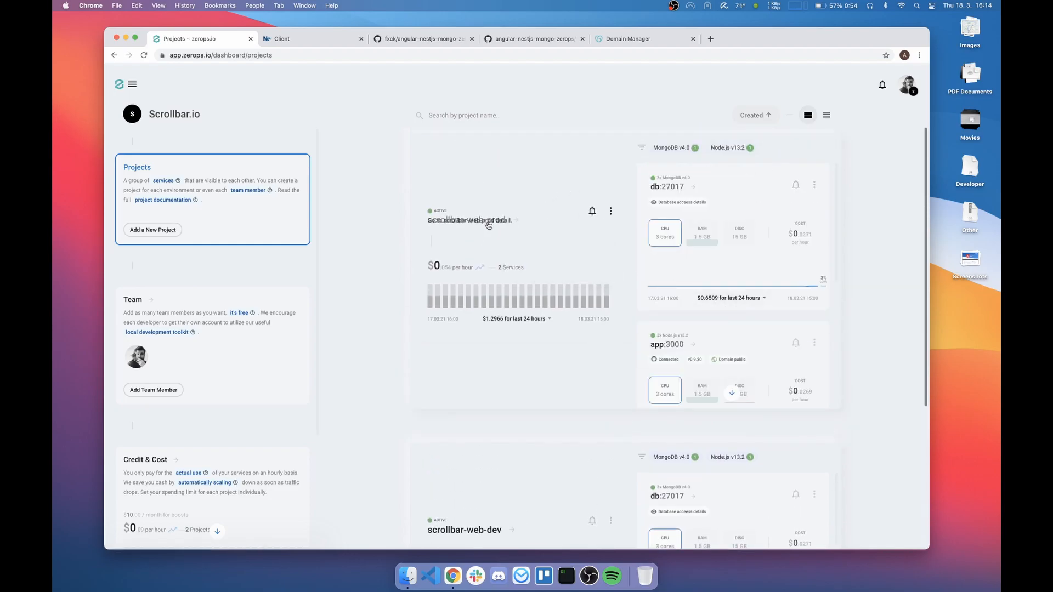
left_click(468, 219)
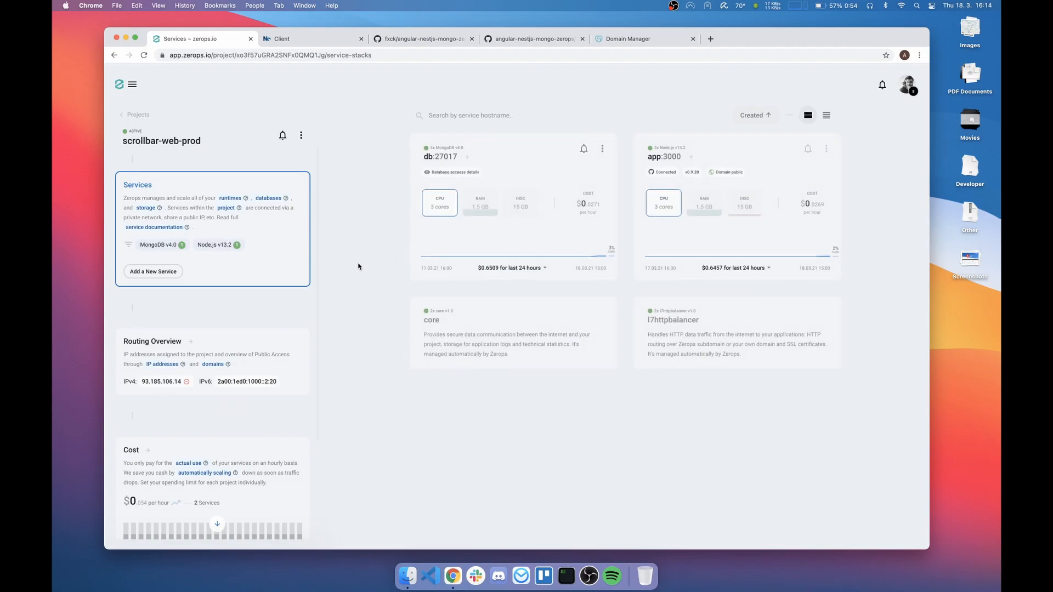